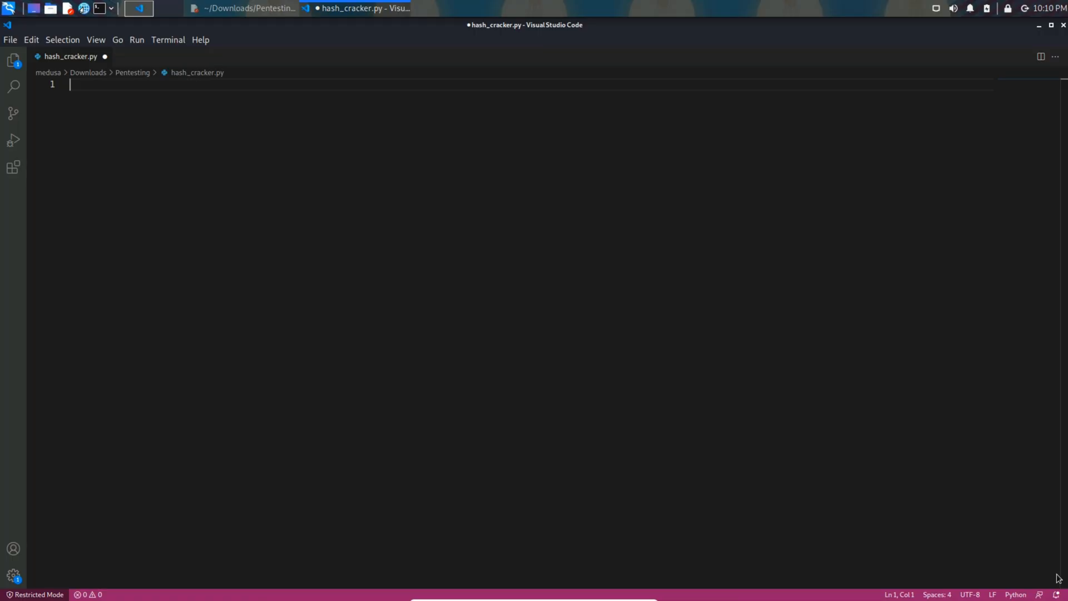
Step: Import hashlib, sys and pyfiglet at the top of hash_cracker.py
type("import")
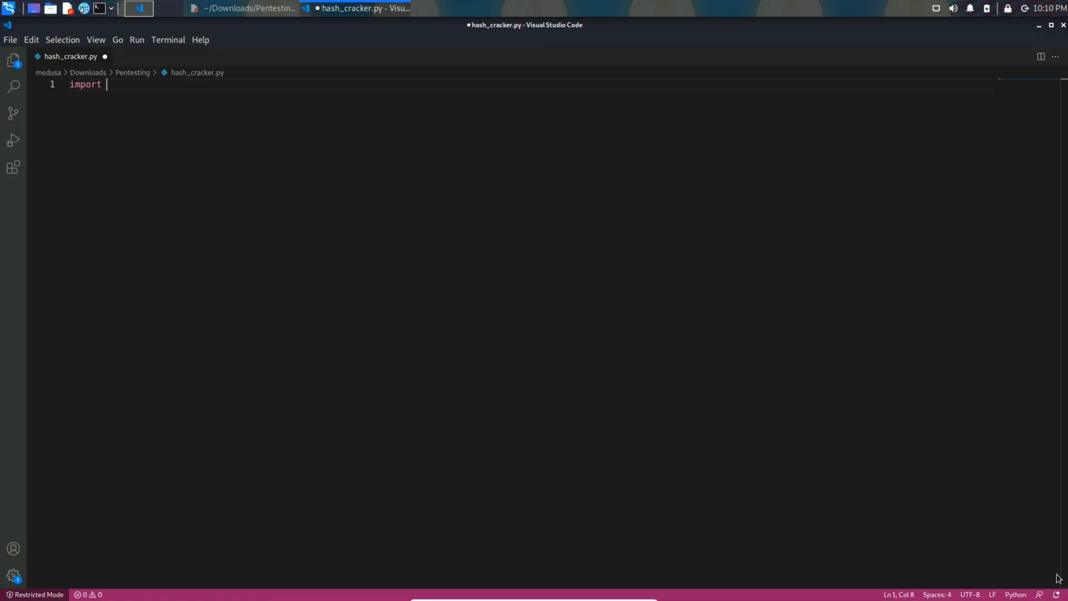
type("hashlib")
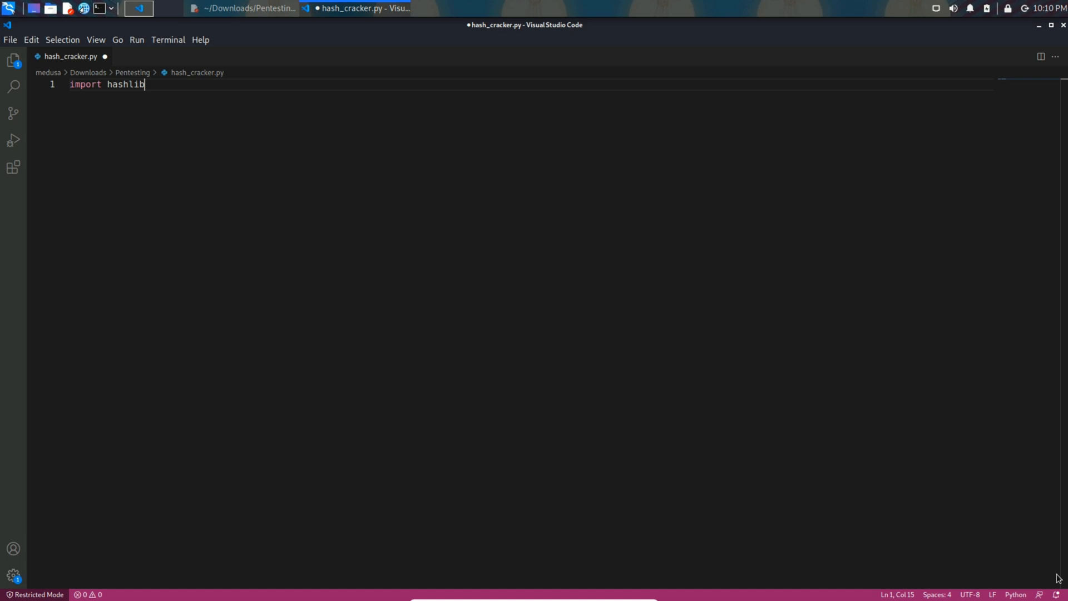
type("import")
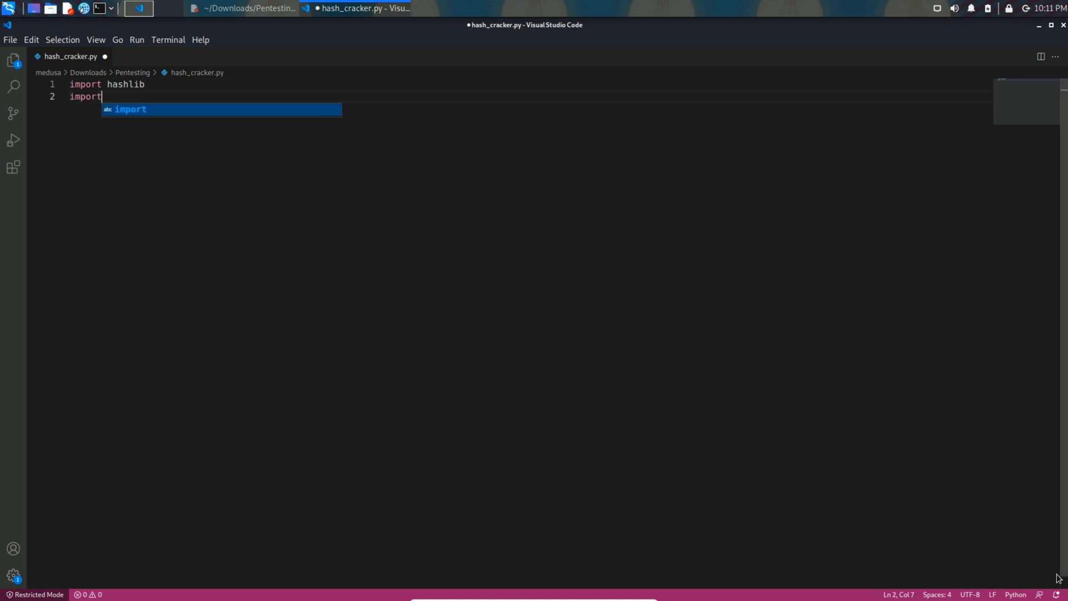
type("sys")
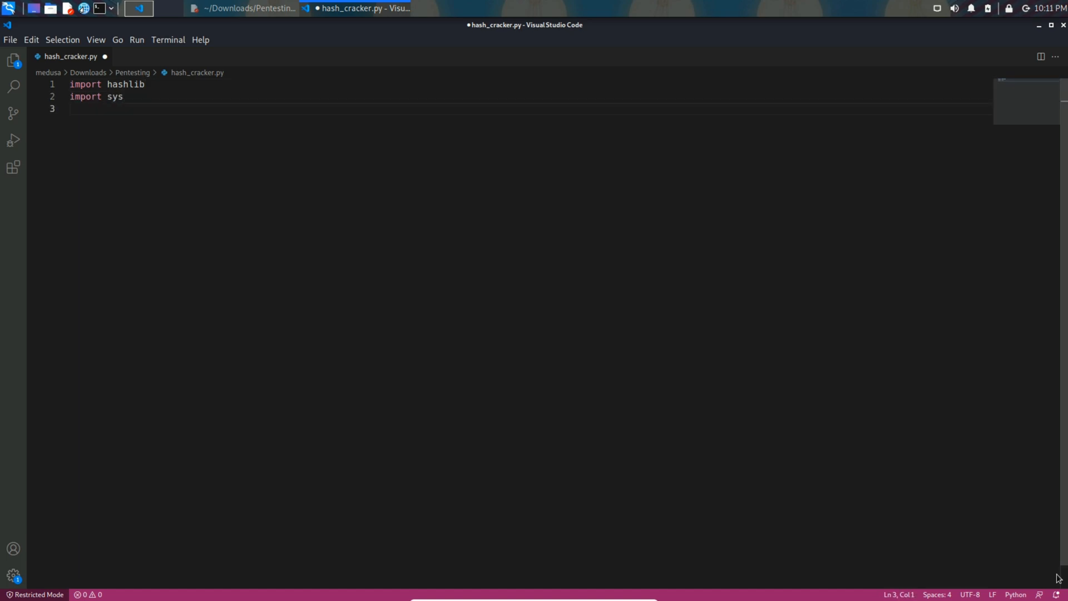
type("import")
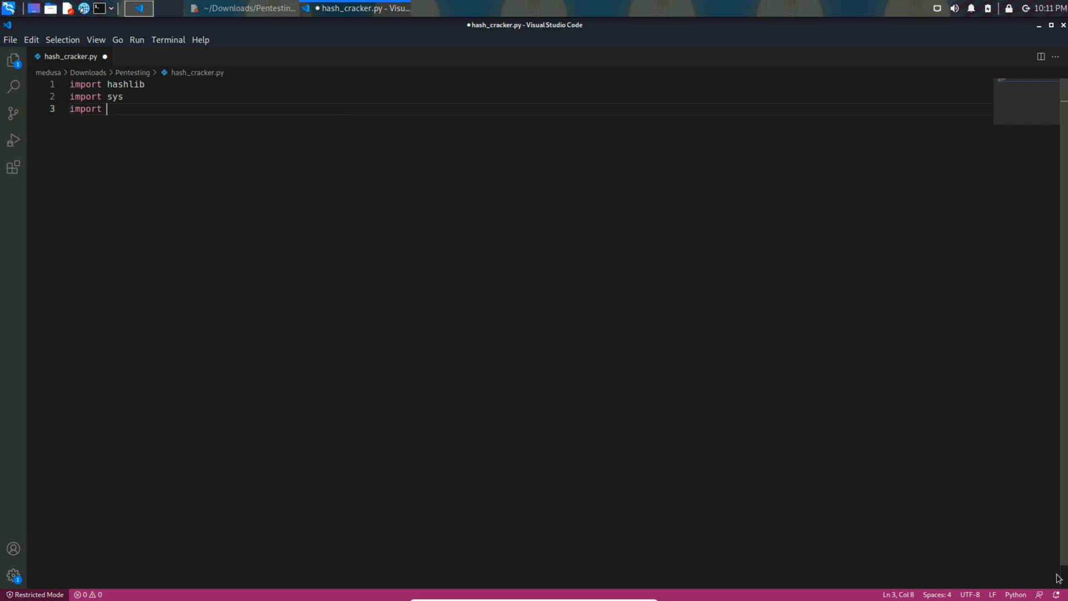
type("pyfiglet")
type("as")
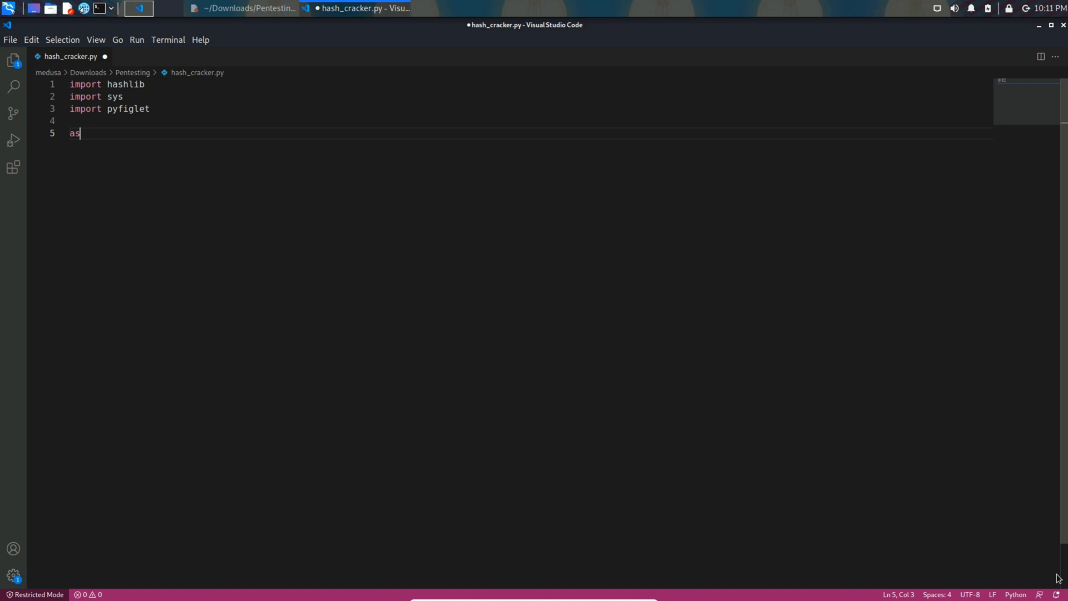
Step: Assign pyfiglet.figlet_format("Hash Cracker") to ascii_banner and print it
type("cii_banner = p")
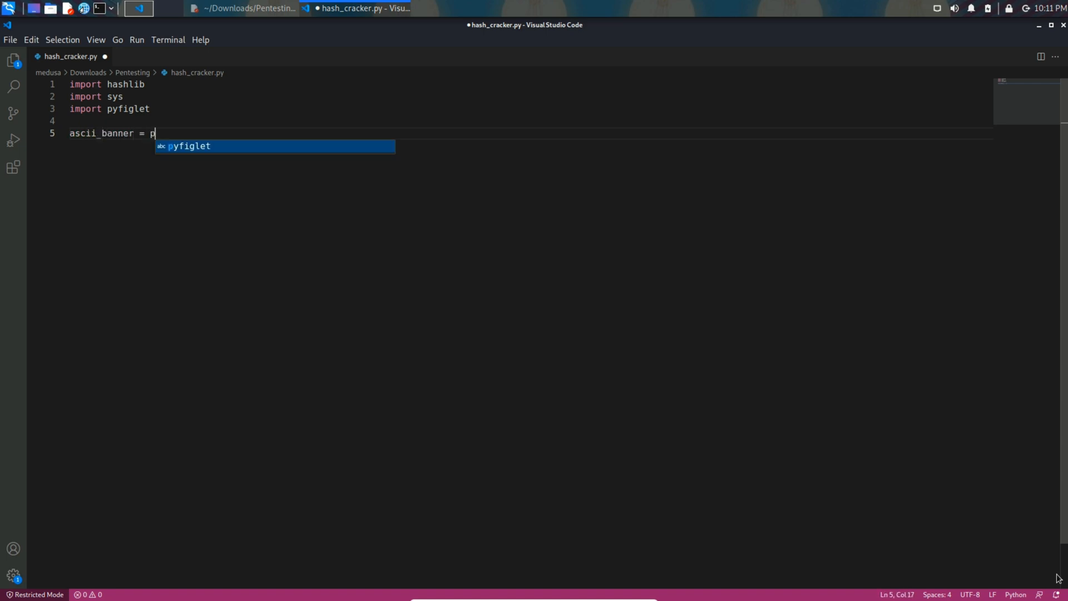
type("yfiglet.")
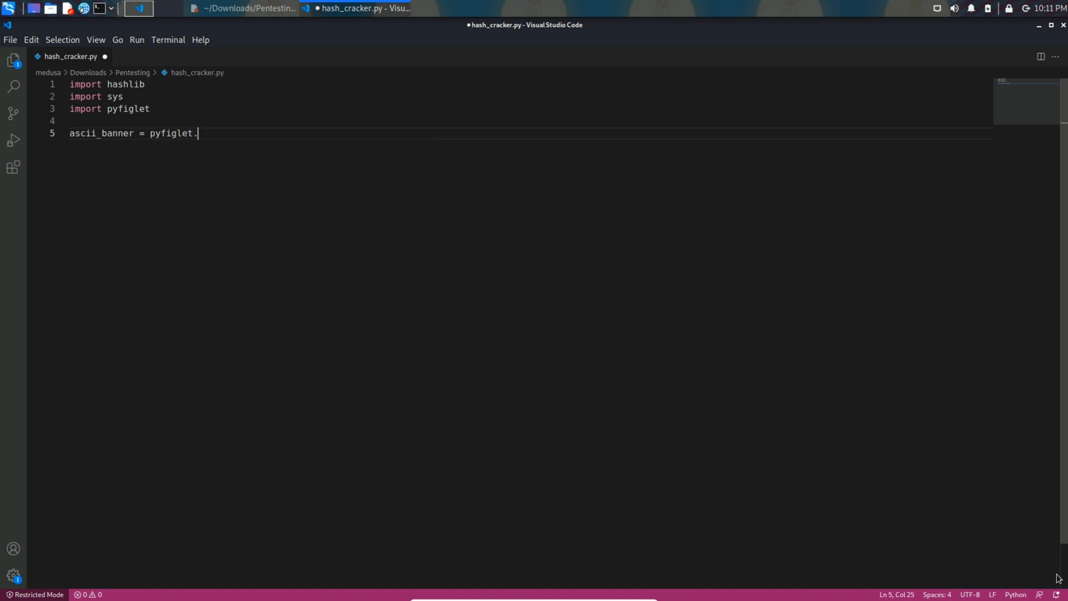
type("figlet_forma")
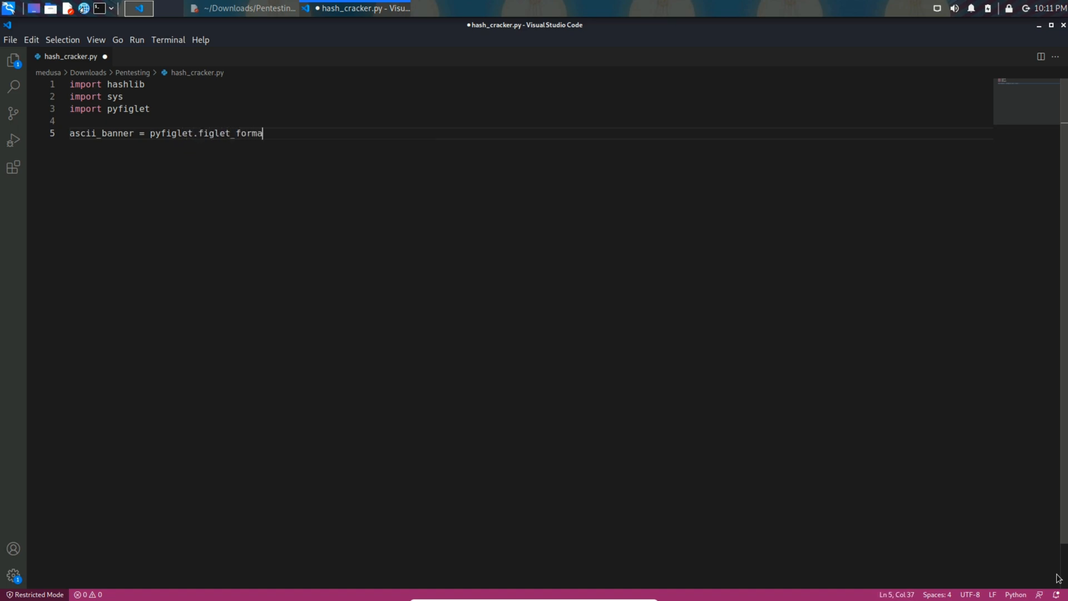
type("(\"\")")
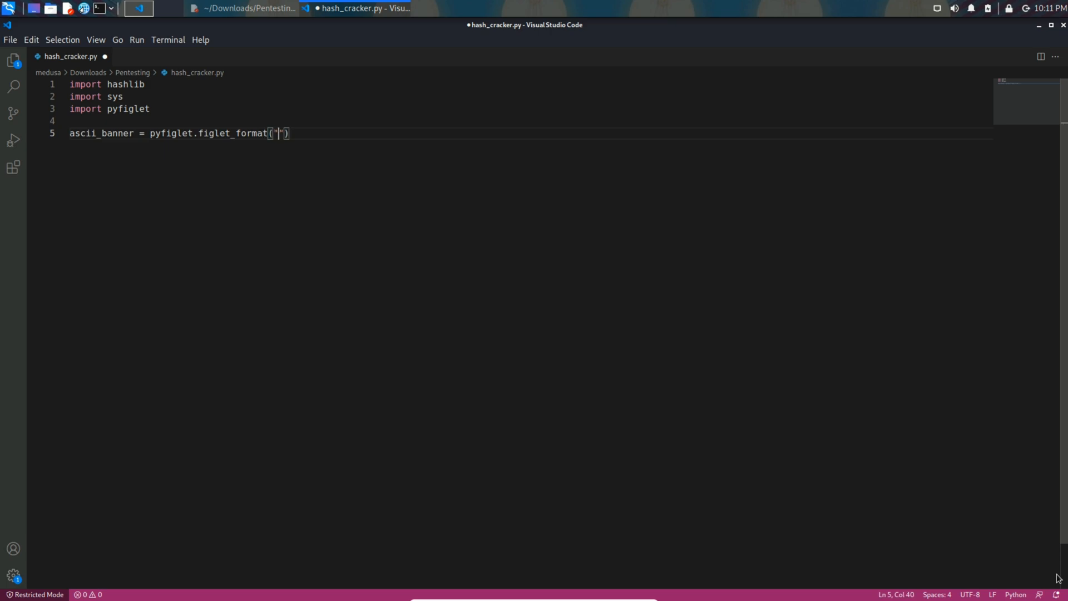
type("Hash Cr")
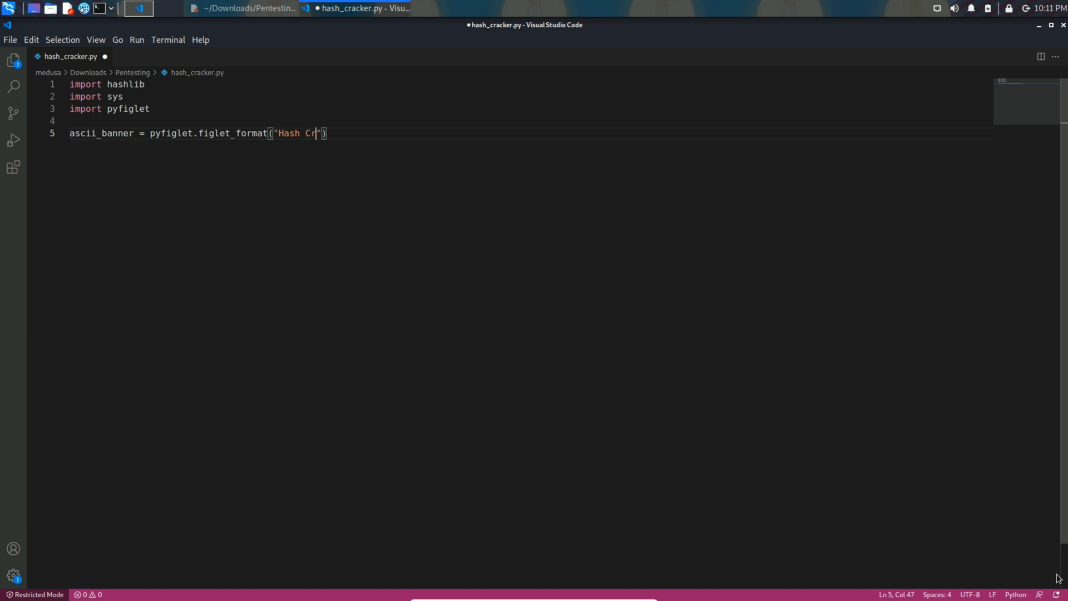
type("acker")
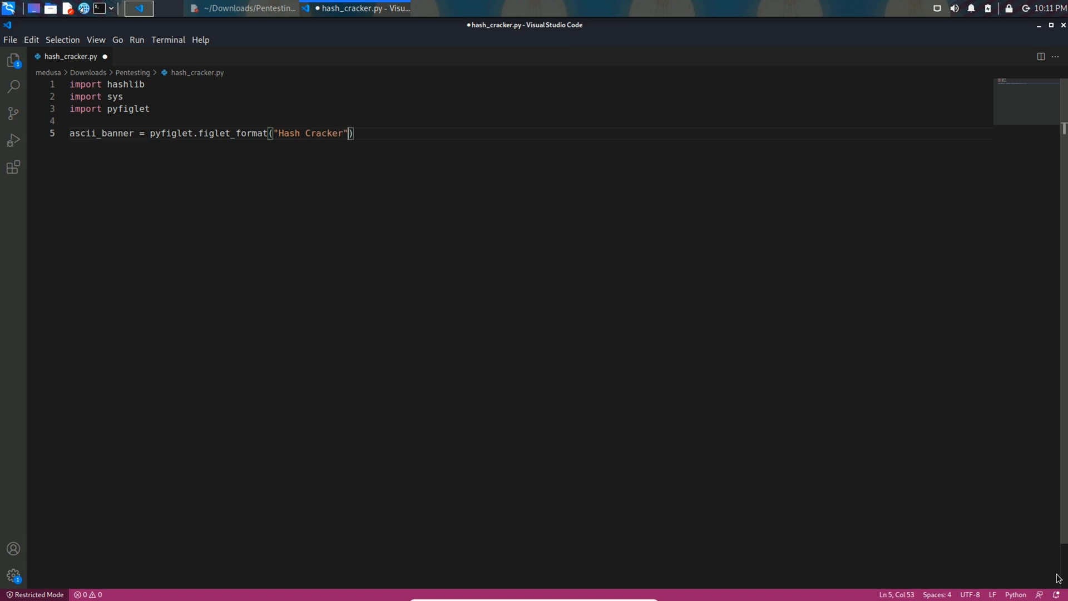
type("pri")
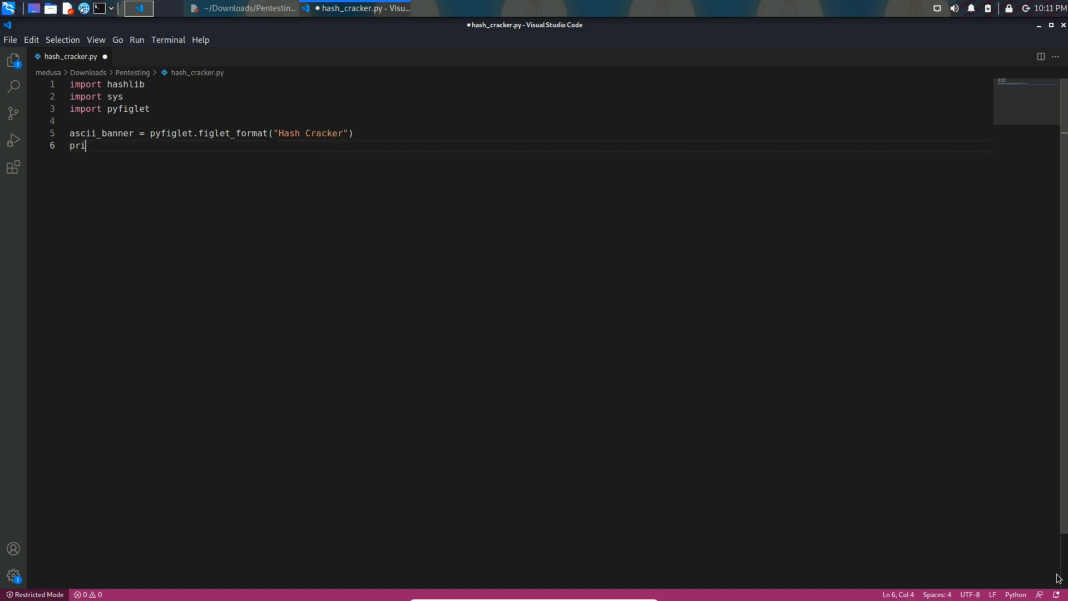
type("nt()")
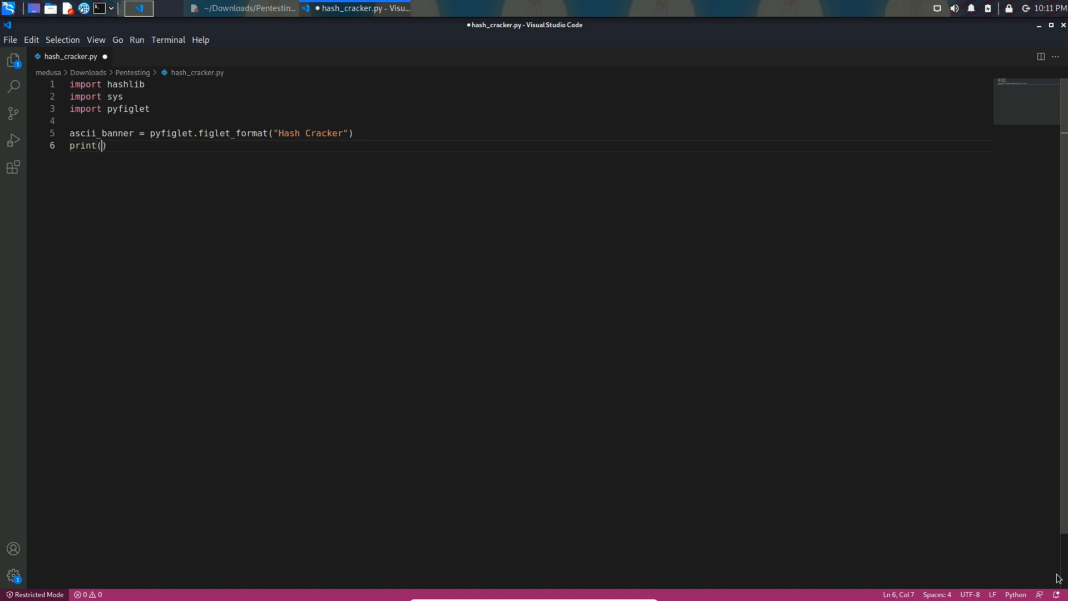
type("ascii")
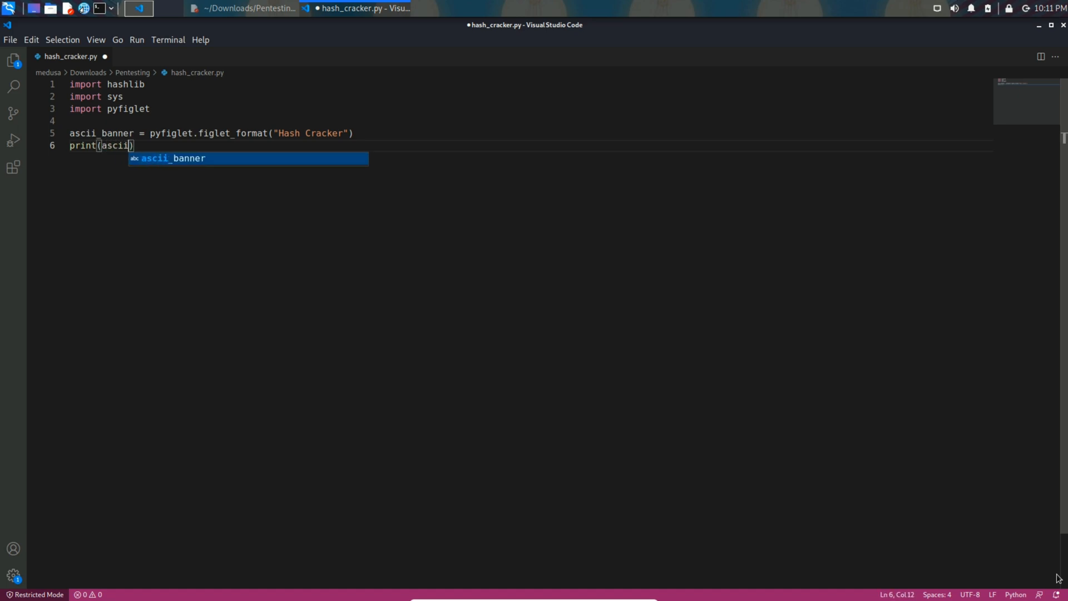
key("Enter")
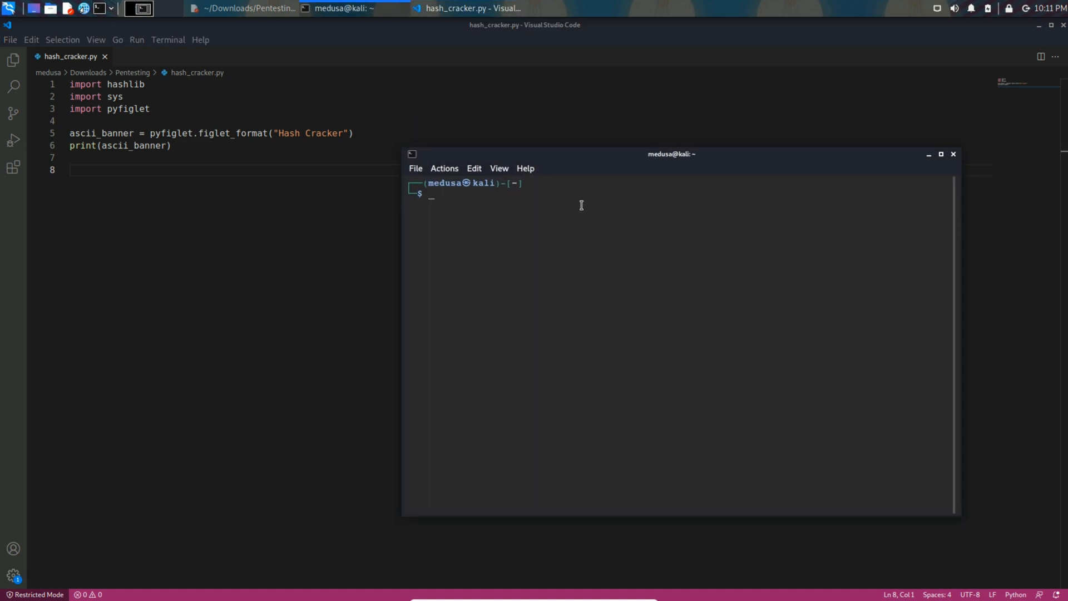
Step: In the Kali terminal, cd into Downloads/Pentesting and run python3 hash_cracker.py
type("cd Downloads/")
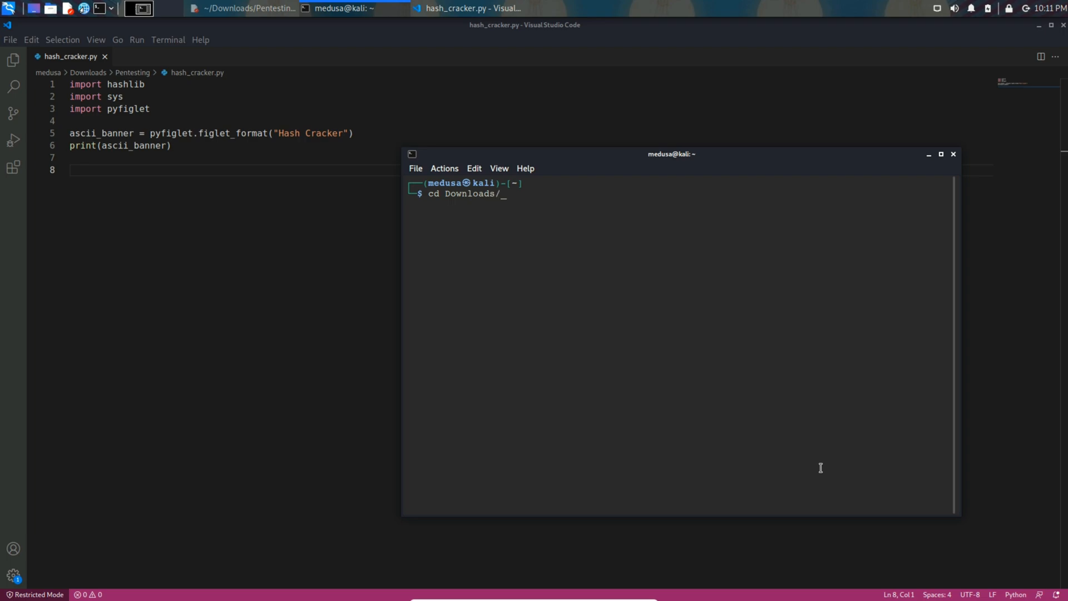
type("Pentesting")
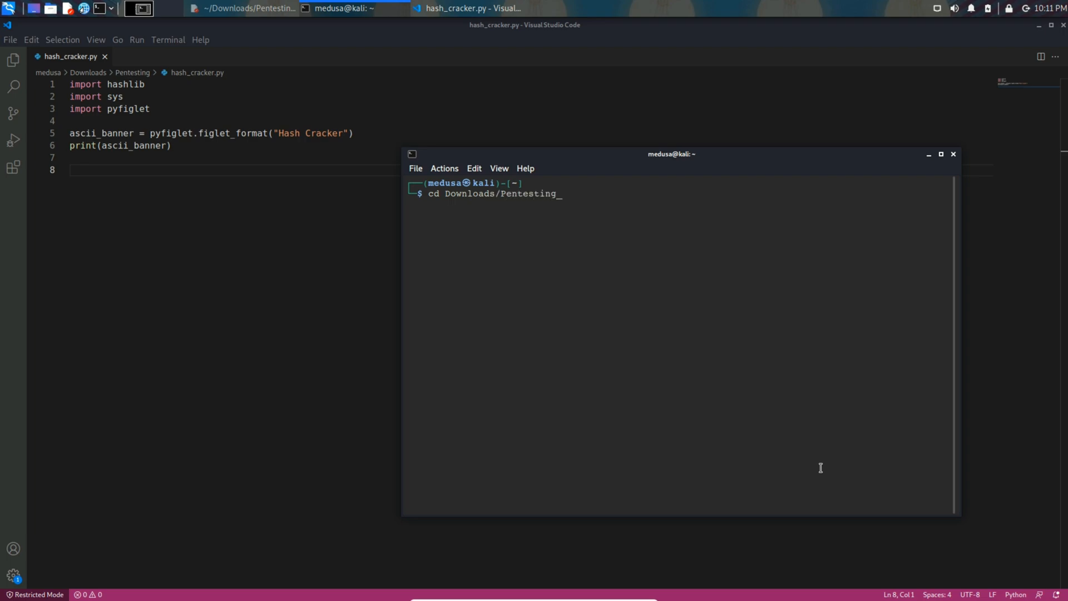
type("python3 hash")
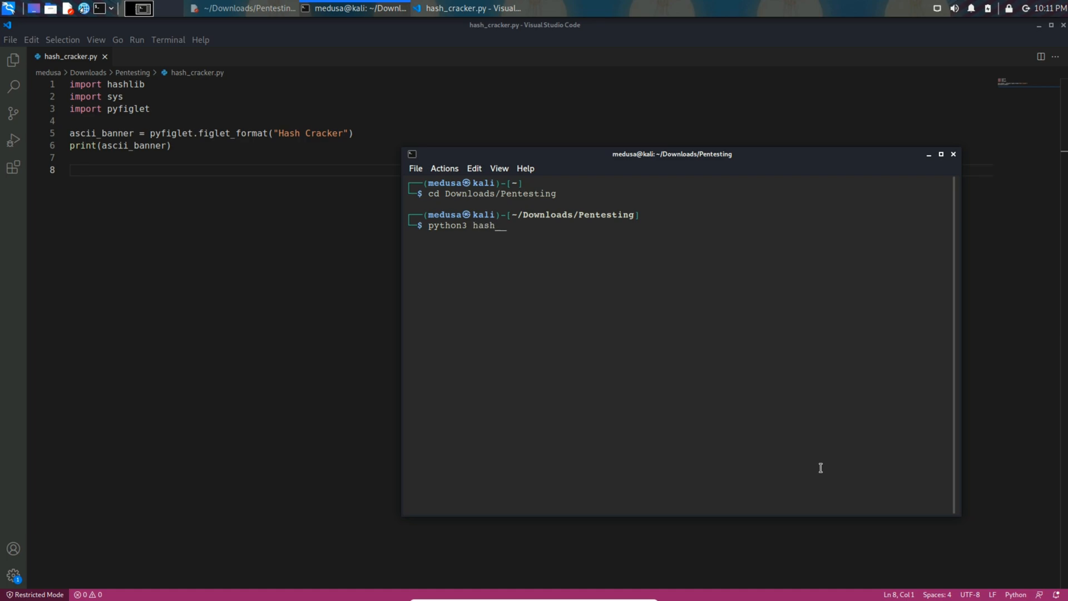
type("_cracker.")
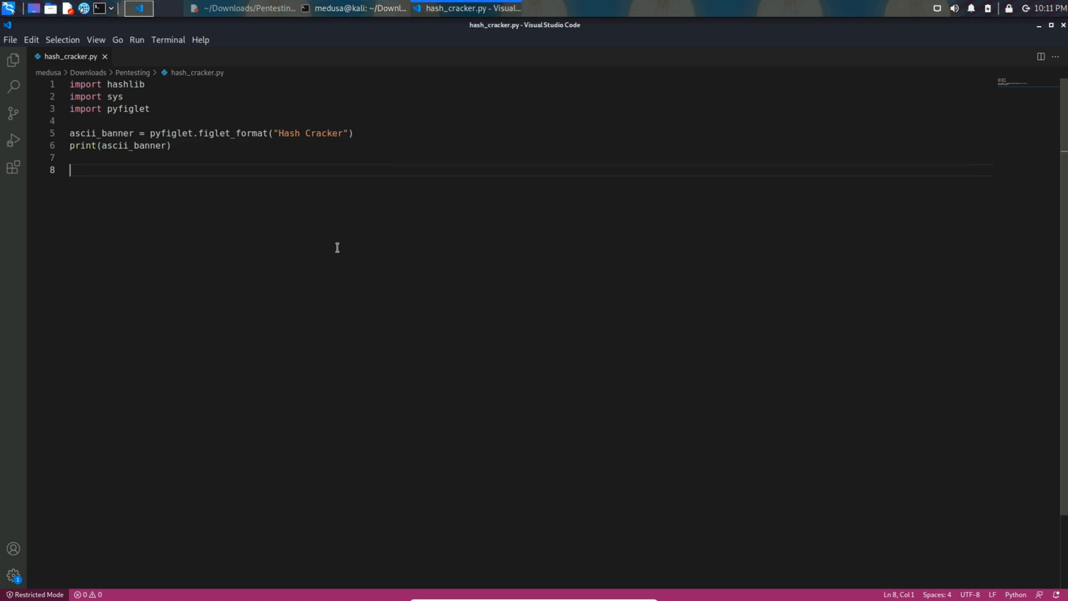
Step: Add a line 8 print: "Algorithms available: MD5 | SHA1 | SHA224 | SHA512 | SHA224 | SHA384"
type("p")
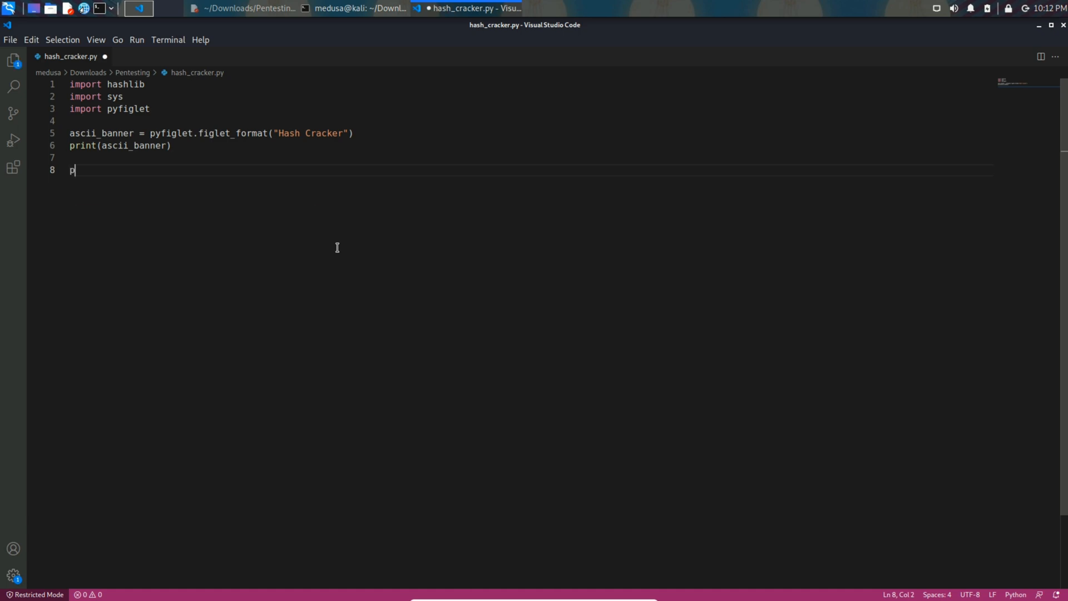
type("rint(")
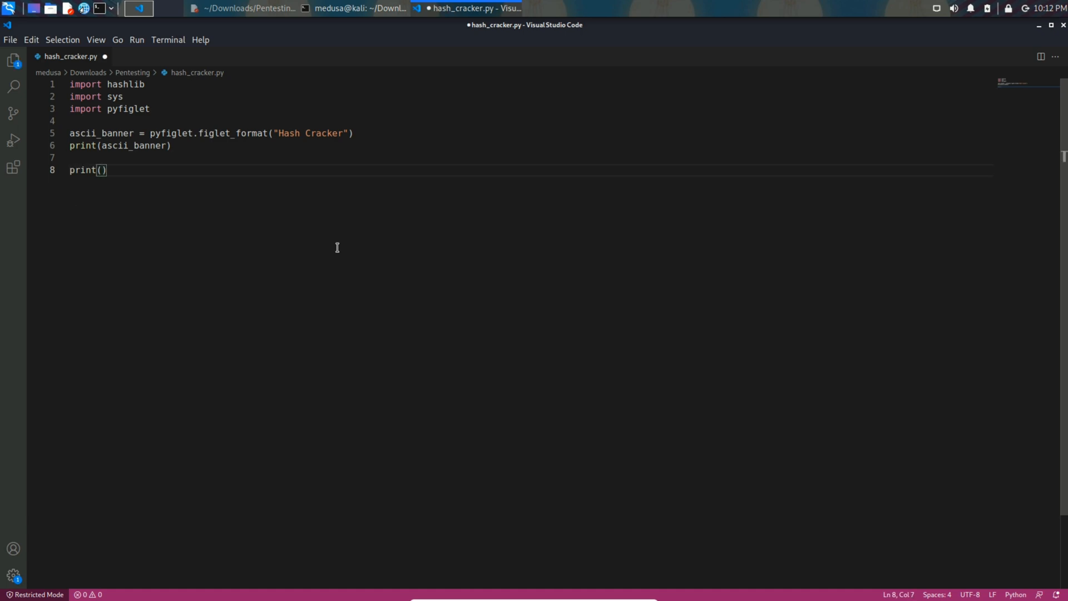
type("\"\"")
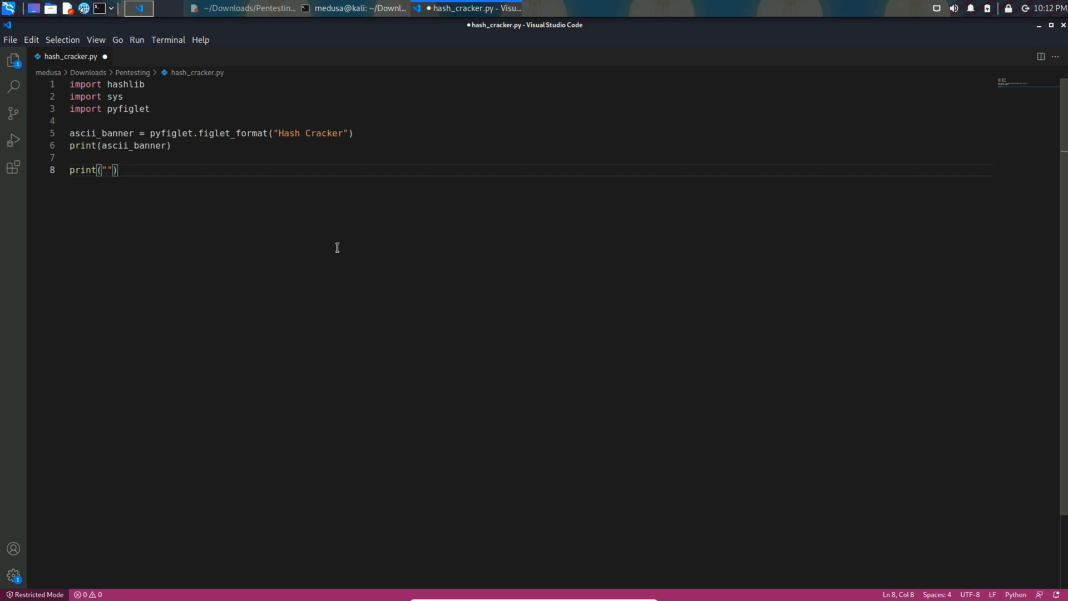
type("Algorithms")
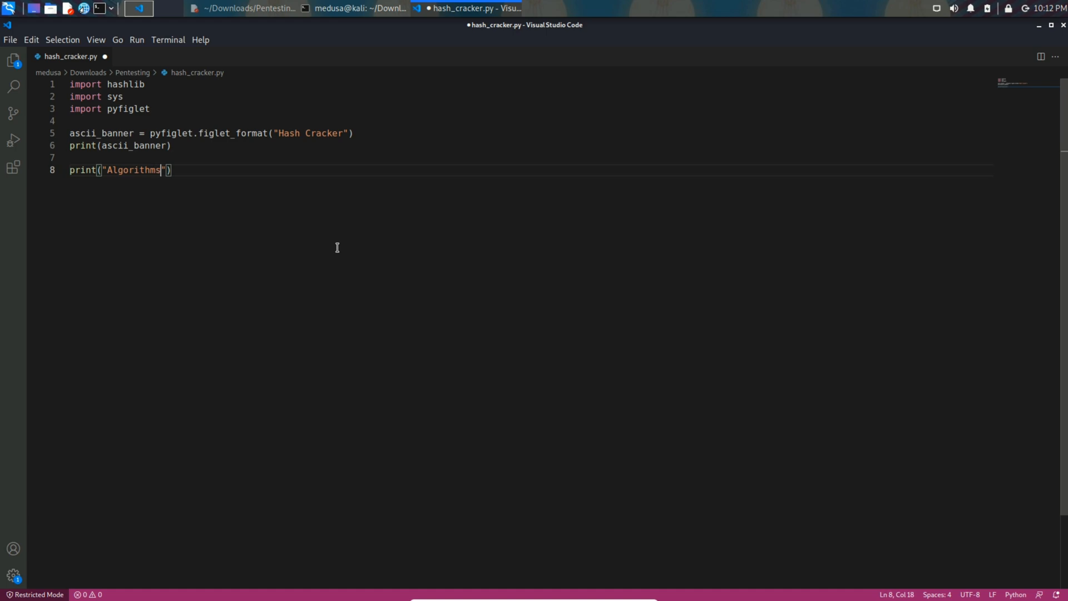
type("ava")
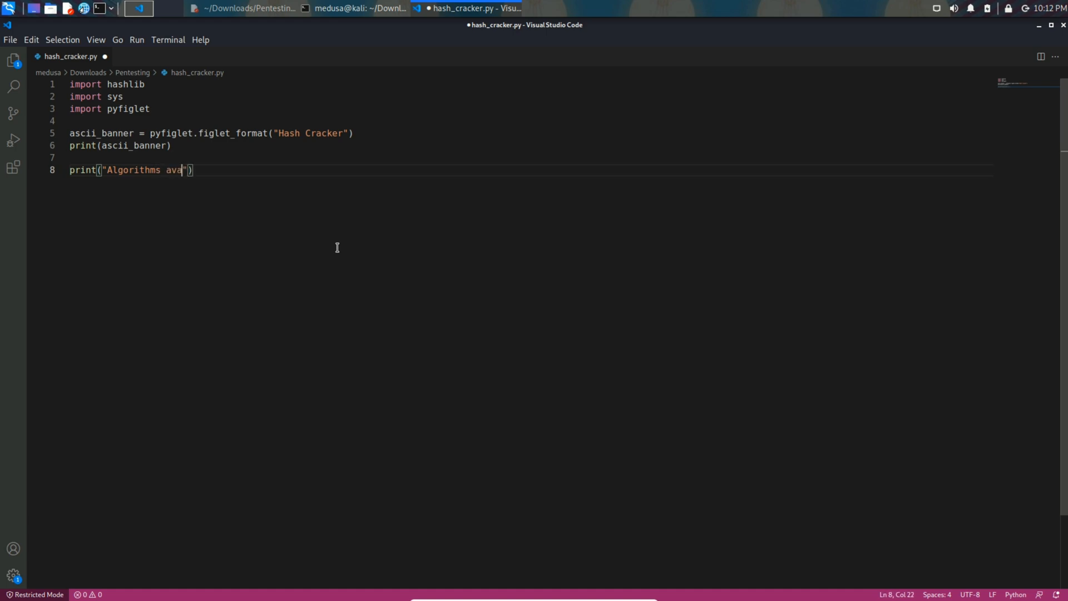
type("ilable")
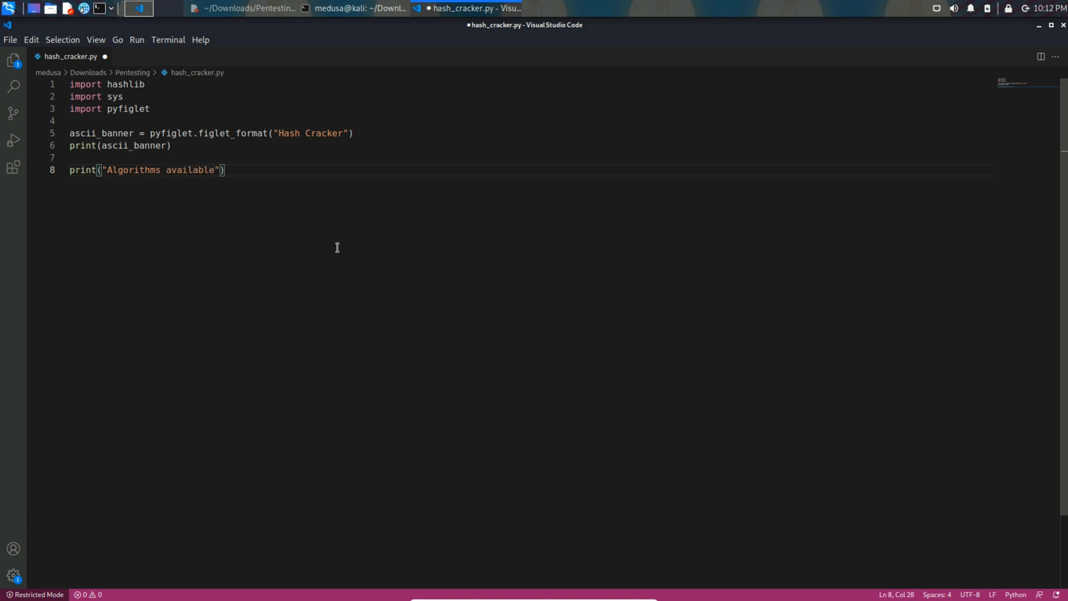
type(": MD5 |")
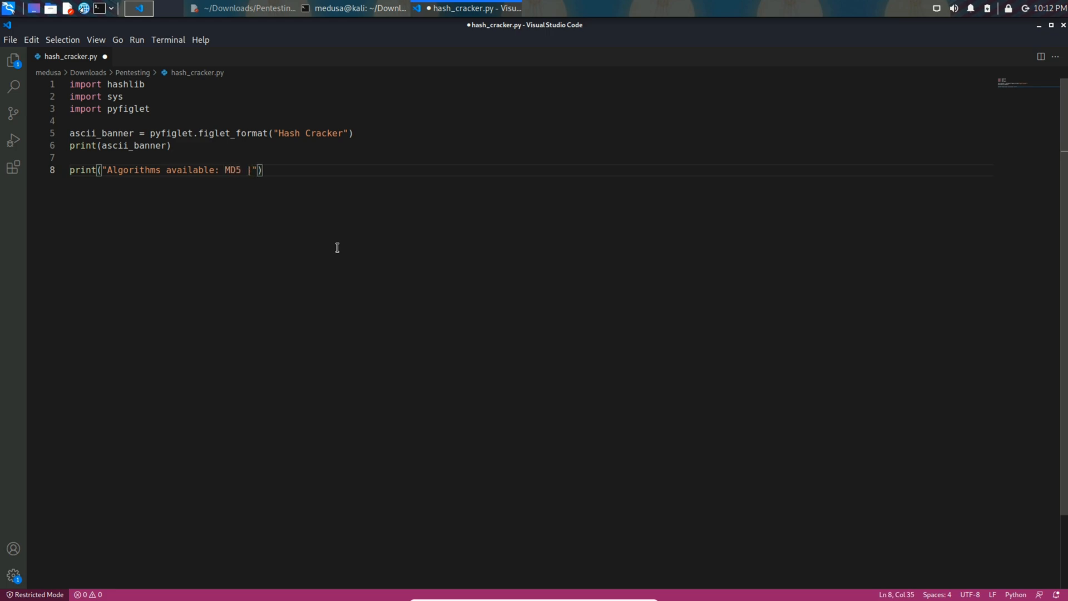
type("S")
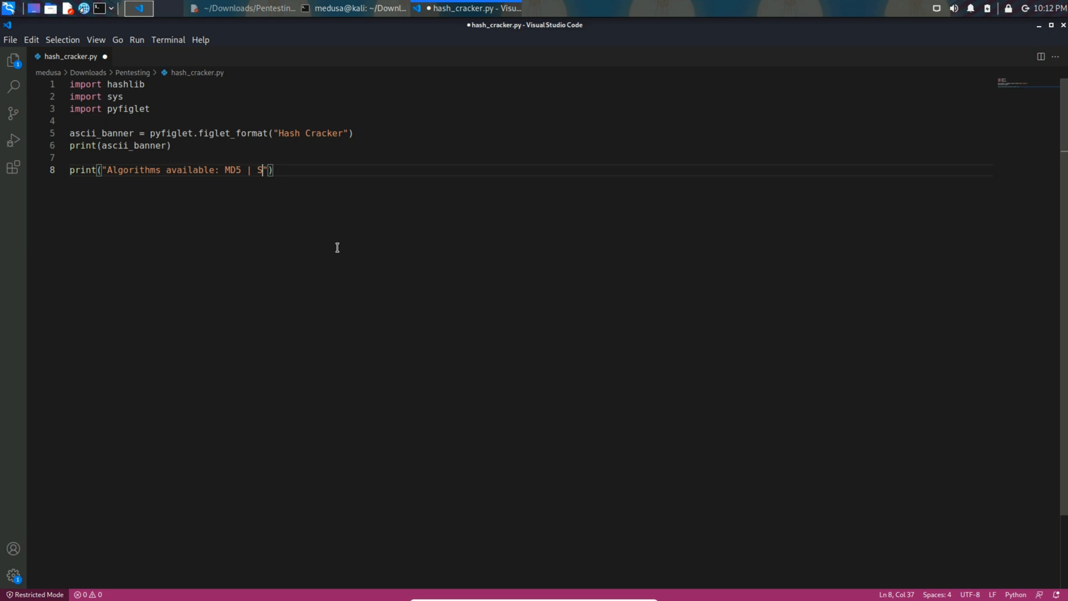
type("HA1 | SHA224 | SHA512 | SHA224 | SHA384")
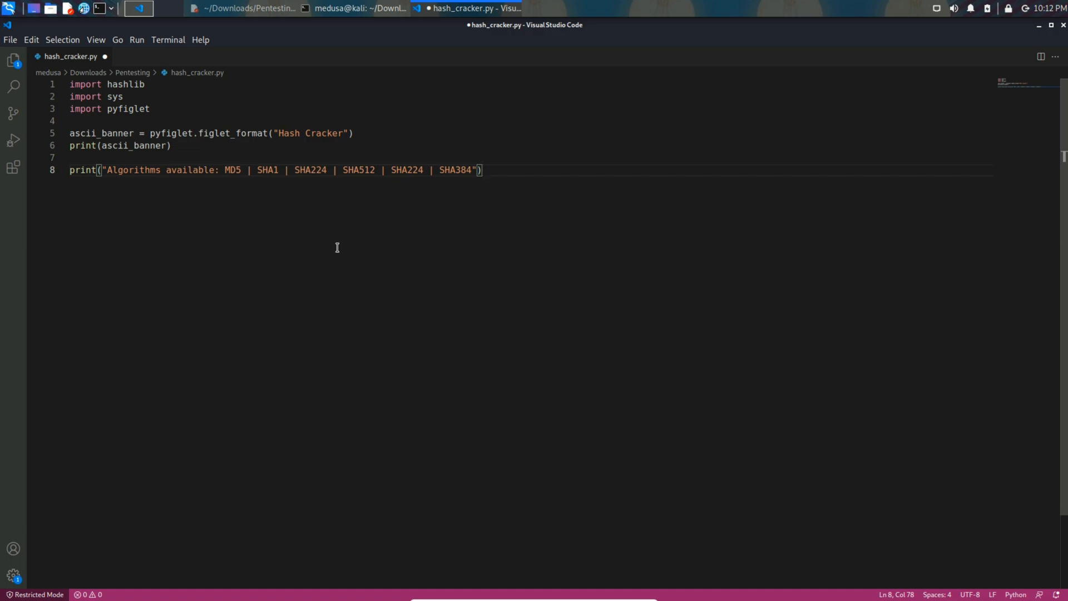
Step: Add hash_type = str(input(...)) asking what the hash type is
type("h")
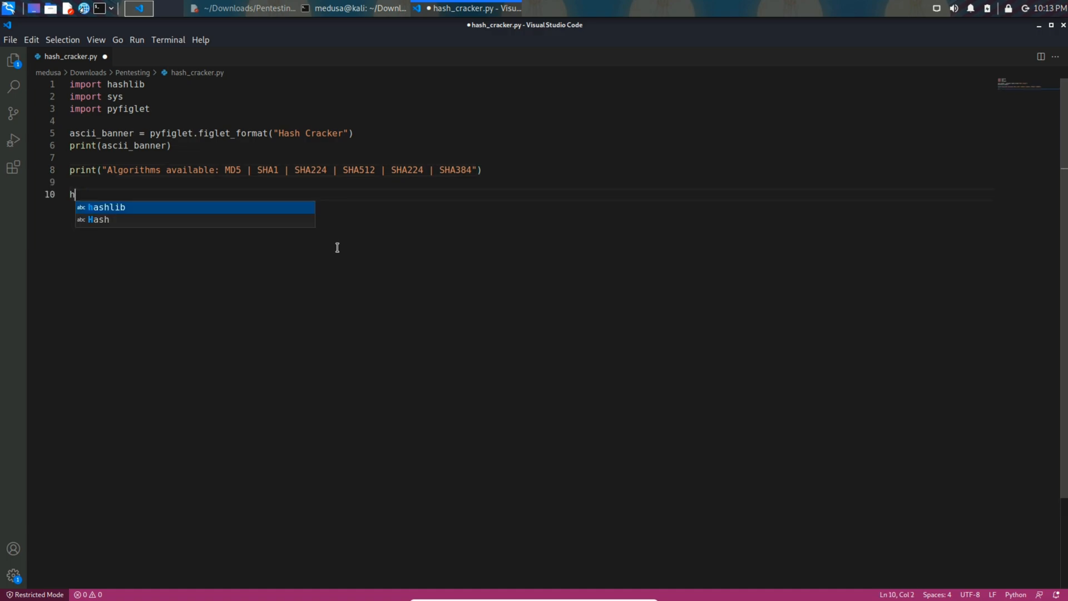
type("ash_type = st")
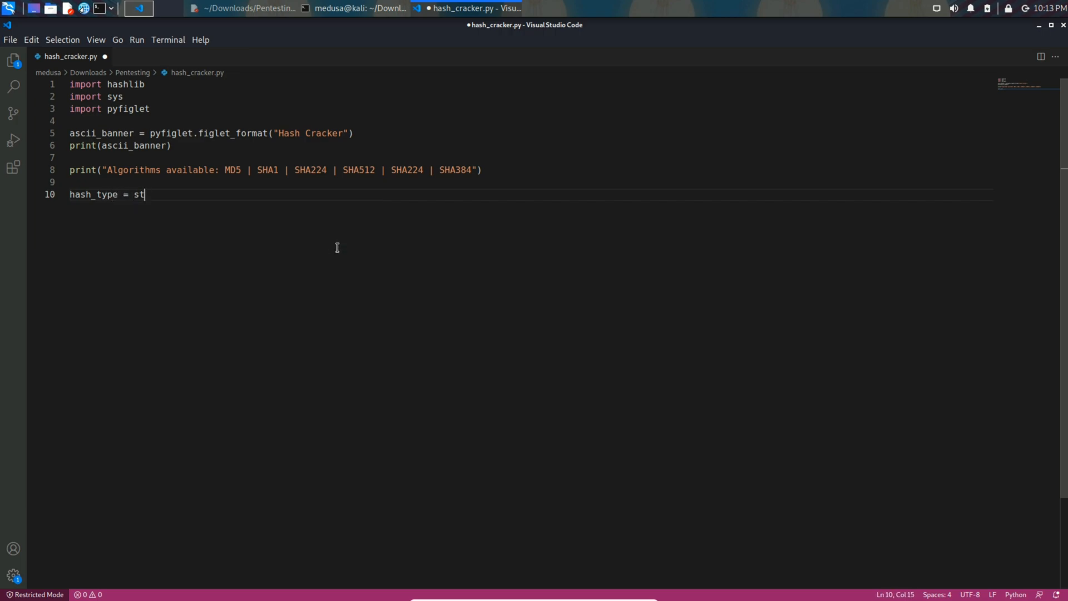
type("r(inp")
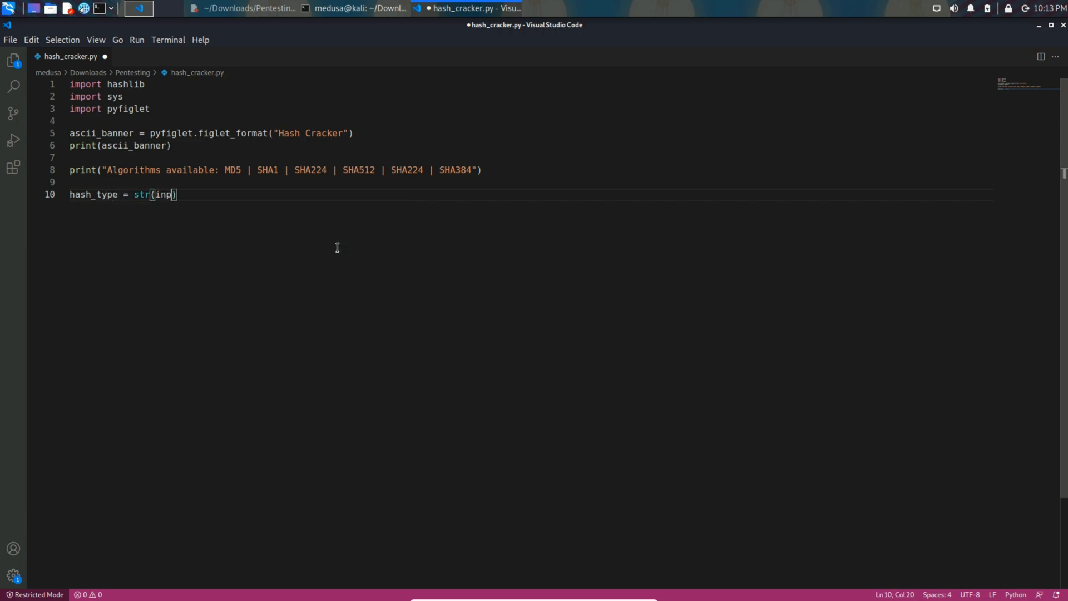
type("ut()")
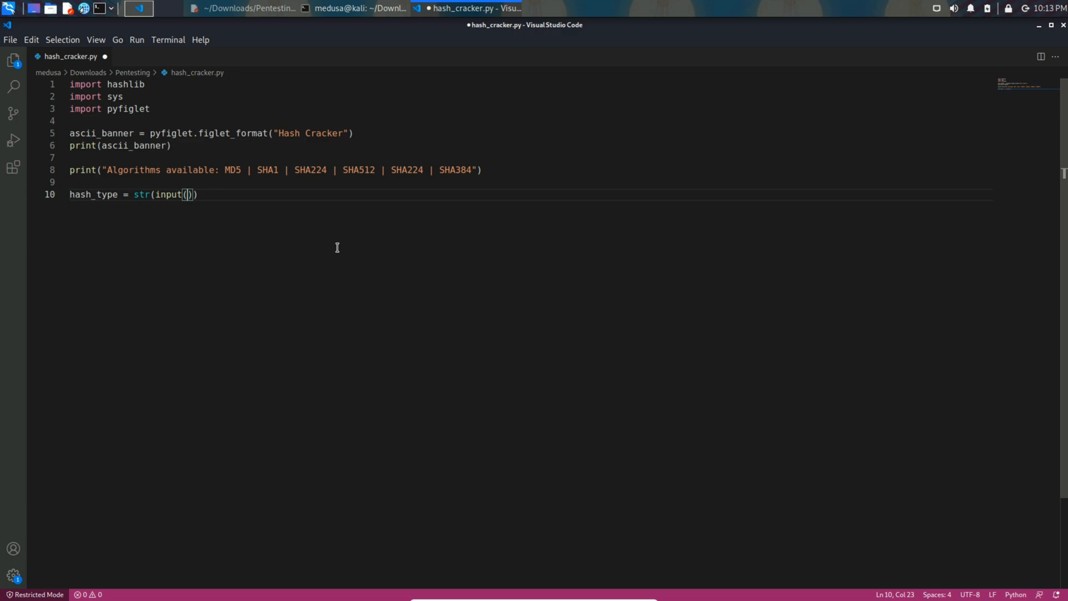
type("\"\"")
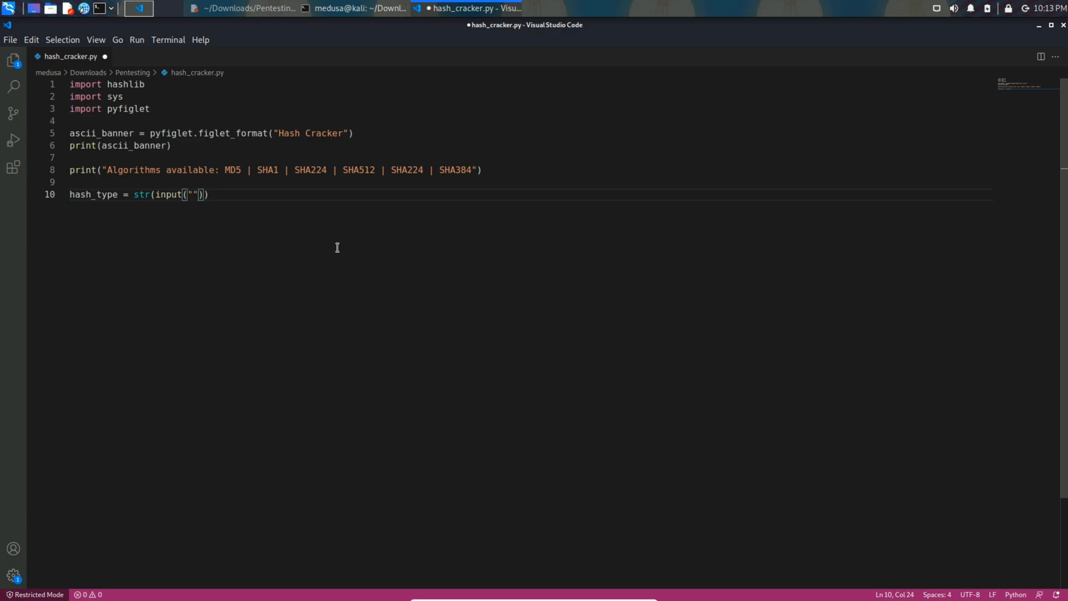
type("What's the h")
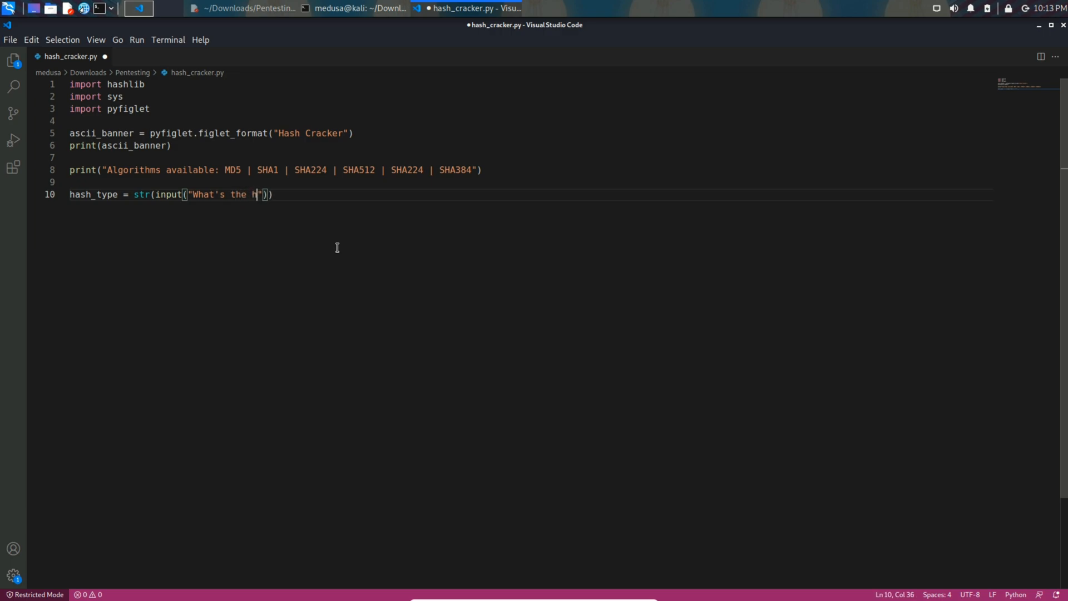
type("ash type?")
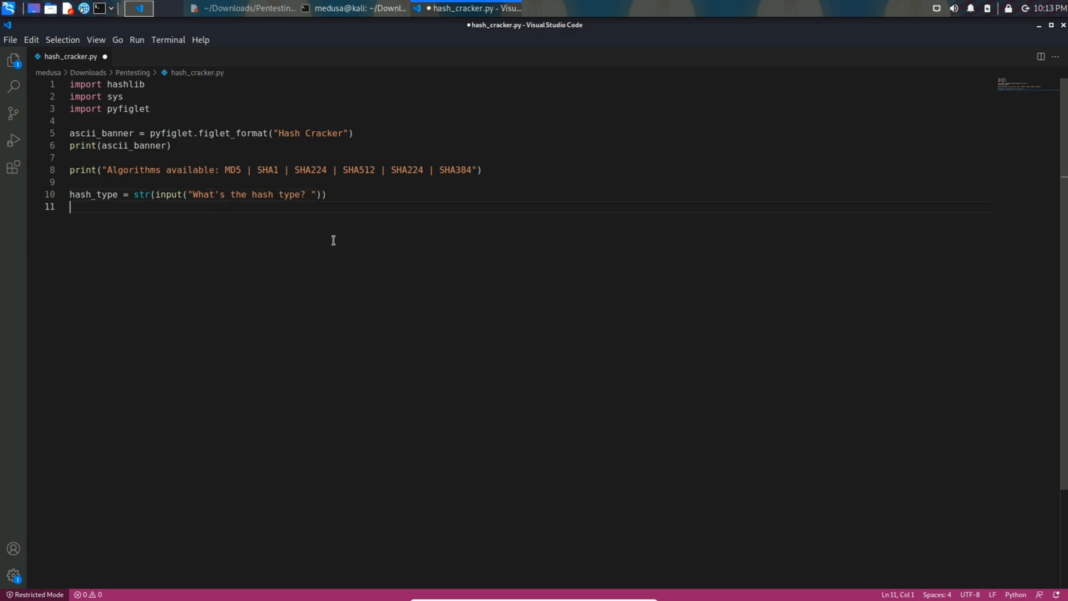
Step: Add prompts "Enter wordlist location" into wordlist_location and "Enter hash:" into hash
type("wordlist_loc")
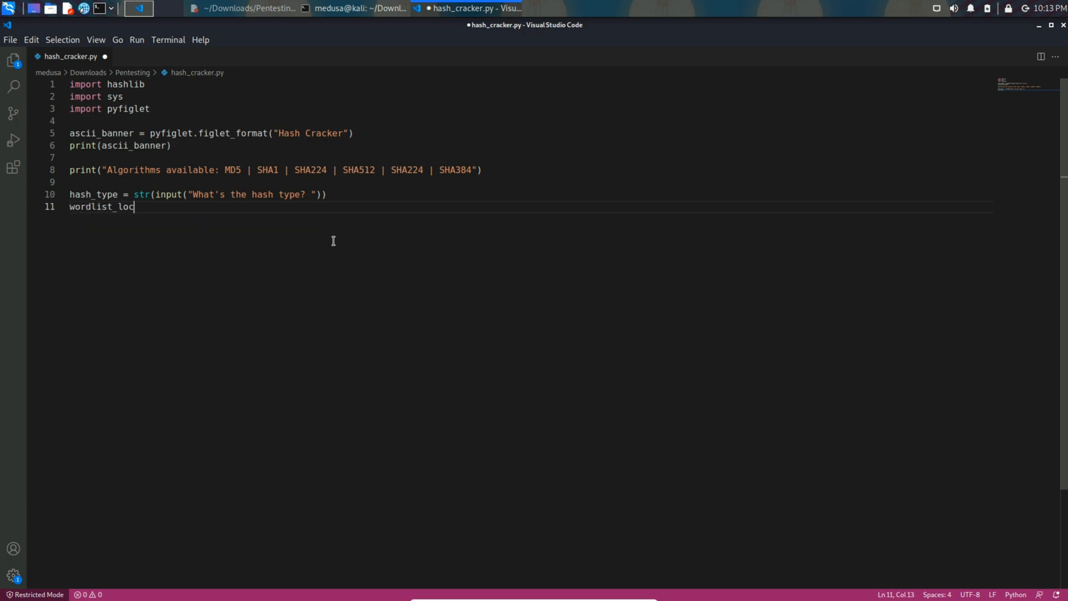
type("ation =")
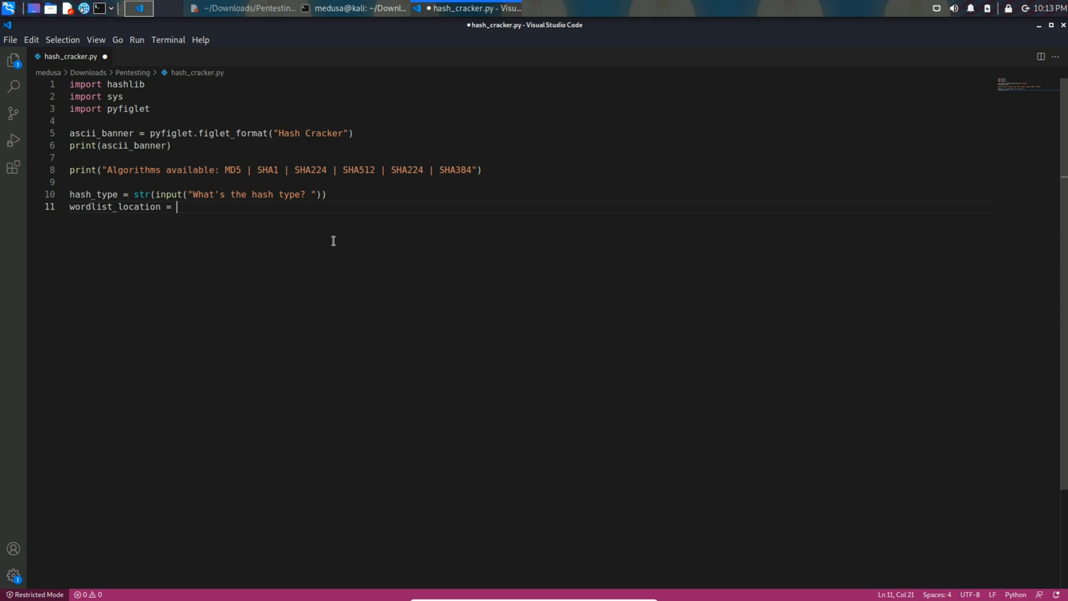
type("str(input(\"E")
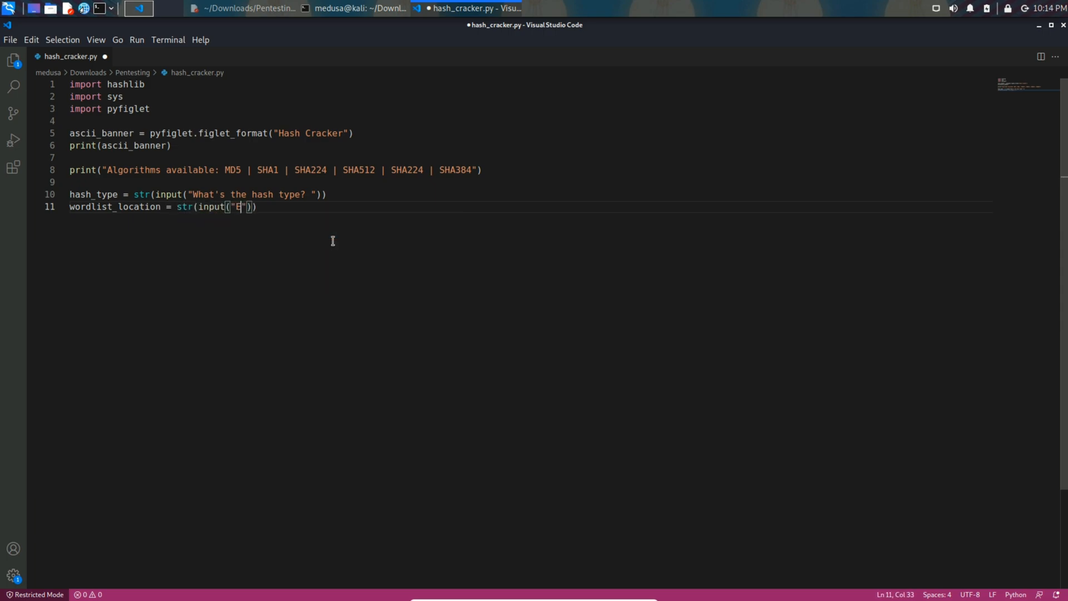
type("Enter wordlist location:")
type("hash =")
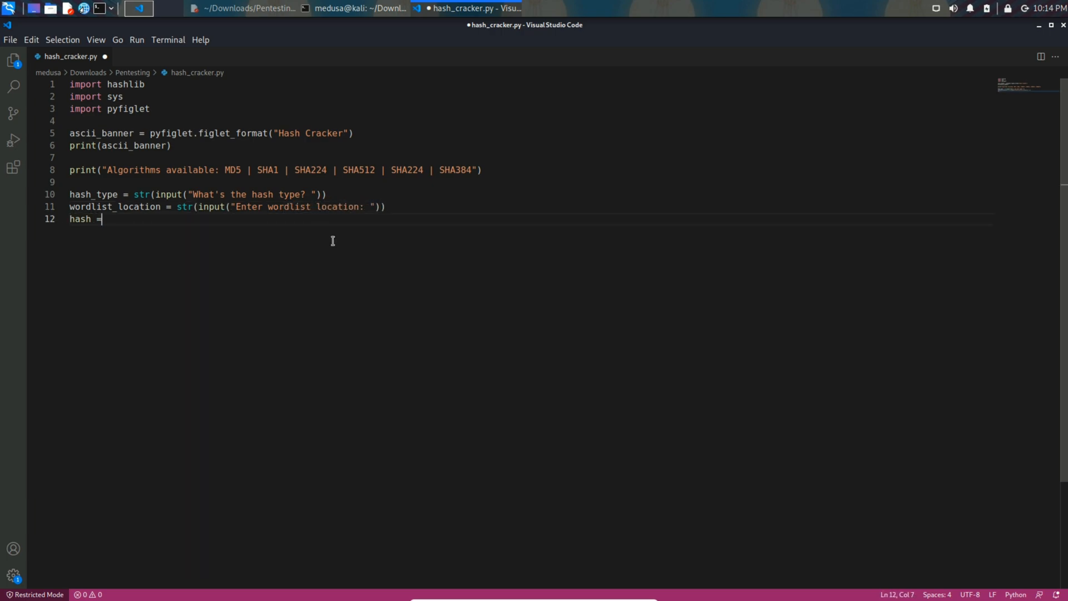
type("str(")
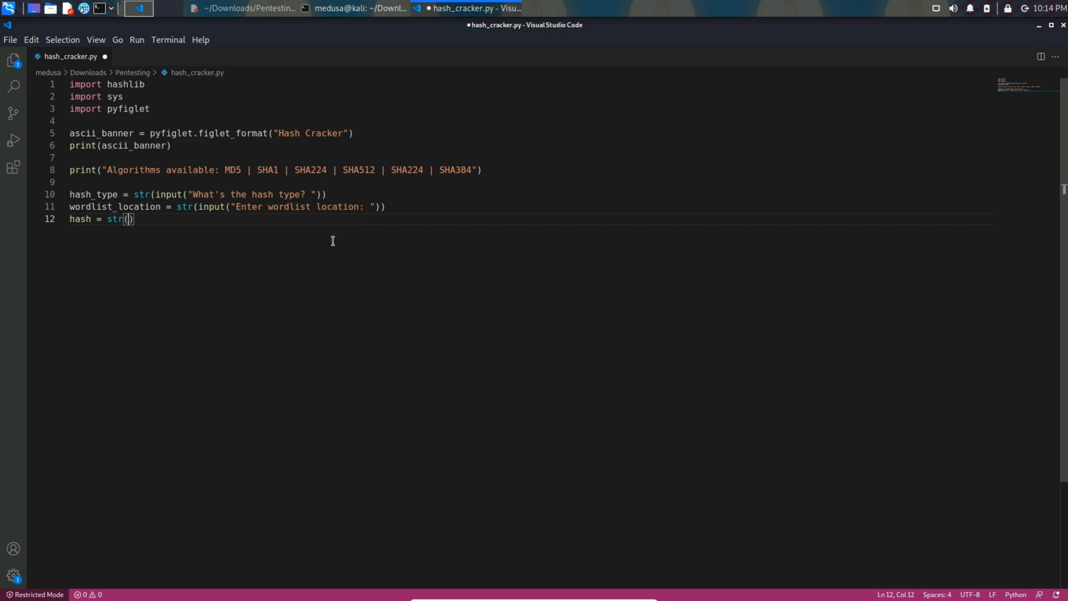
type("input")
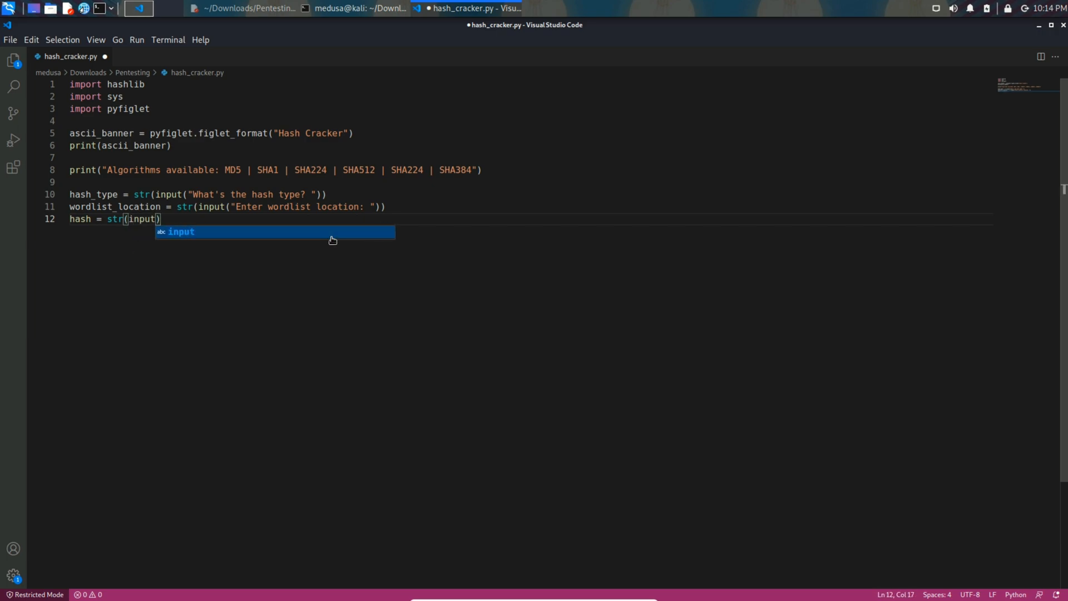
type("\"Enter")
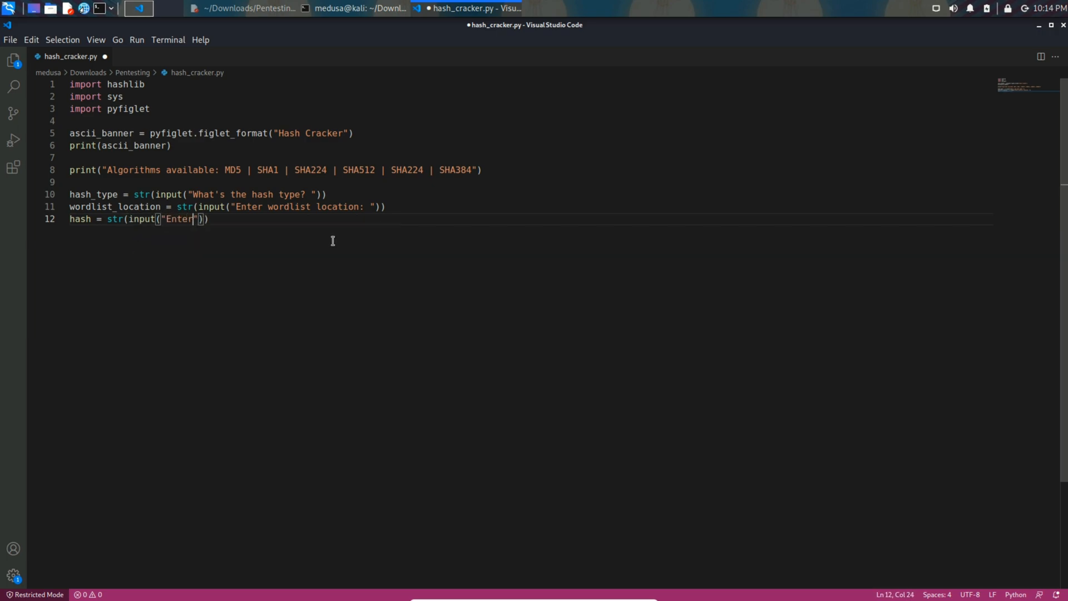
type("hash:")
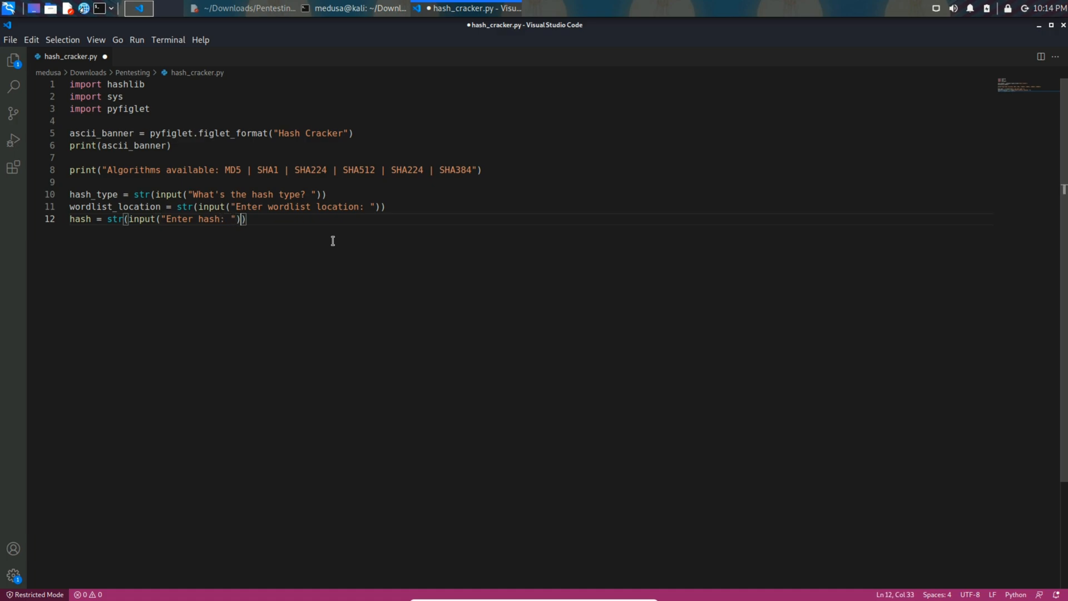
key("Enter")
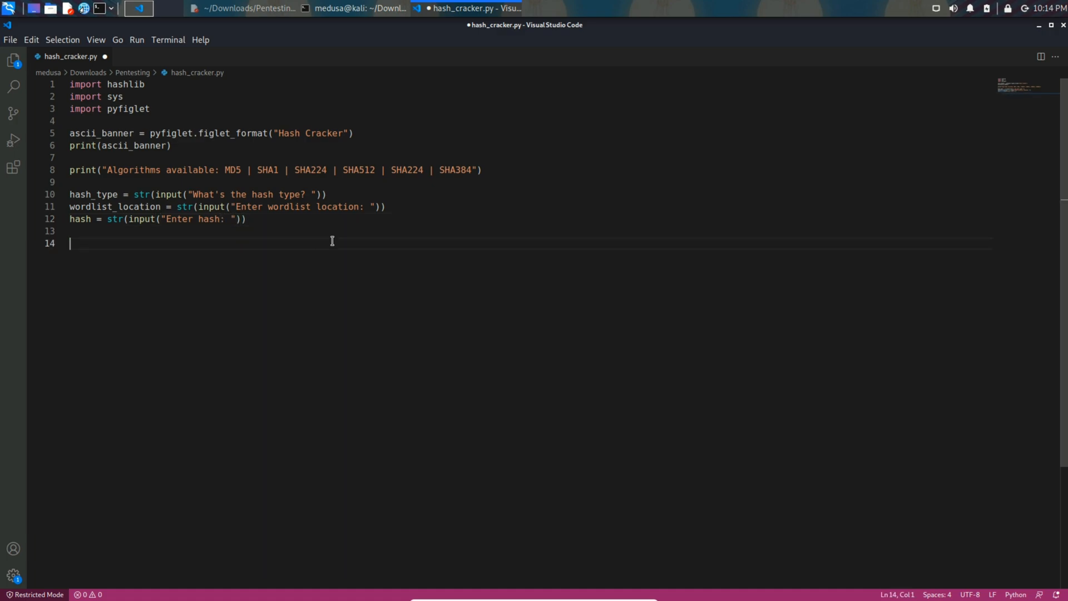
Step: Read the file at wordlist_location into word_list and store word_list.splitlines() in lists
type("word_list = ope")
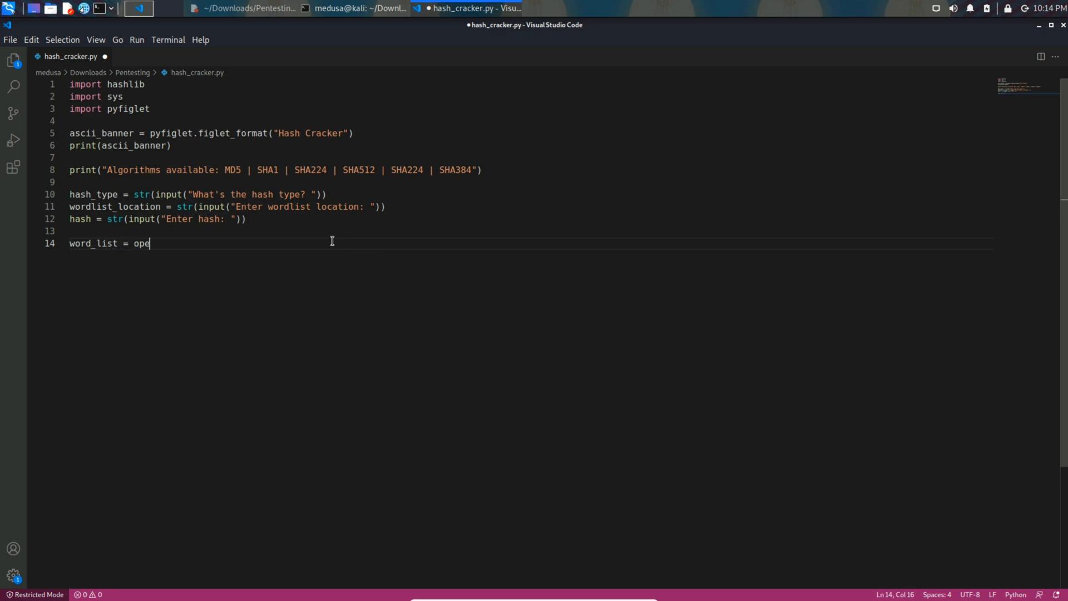
type("n(f\"{}\"")
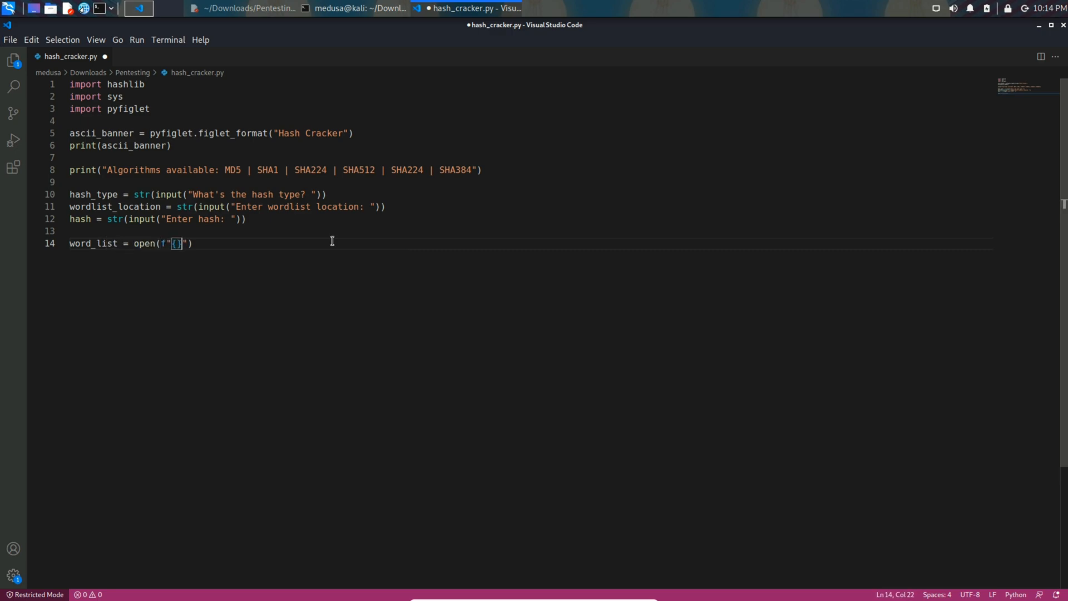
type("wordlist_location")
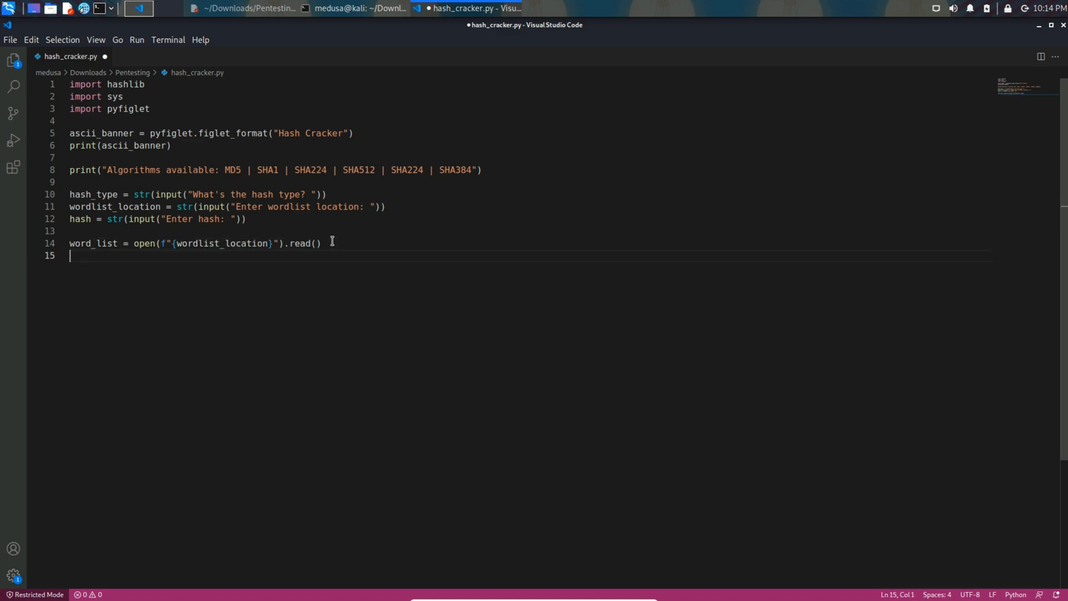
type("lists")
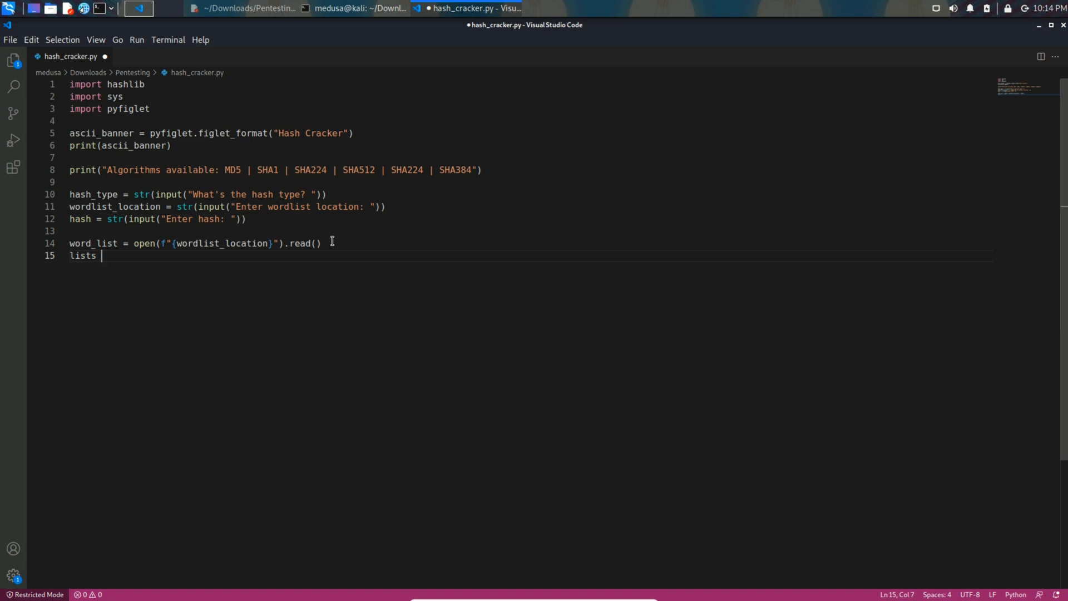
type("= word")
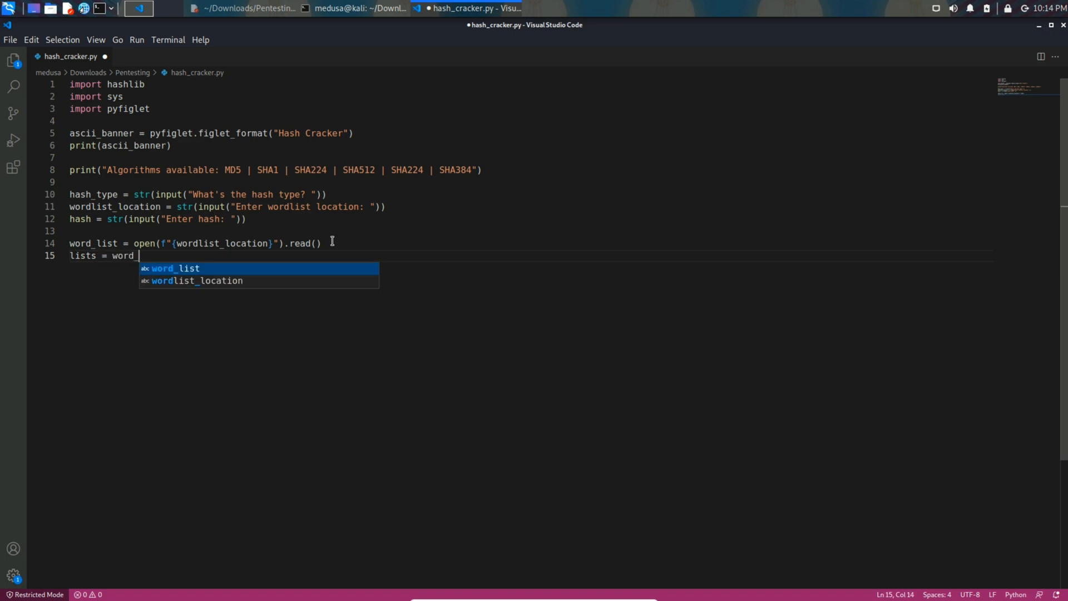
type("_list.spl")
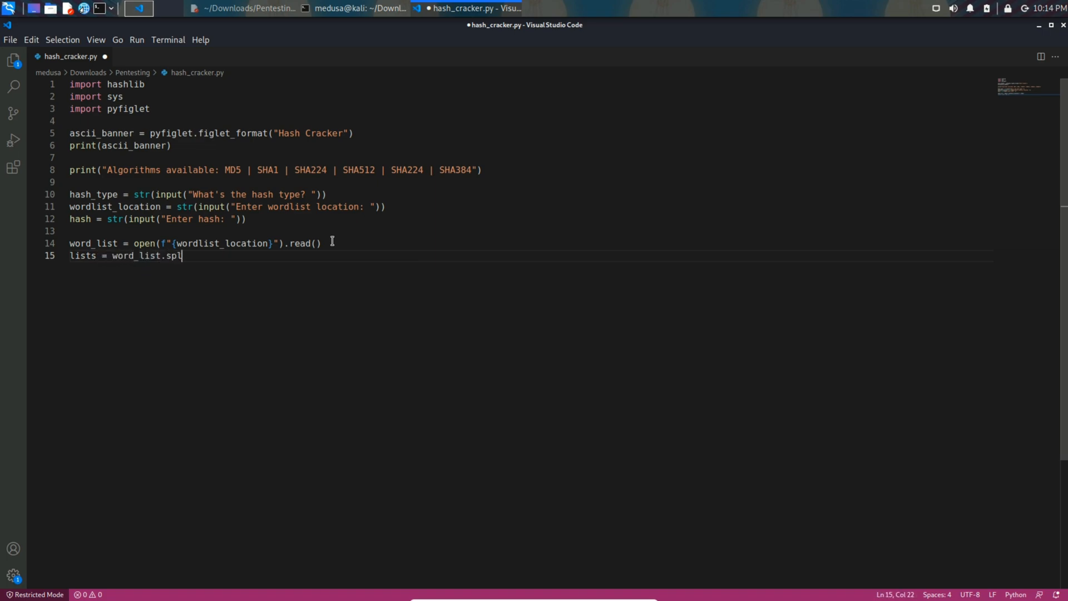
type("itlines")
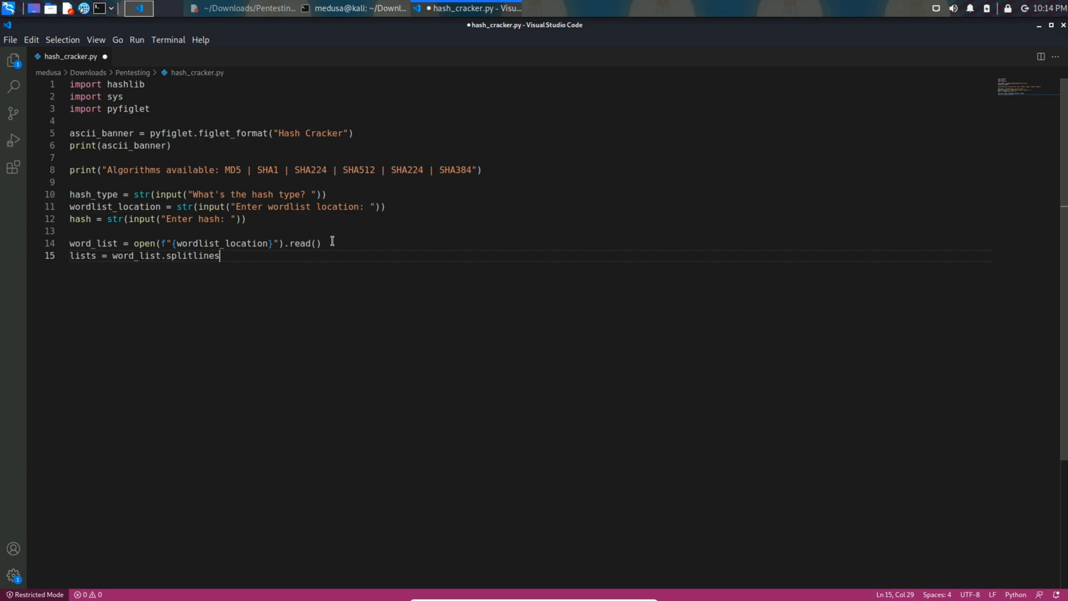
type("()")
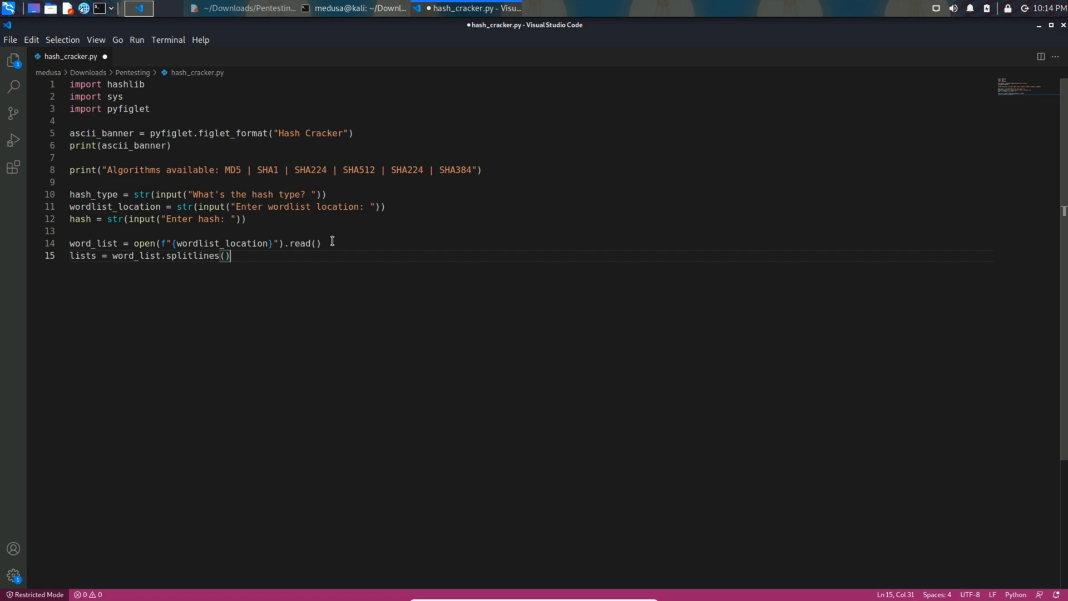
key("Enter")
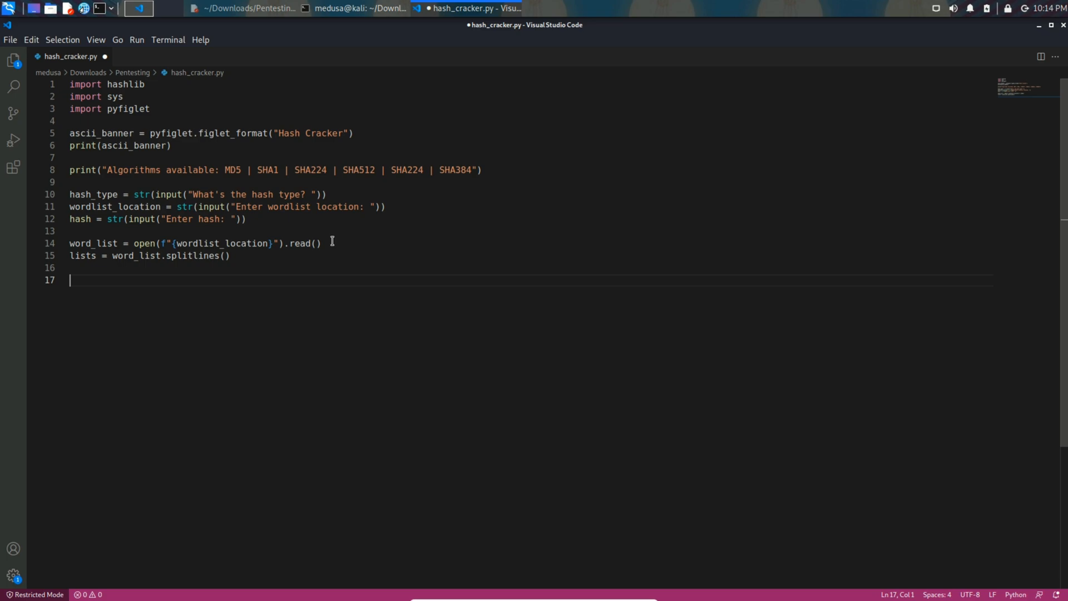
Step: Add 'for word in lists:' with an indented 'if hash_type == "MD5":'
type("for")
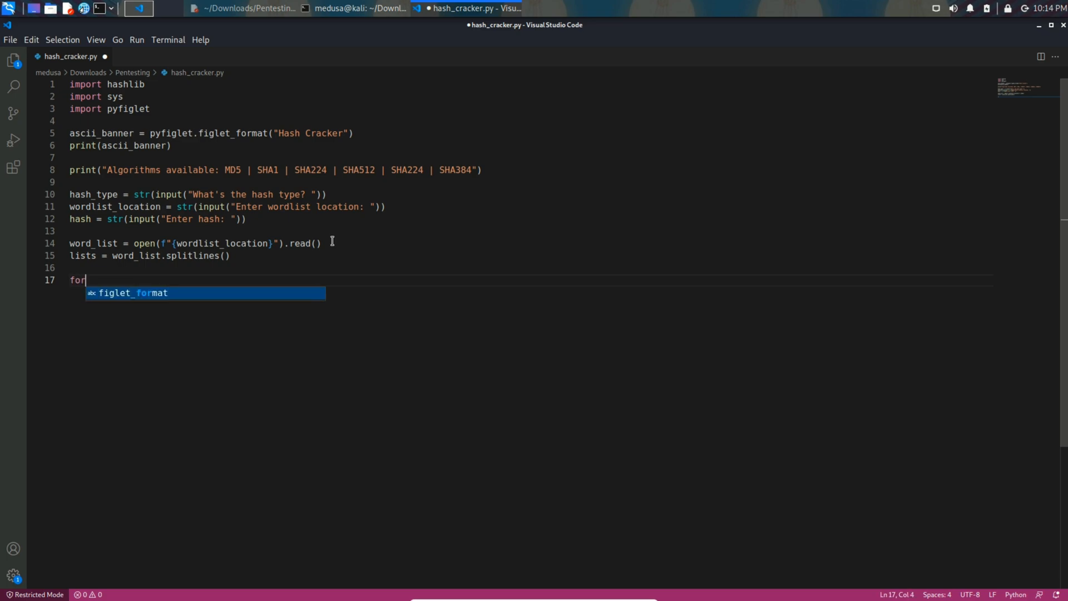
type("word in lists:")
type("if")
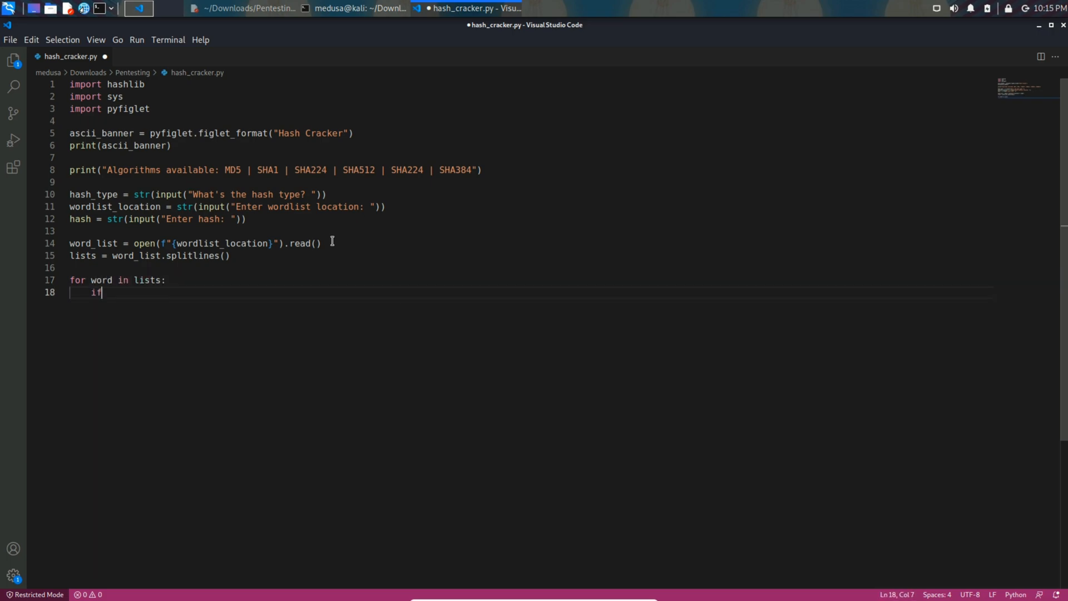
type("has")
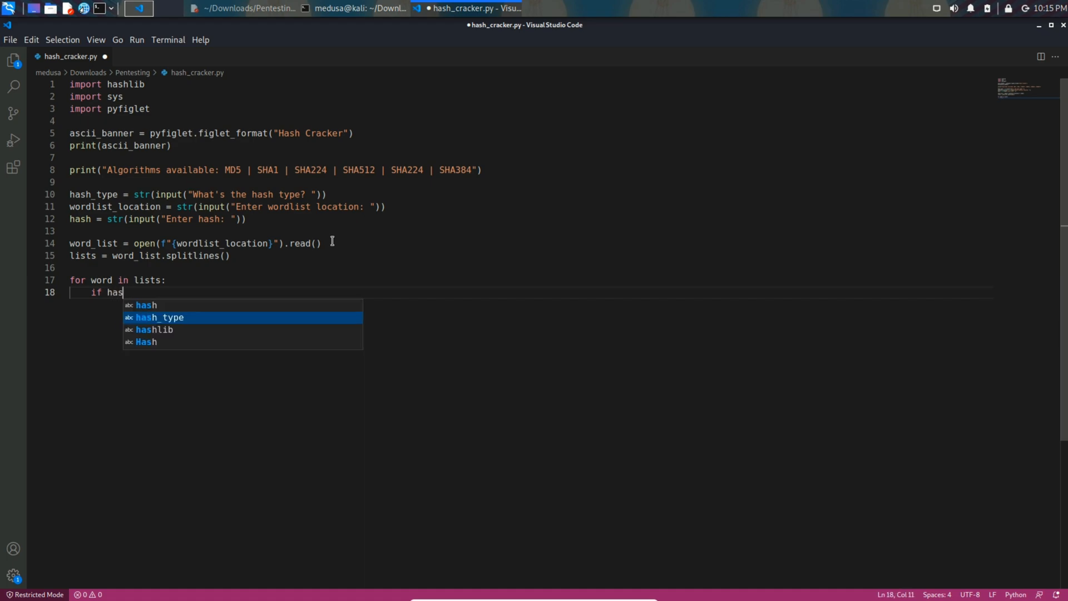
type("h_type == \"")
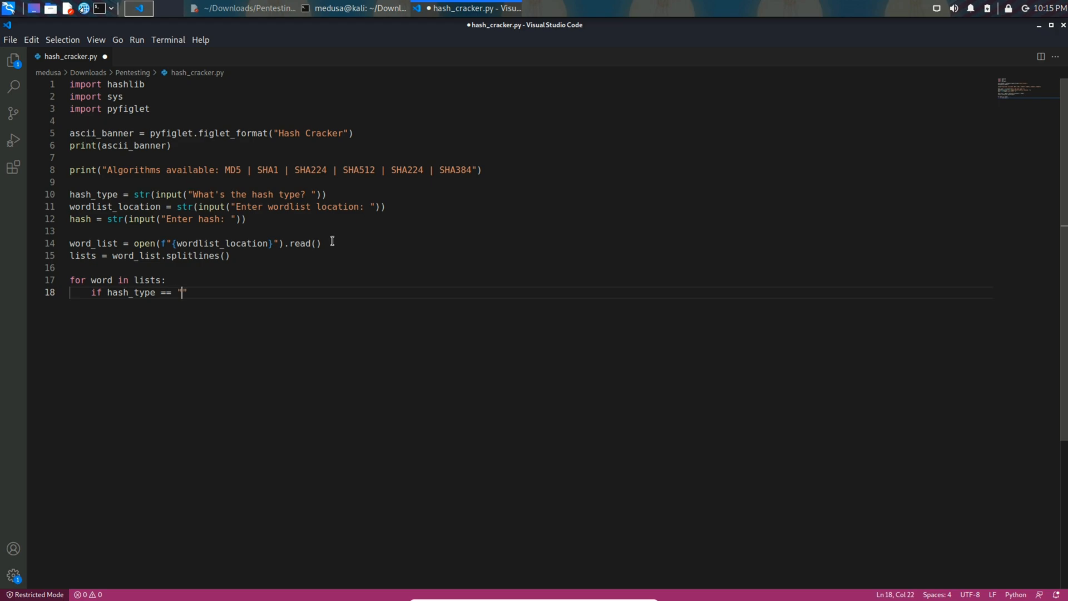
type("MD5")
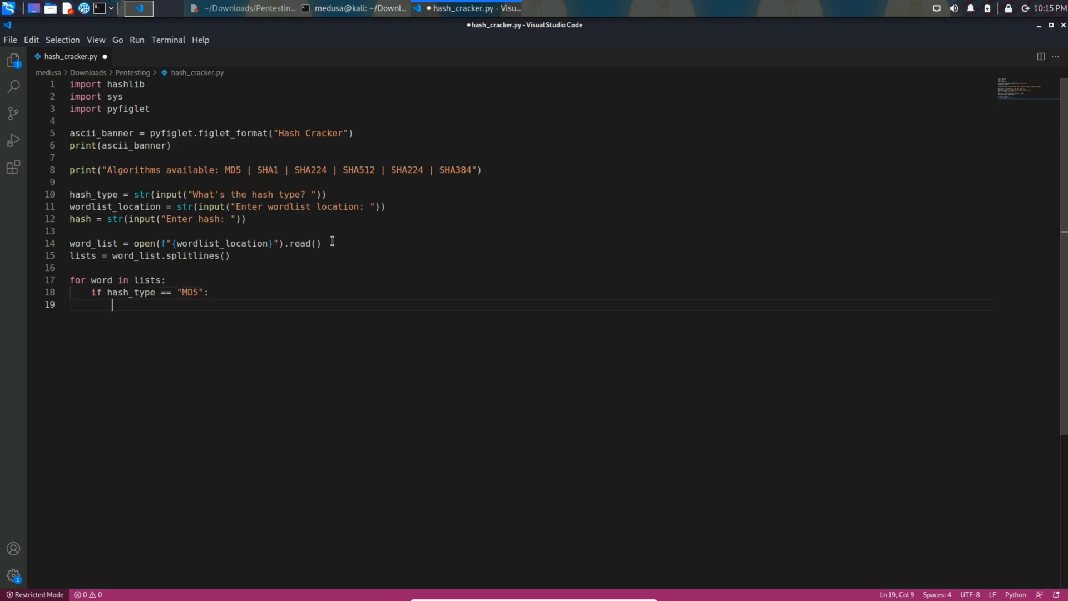
Step: Set hash_object = hashlib.md5(f"{word}".encode('utf-8'))
type("hash")
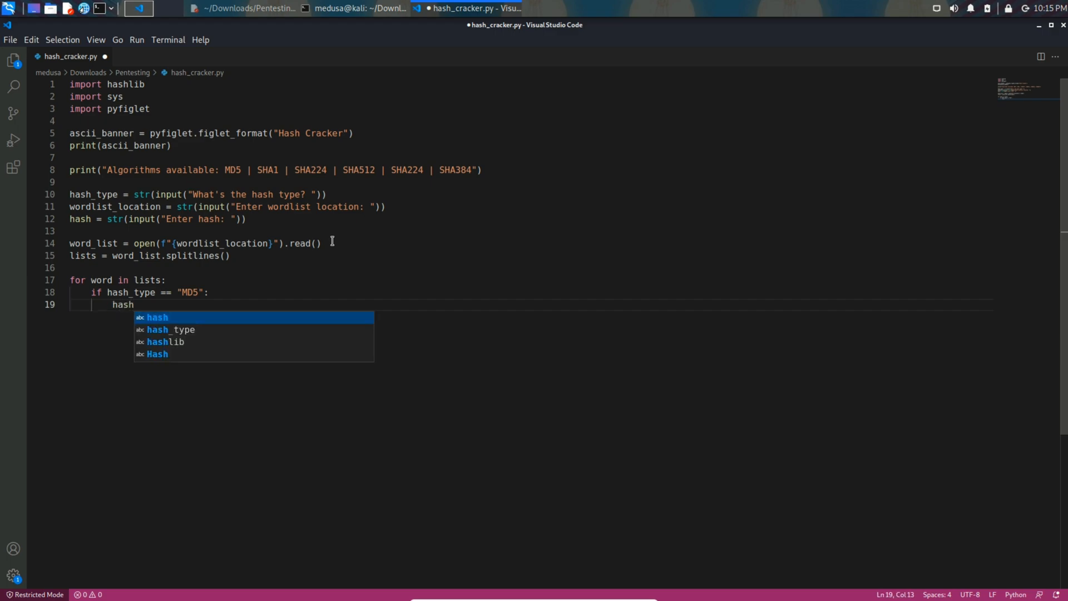
type("_objec")
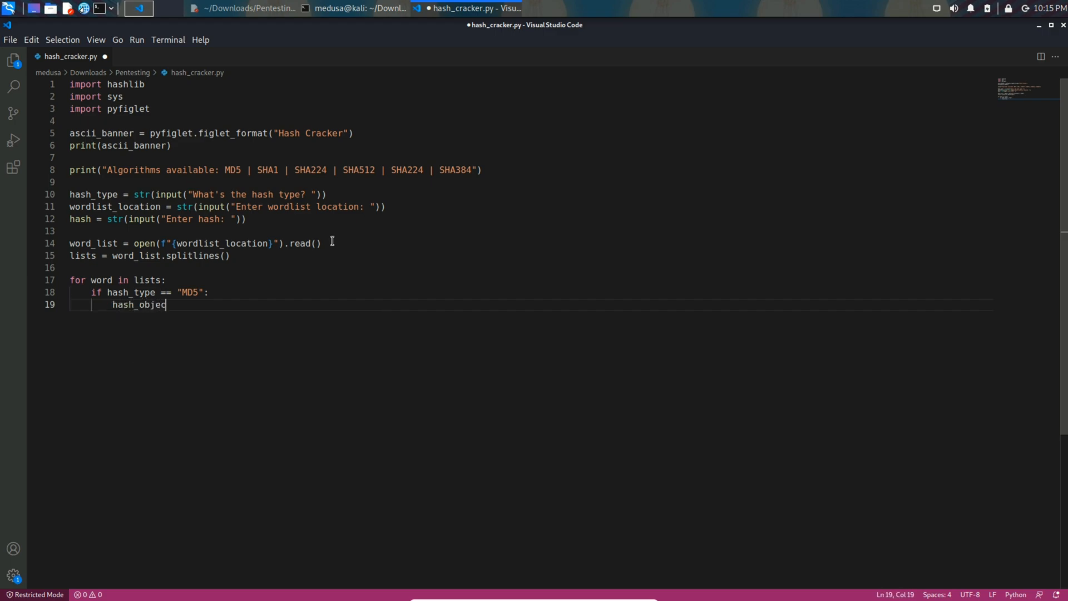
type("= has")
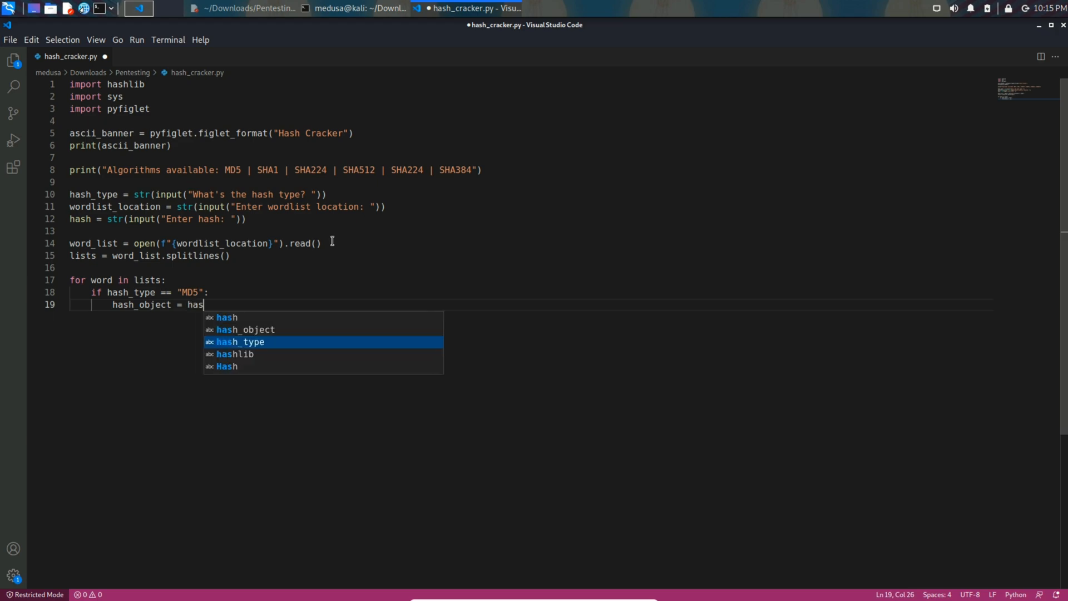
type("hlib")
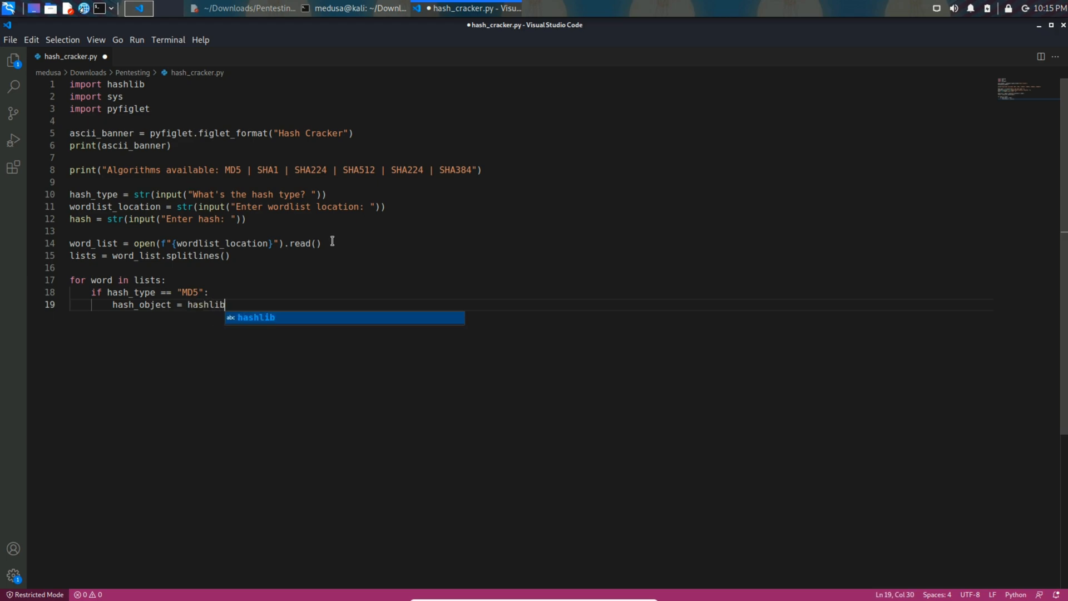
type(".md5")
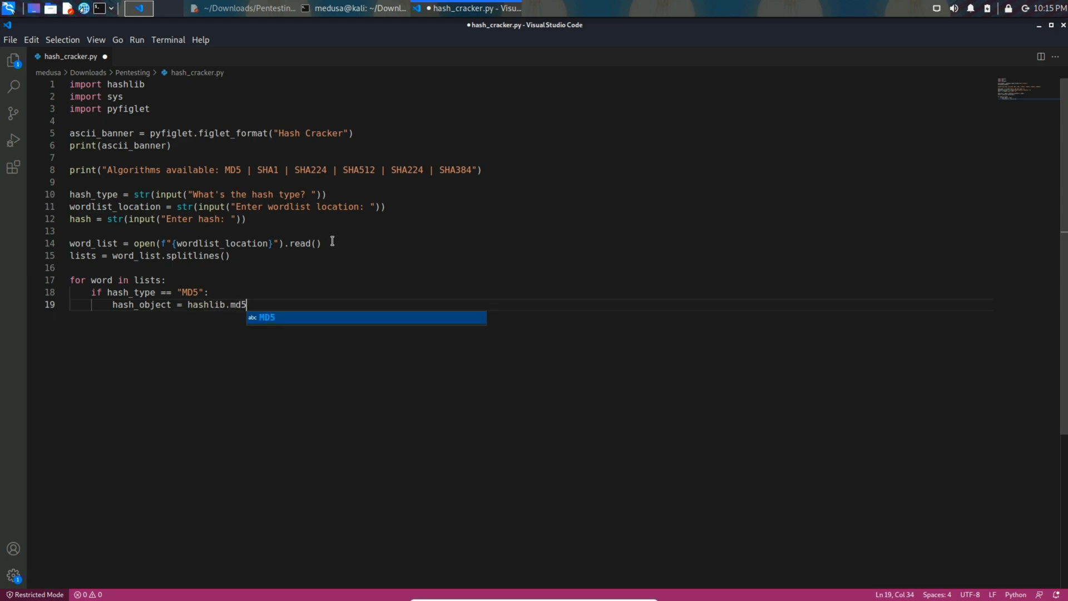
type("(f\"\")")
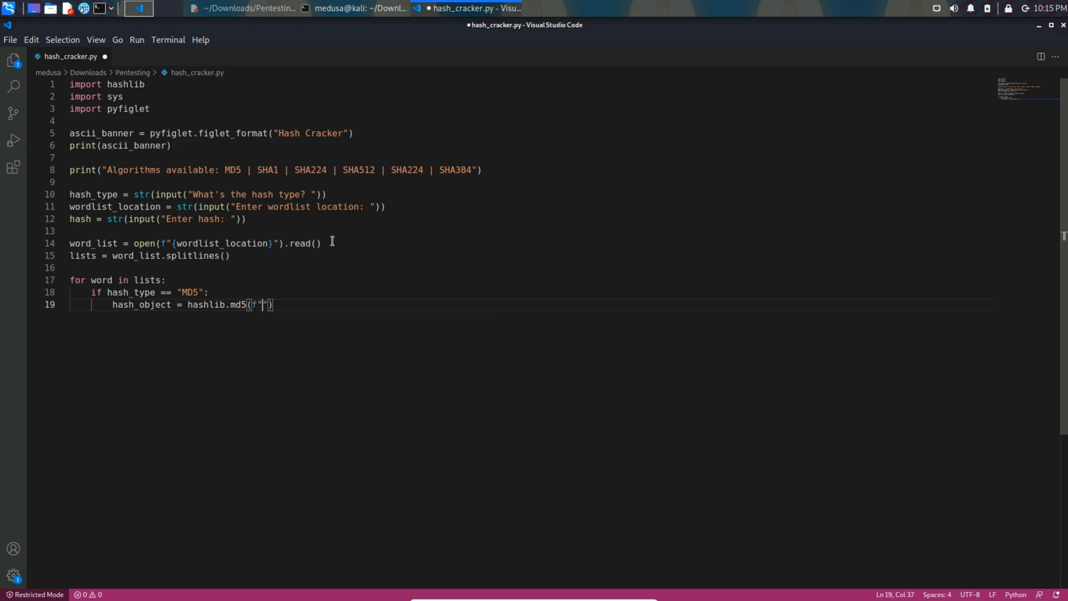
type("{}")
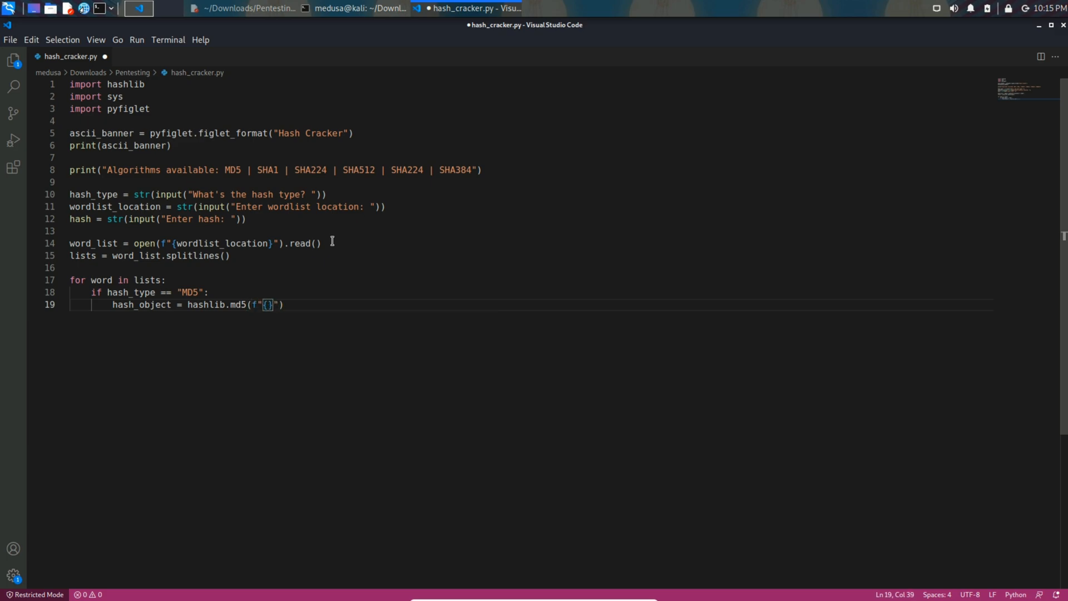
type("word")
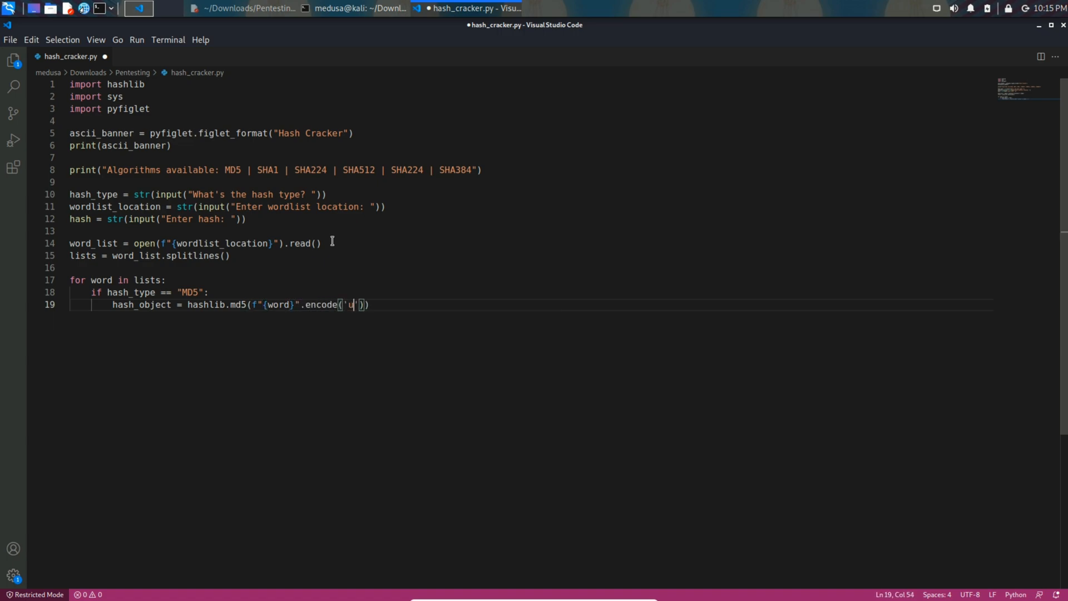
type("tf-8")
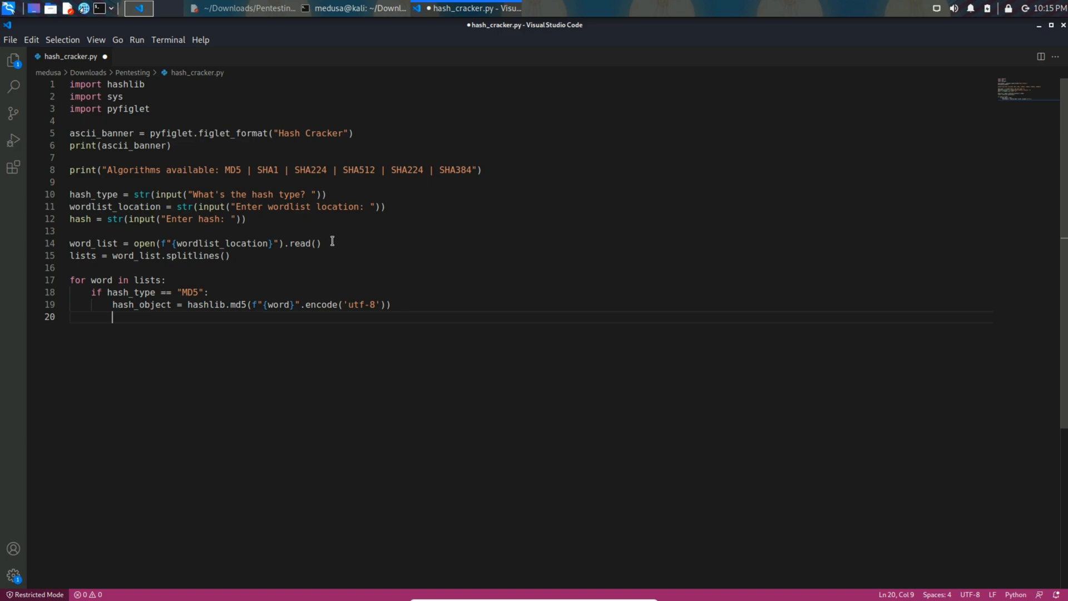
Step: Store hash_object.hexdigest() in hashed
type("hashed =")
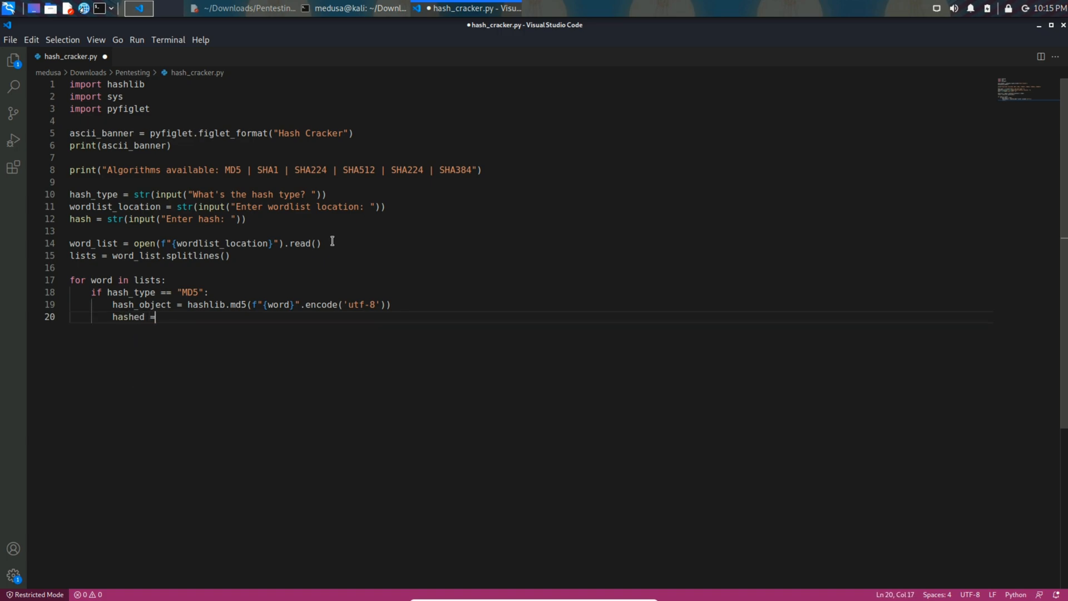
type("hash")
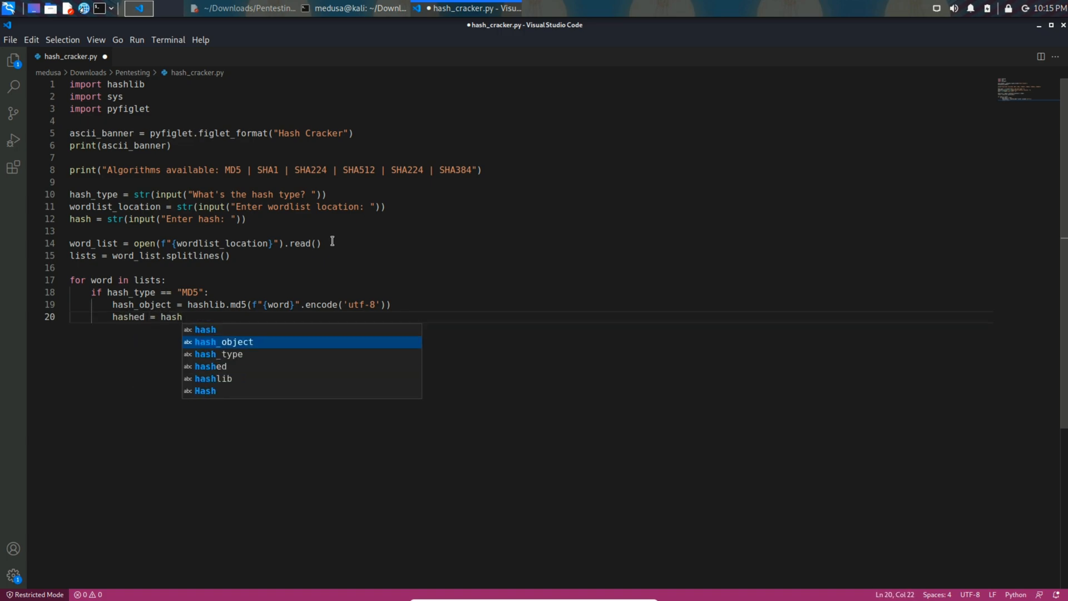
key("Tab")
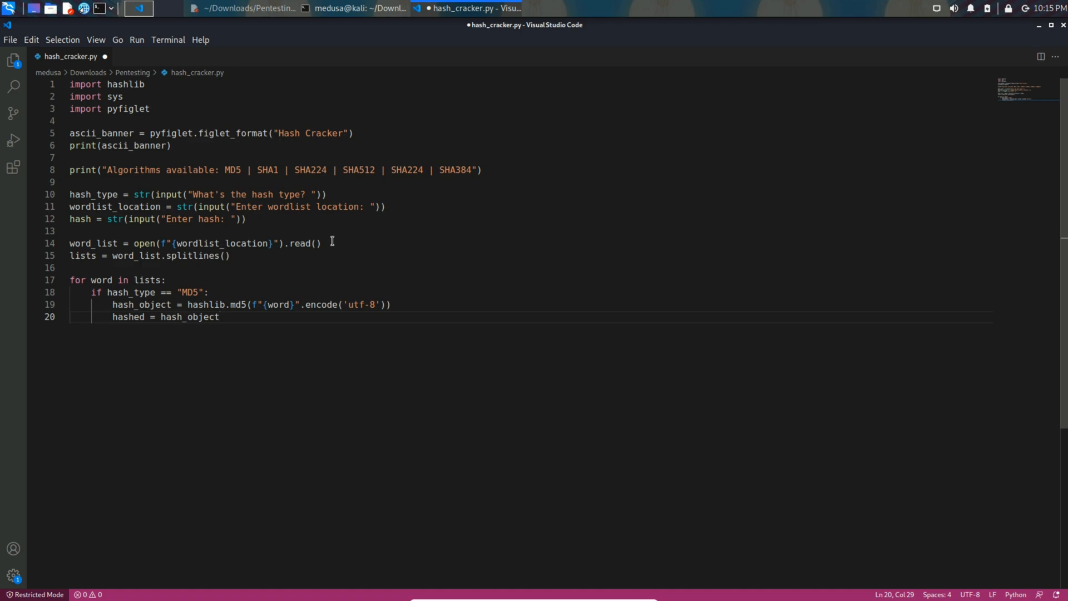
type(".")
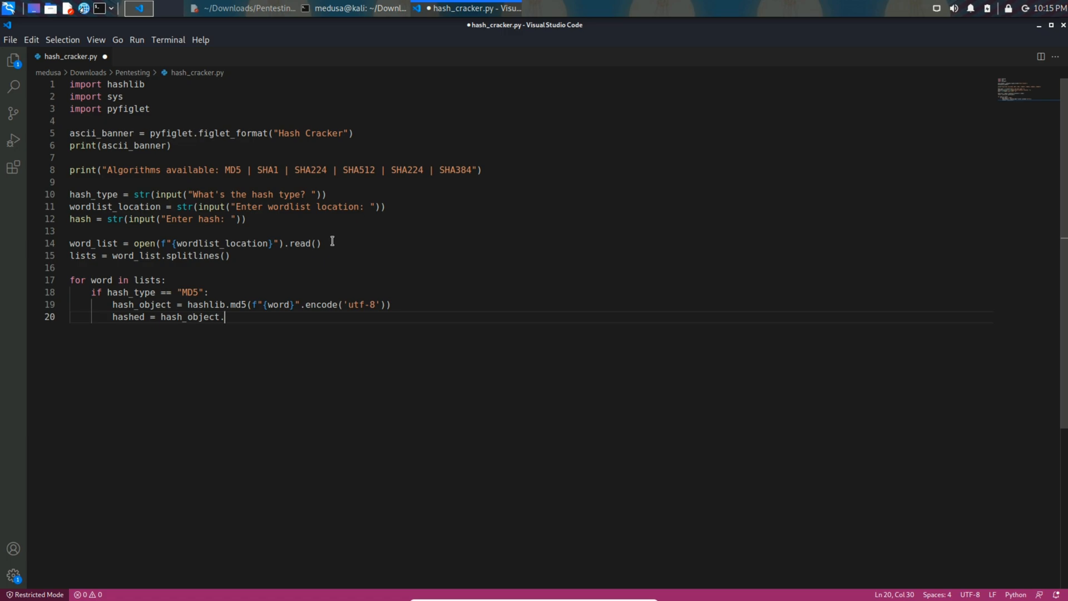
type("he")
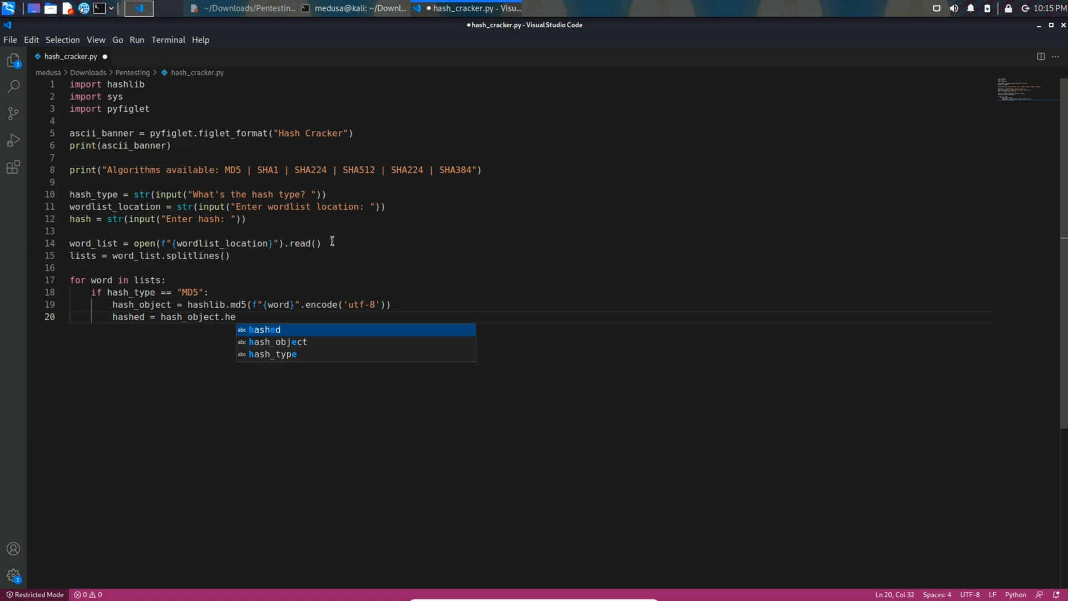
type("xdigest()")
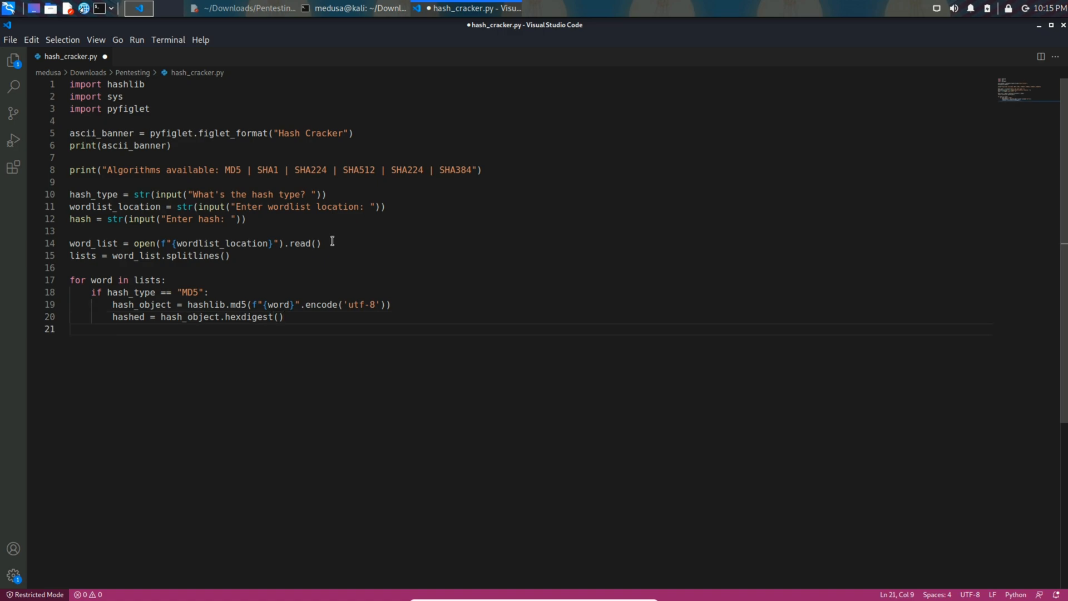
Step: Add 'if hash == hashed:' printing a green "HASH FOUND: {word}" message
type("if hash == hashed:")
type("print(")
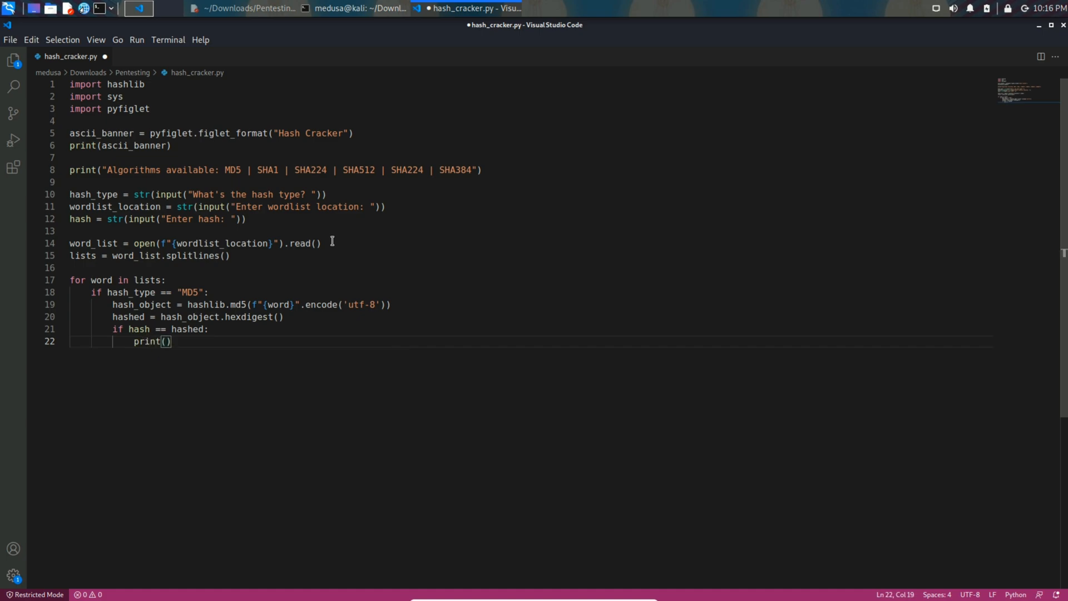
type("f\"\\033[1;32m HASH FOUND: {word}")
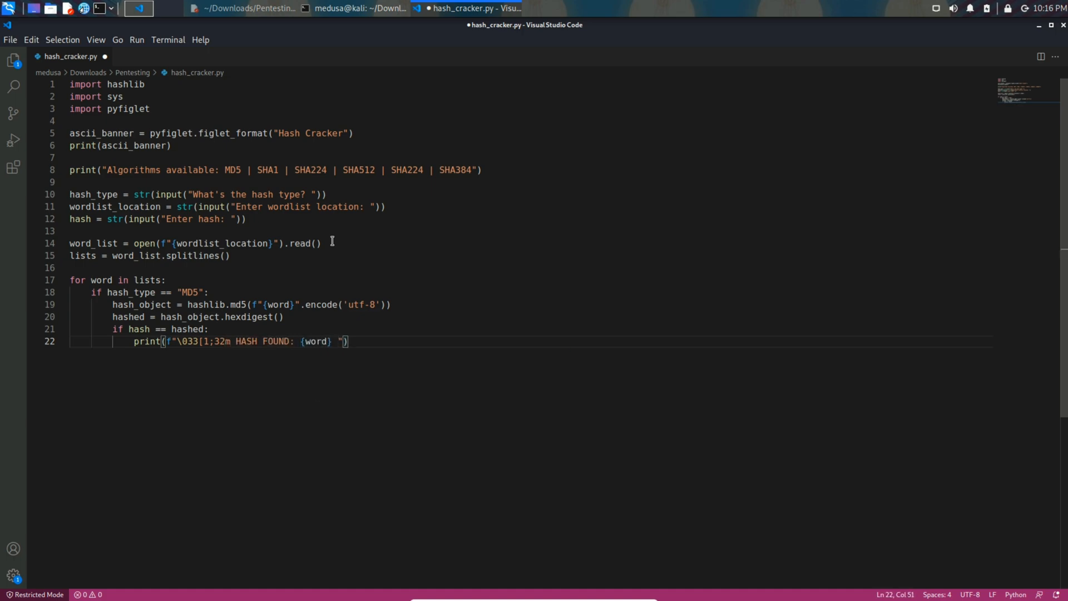
type("/")
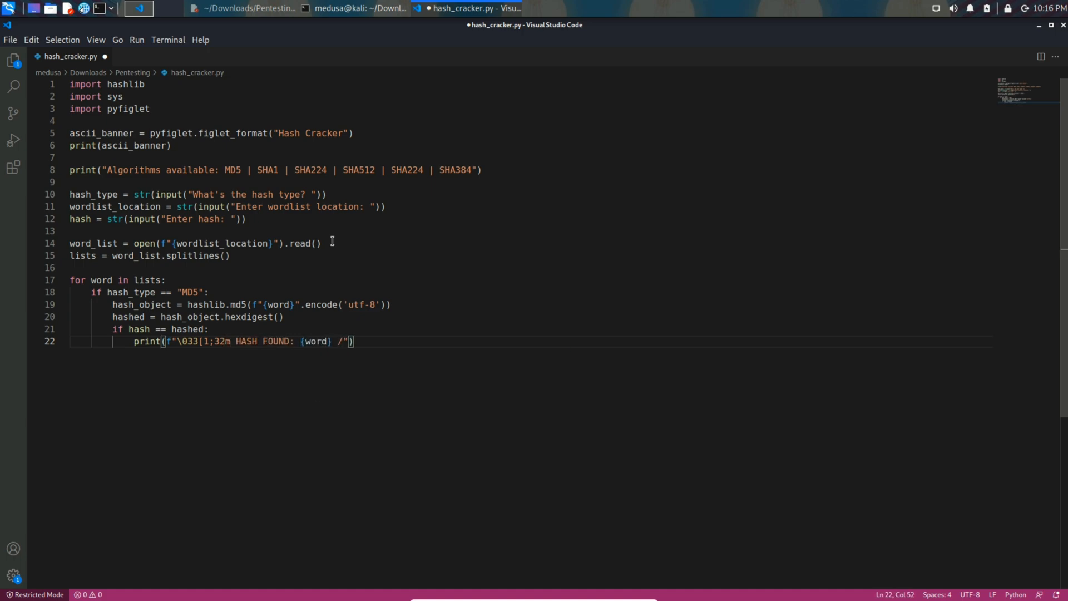
key("BackSpace")
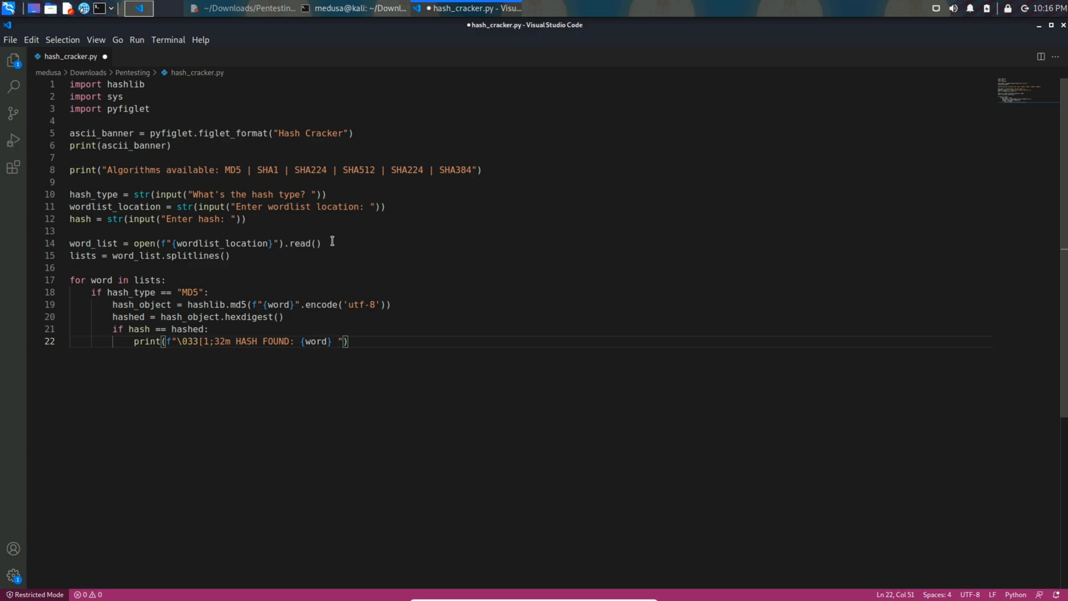
type("\\n")
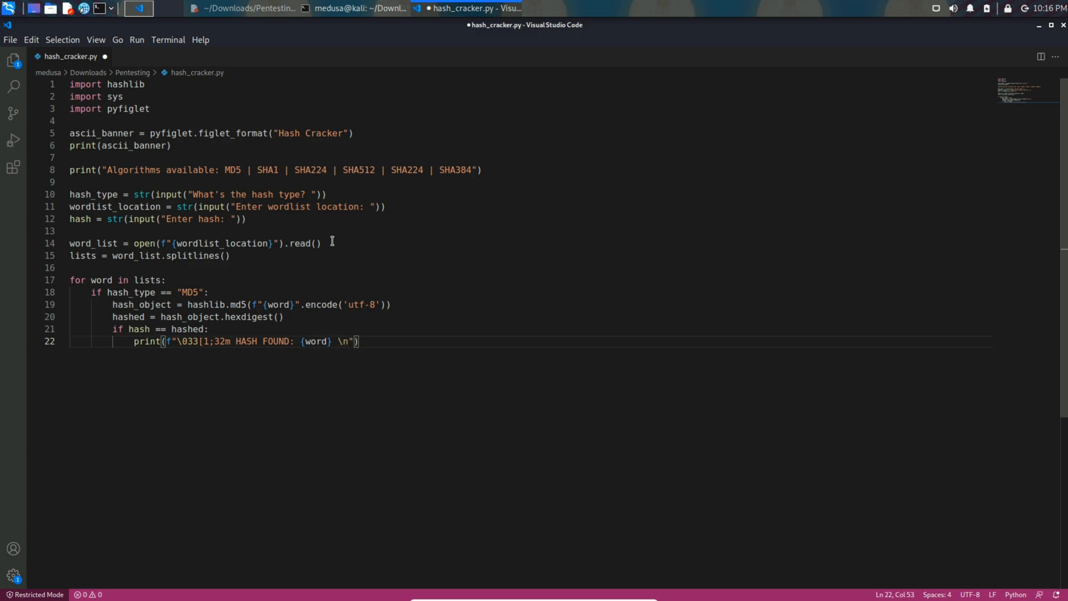
key("enter")
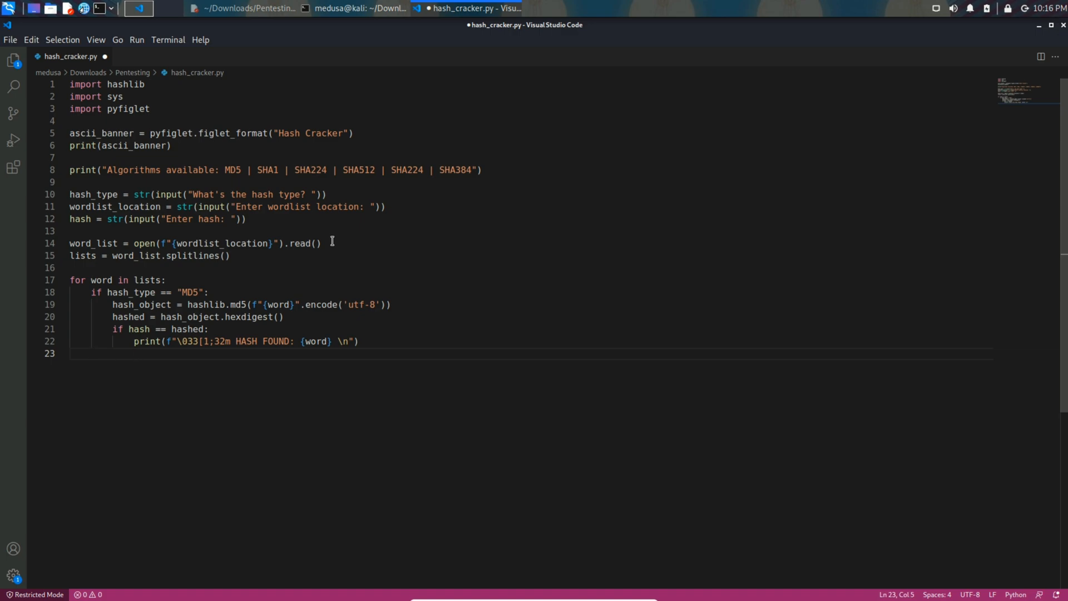
Step: Add 'elif hash_type == "SHA1":' holding a pasted copy of the MD5 block
type("elif")
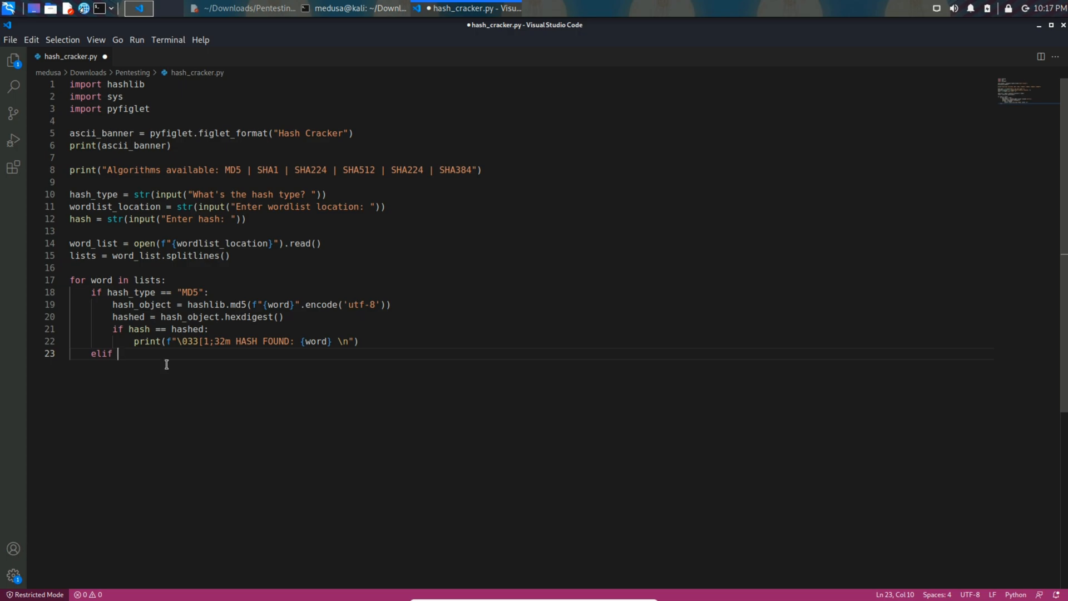
type("hash")
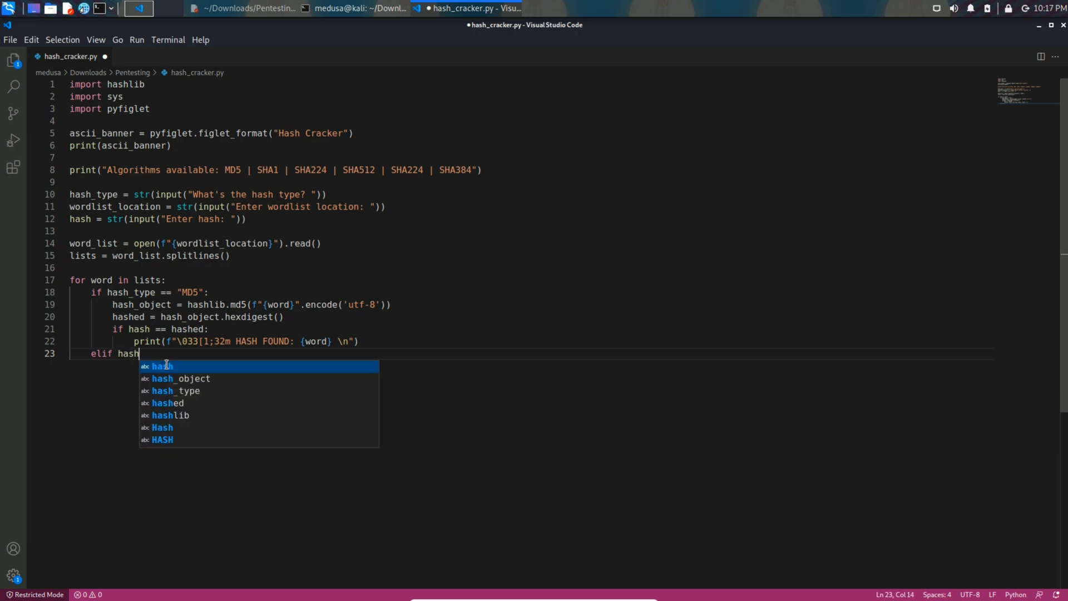
type("_type")
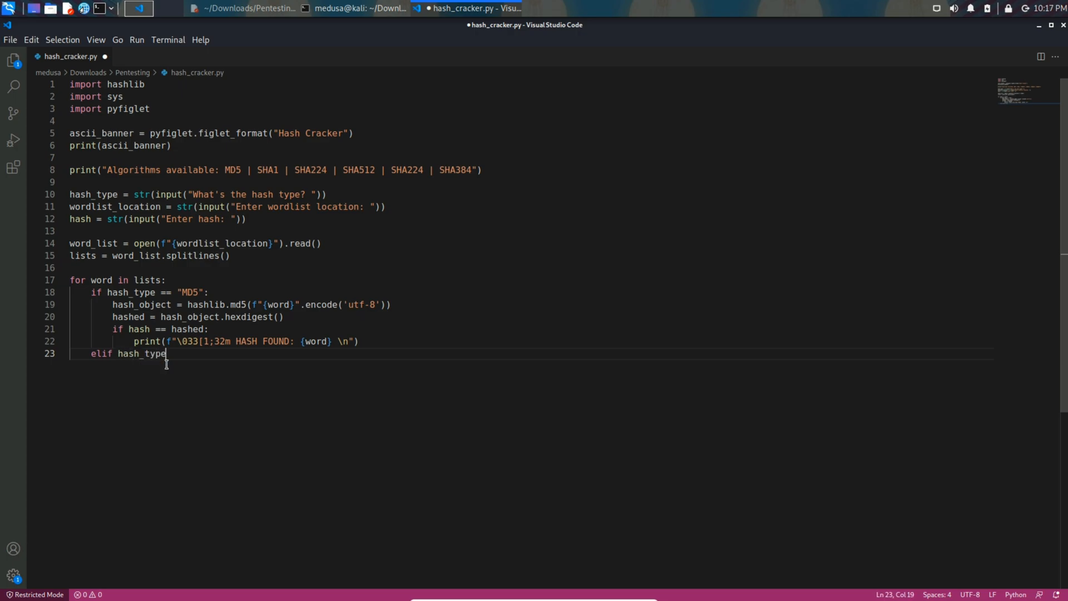
type("== \"")
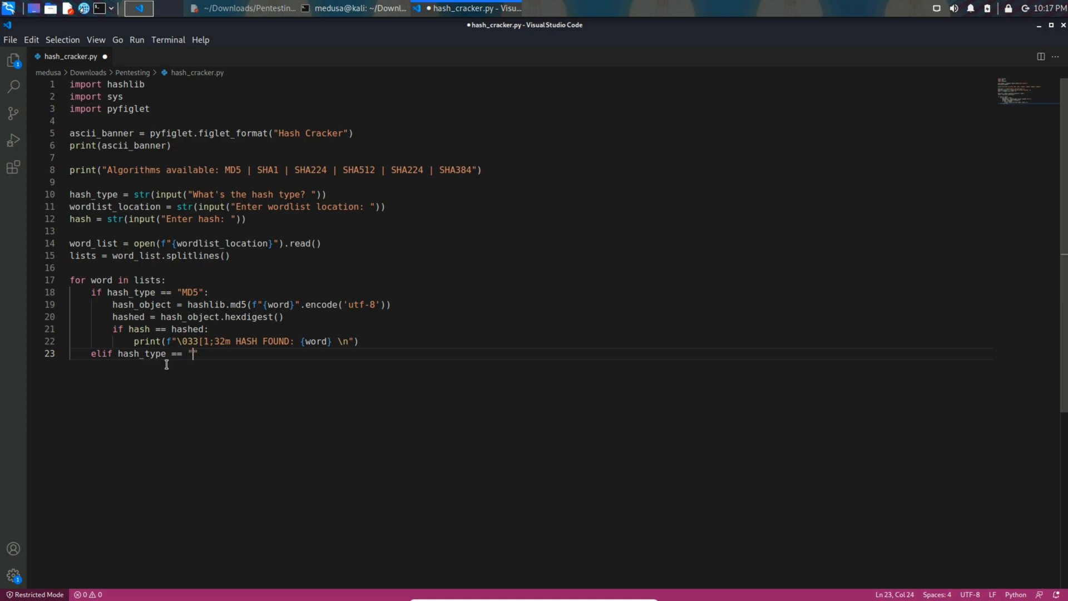
type("SHA1\"")
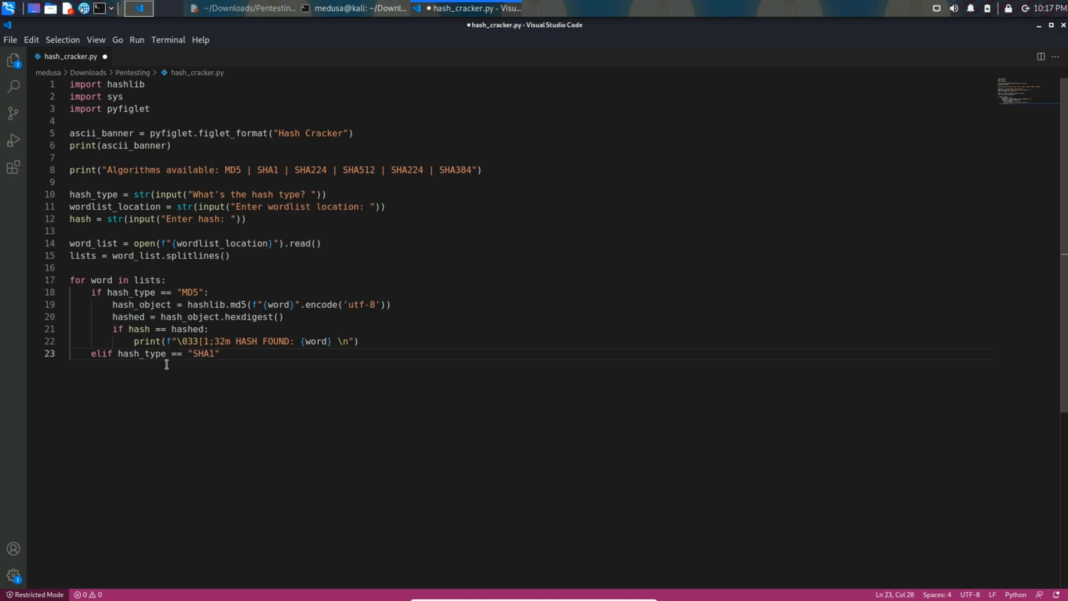
type(":")
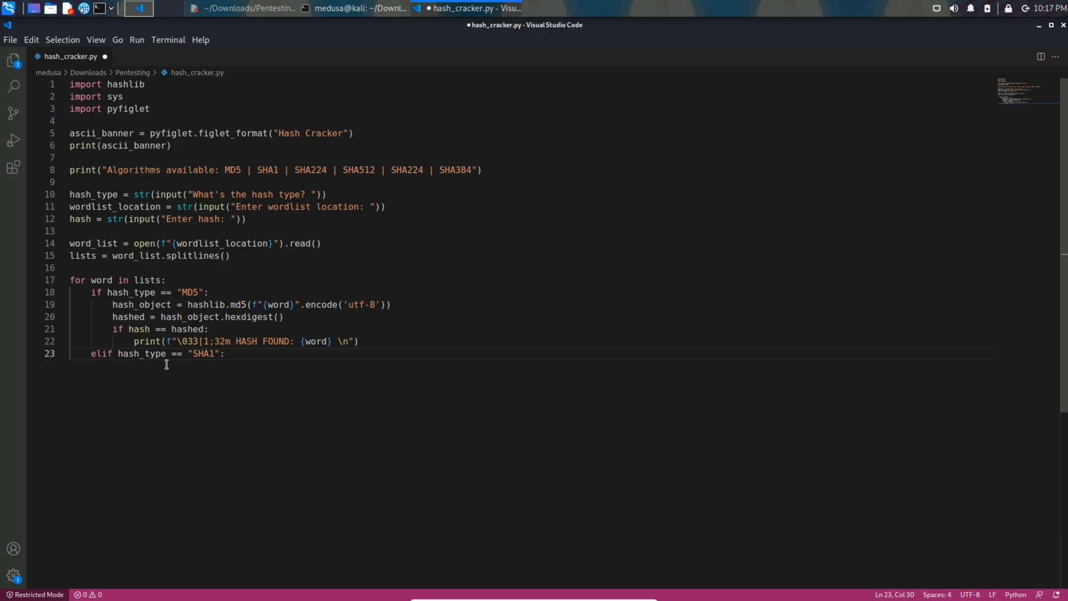
key("enter")
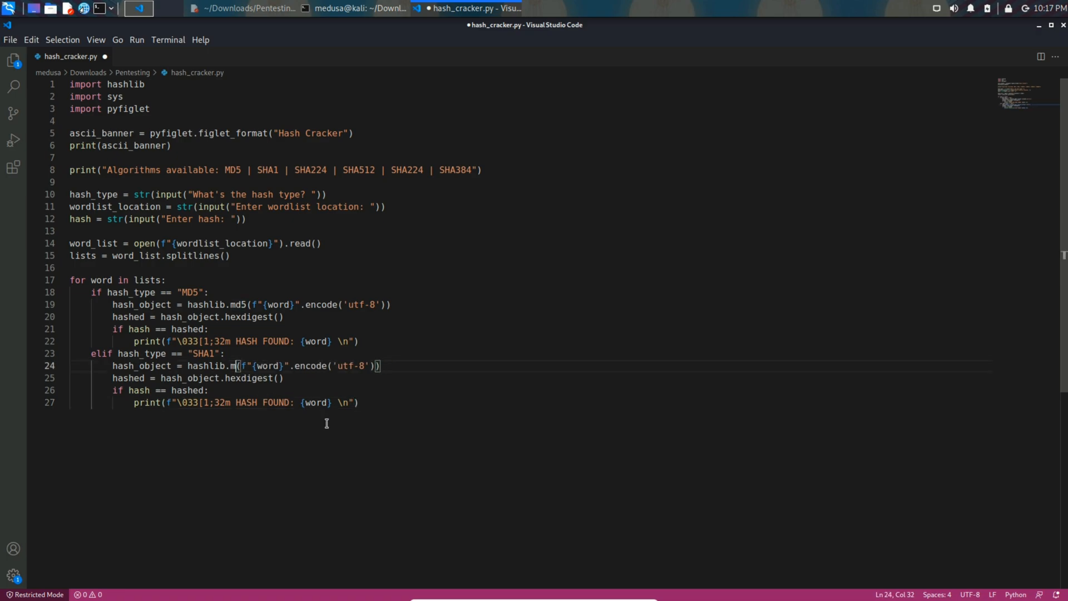
Step: Use sha1, add SHA224/SHA512/SHA384 branches and a "Please choose from the given options." else
type("sha1")
type("print(\"")
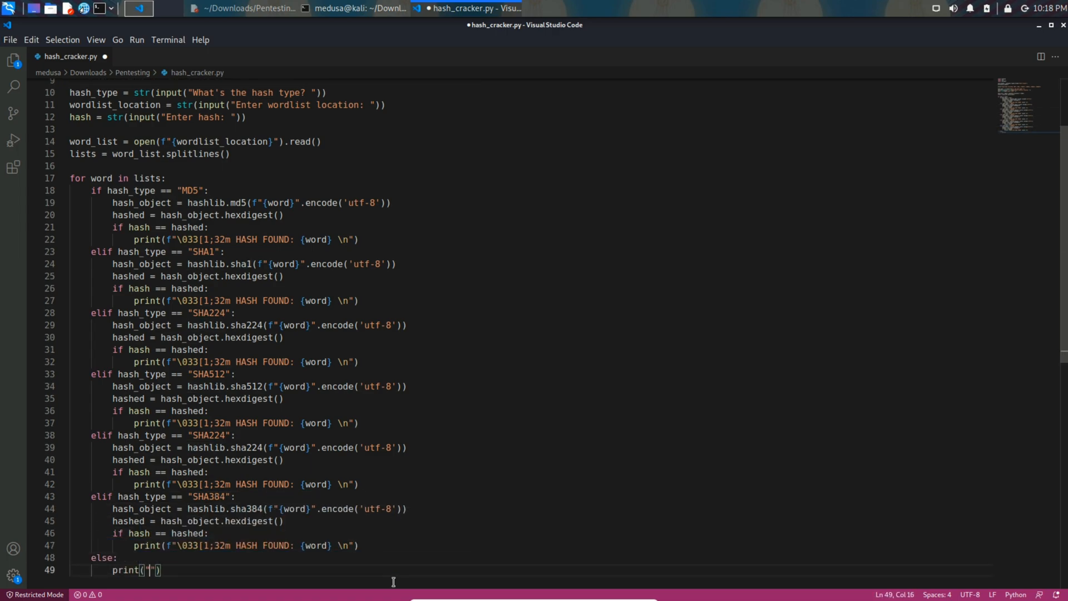
type("Please choose from the give")
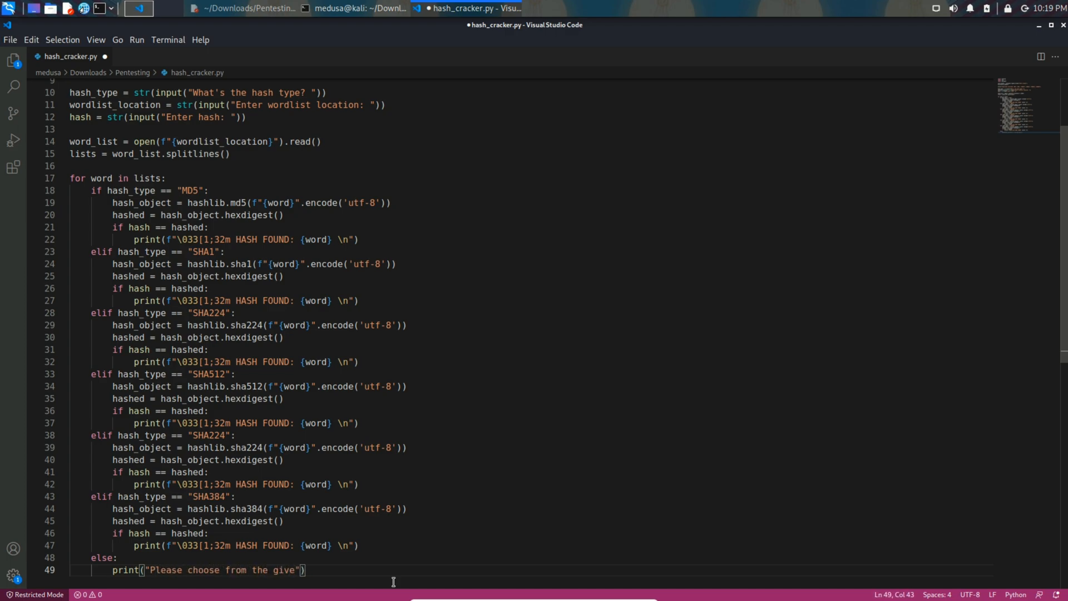
type("n options.\"")
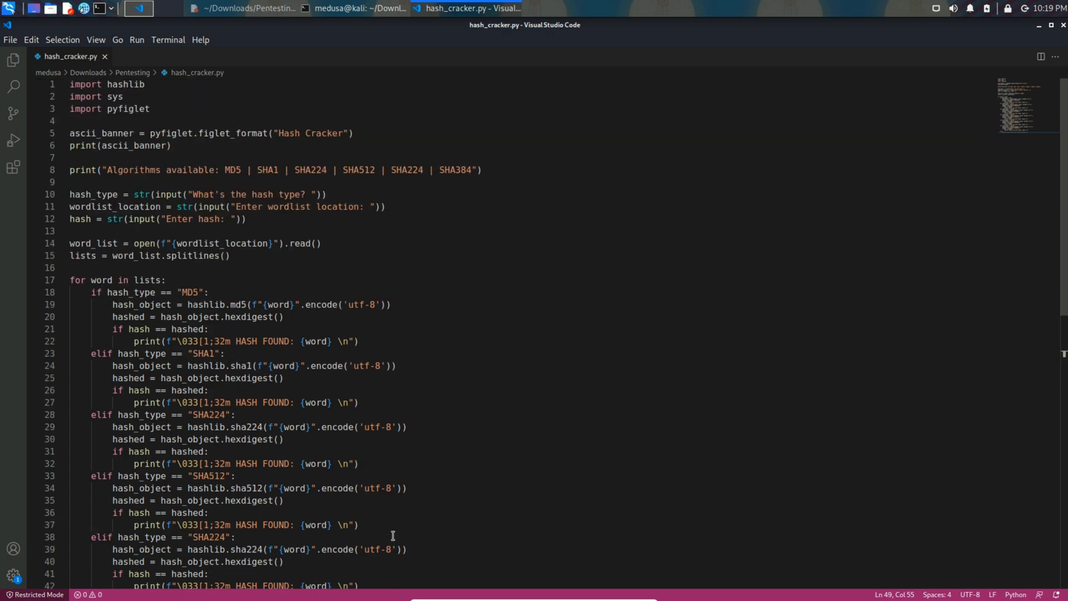
Step: Add a final else branch printing 'Please choose from the given options.' and review the script
left_click_drag(70, 84, 149, 108)
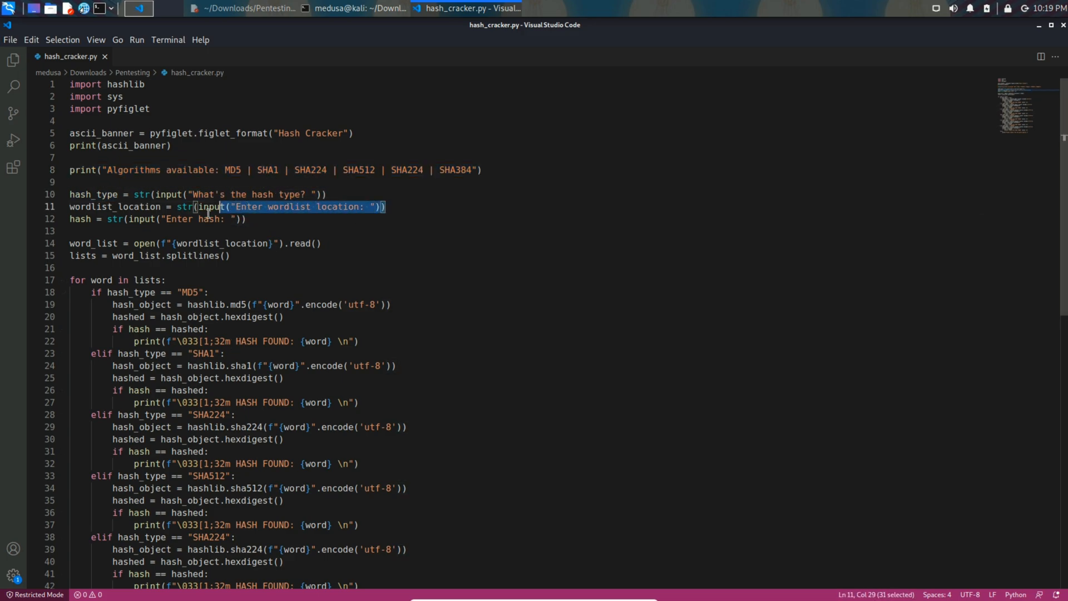
left_click(247, 218)
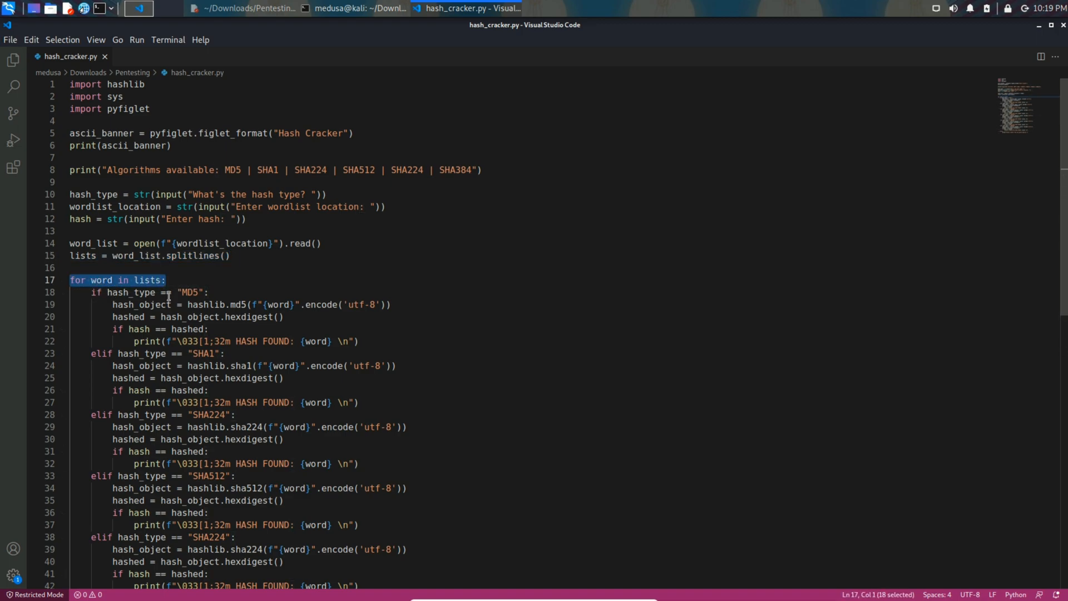
left_click(150, 291)
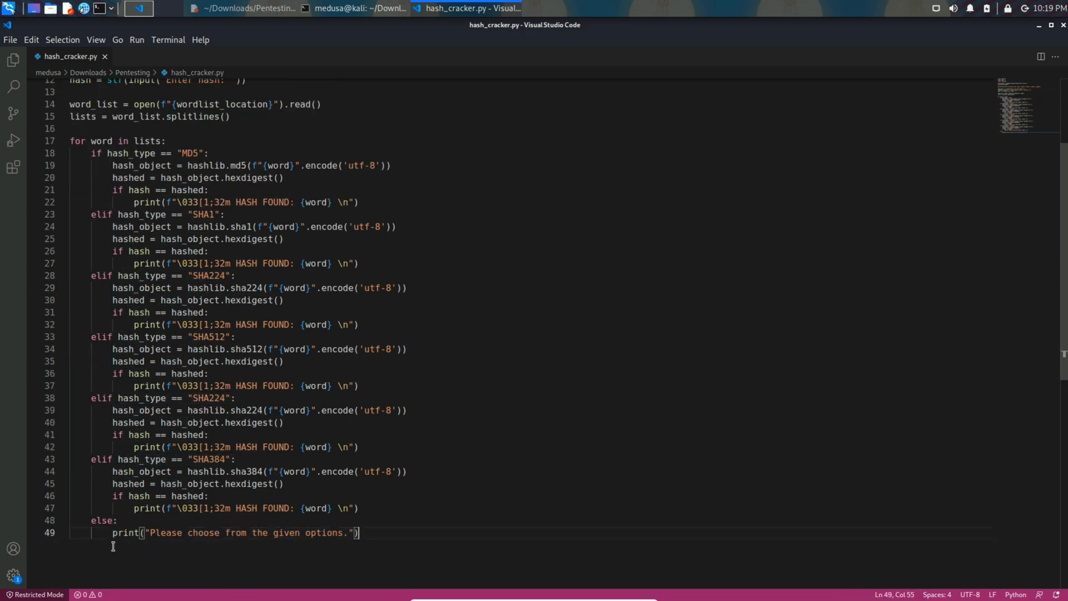
mouse_move(433, 518)
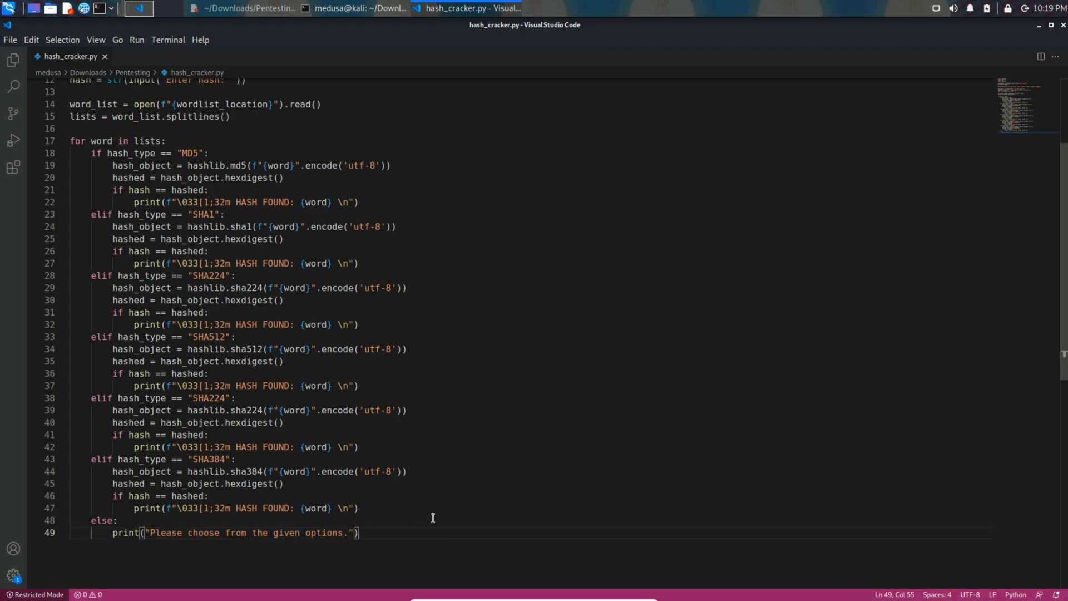
mouse_move(451, 429)
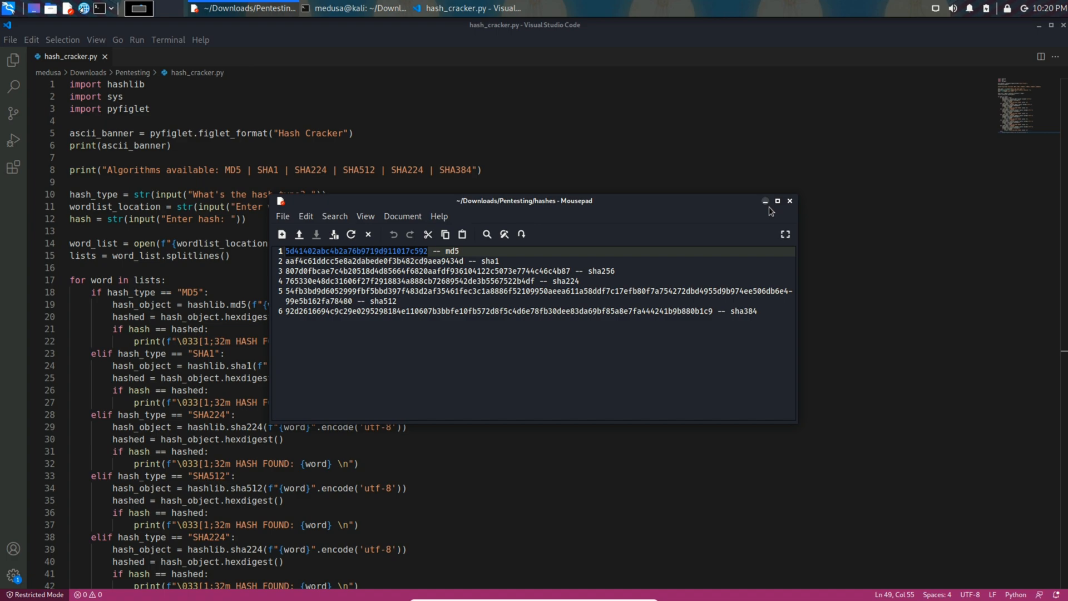
Step: Run hash_cracker.py with MD5, wordlist.txt and the MD5 hash, getting 'HASH FOUND: hello'
left_click(764, 201)
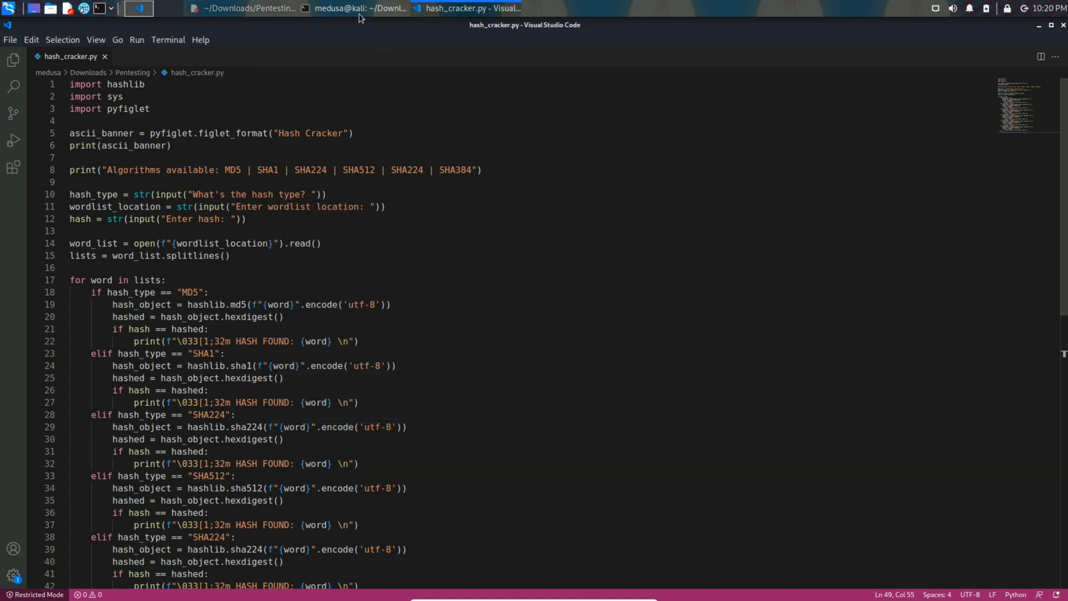
left_click(360, 8)
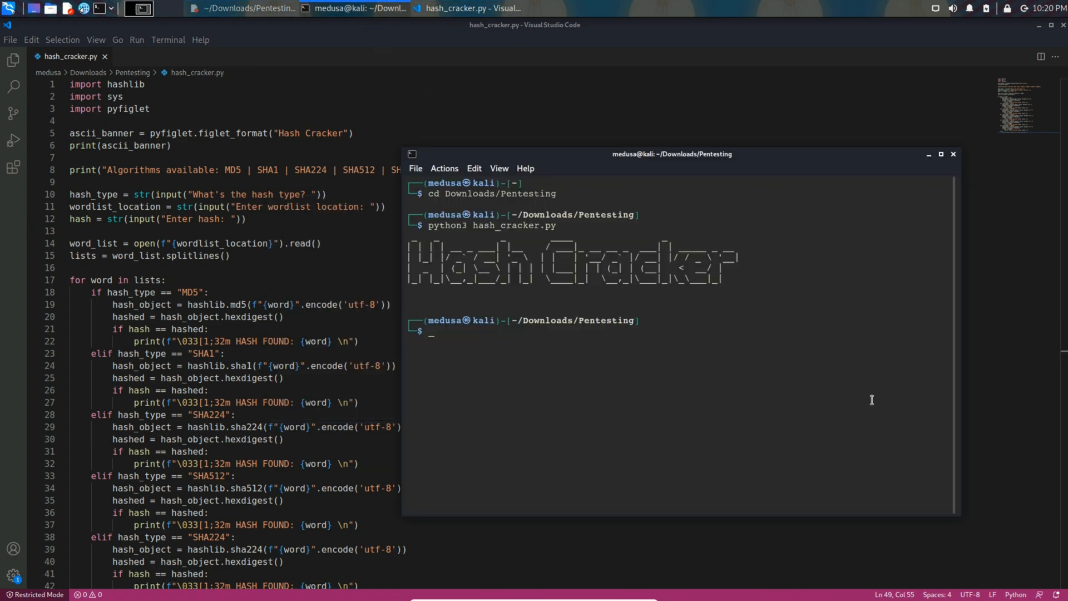
type("clear")
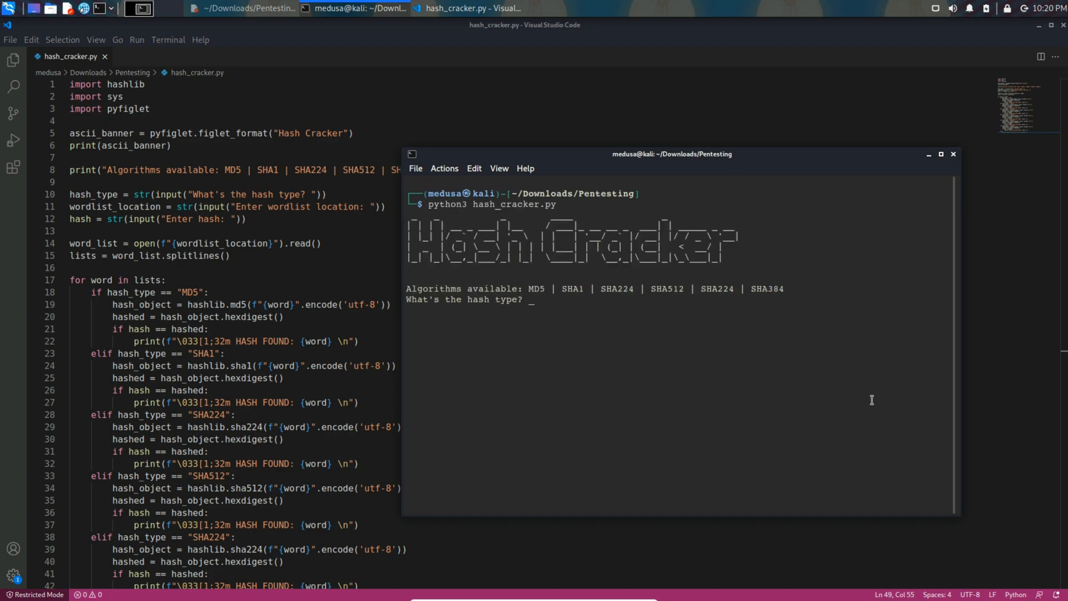
type("MD")
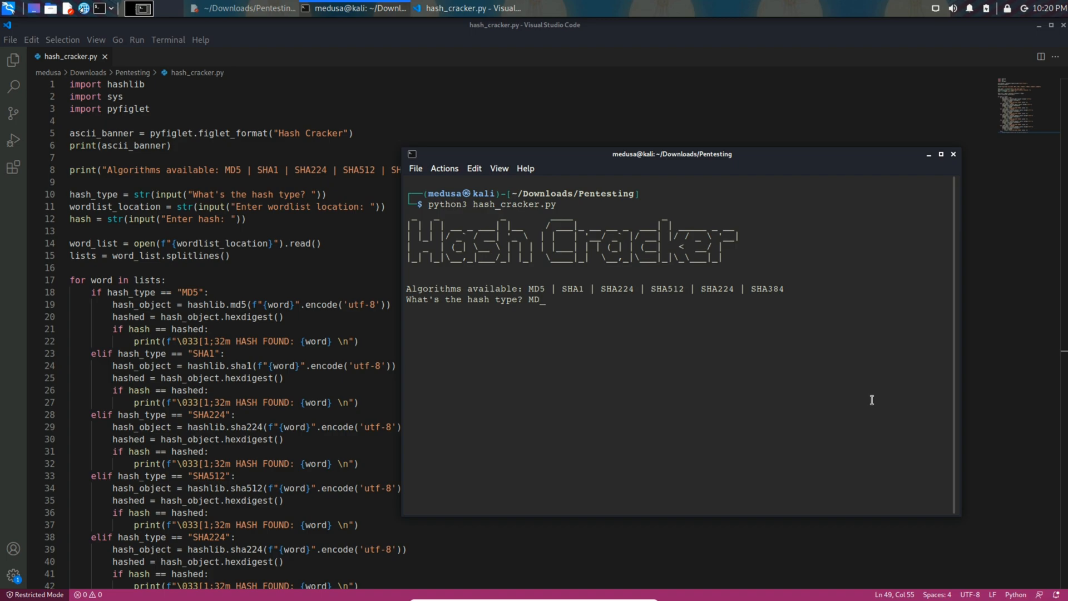
type("5")
type("wor")
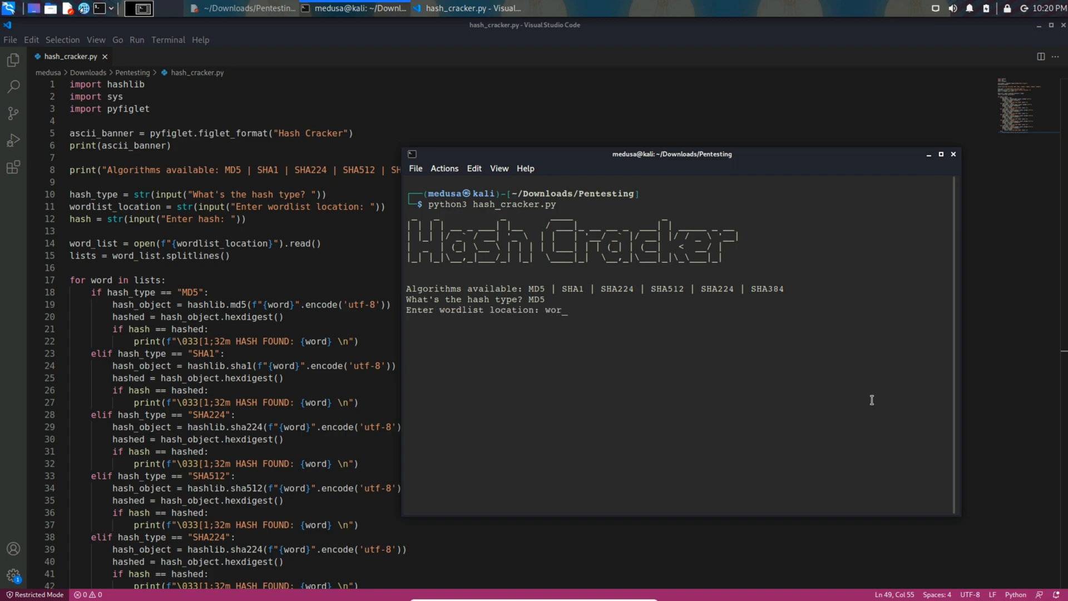
type("dlist.")
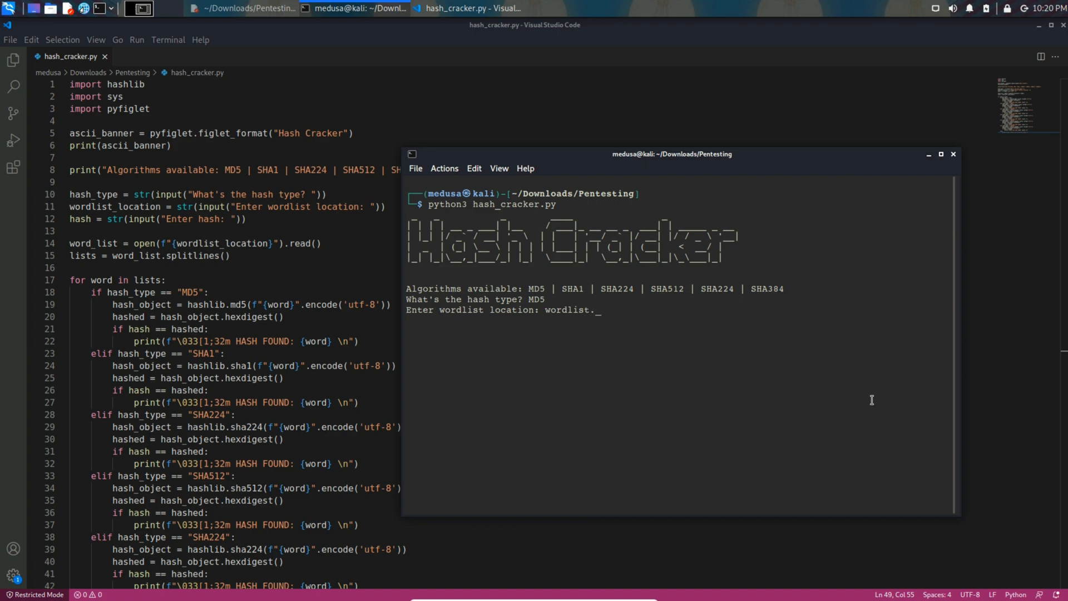
type(".txt")
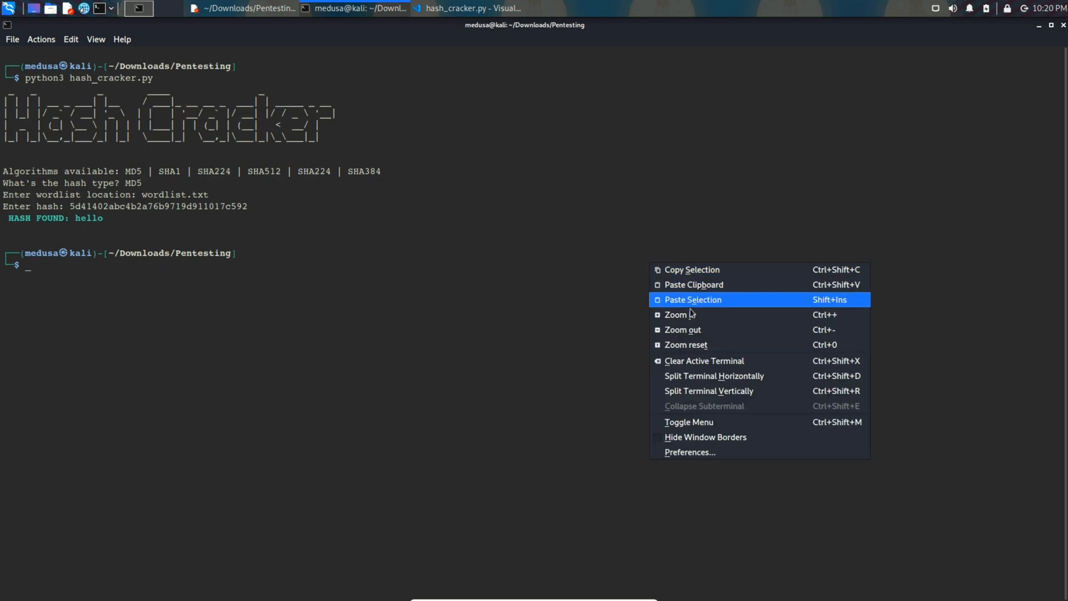
Step: Start a new run entering SHA, and replace line 8's duplicate SHA224 with SHA256
left_click(692, 300)
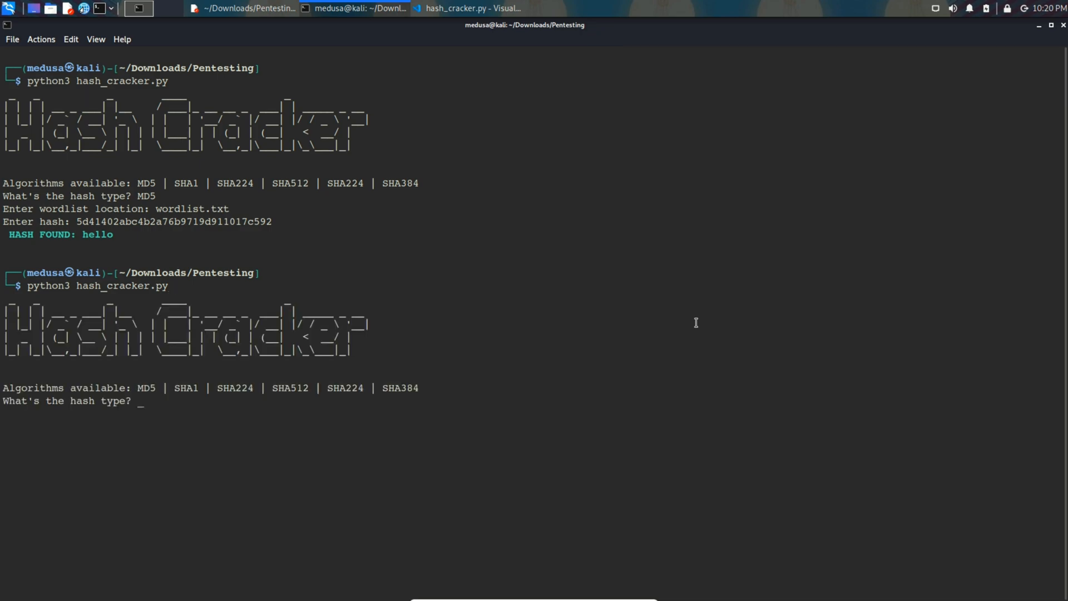
type("M")
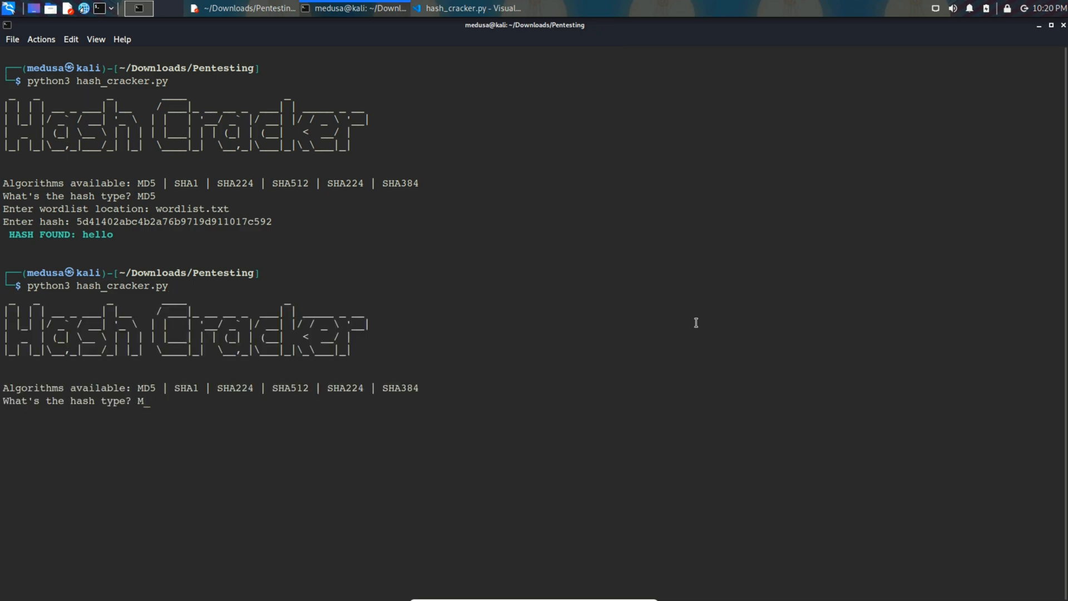
type("SHA")
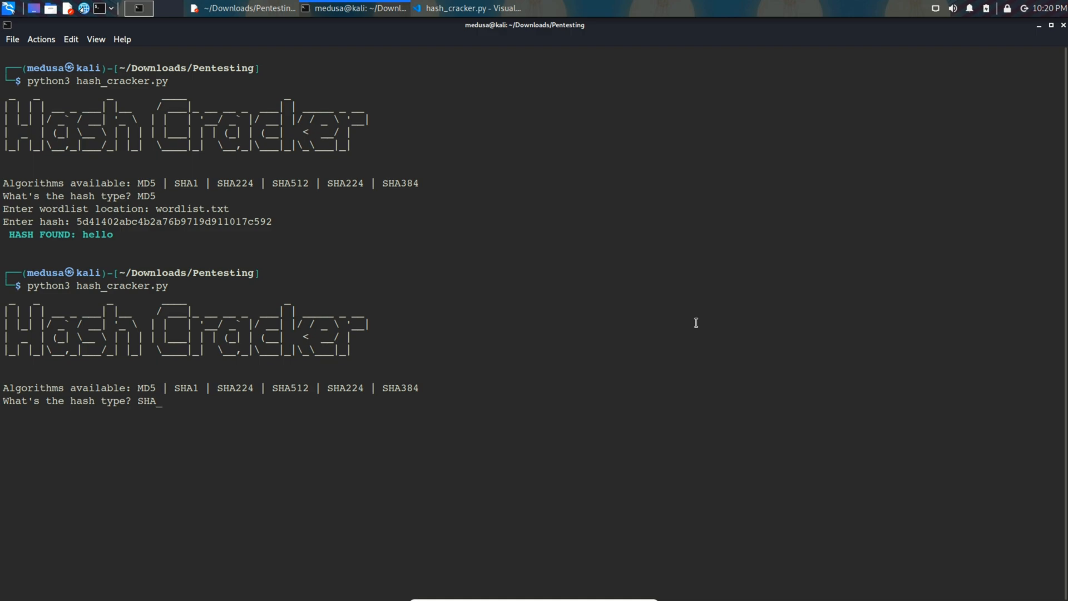
mouse_move(455, 327)
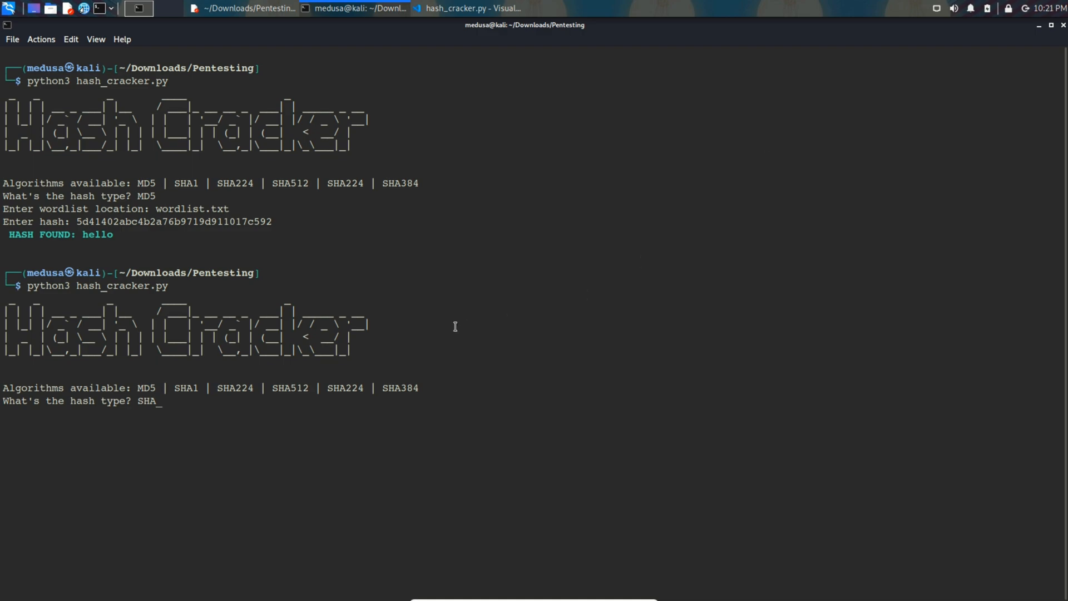
double_click(346, 388)
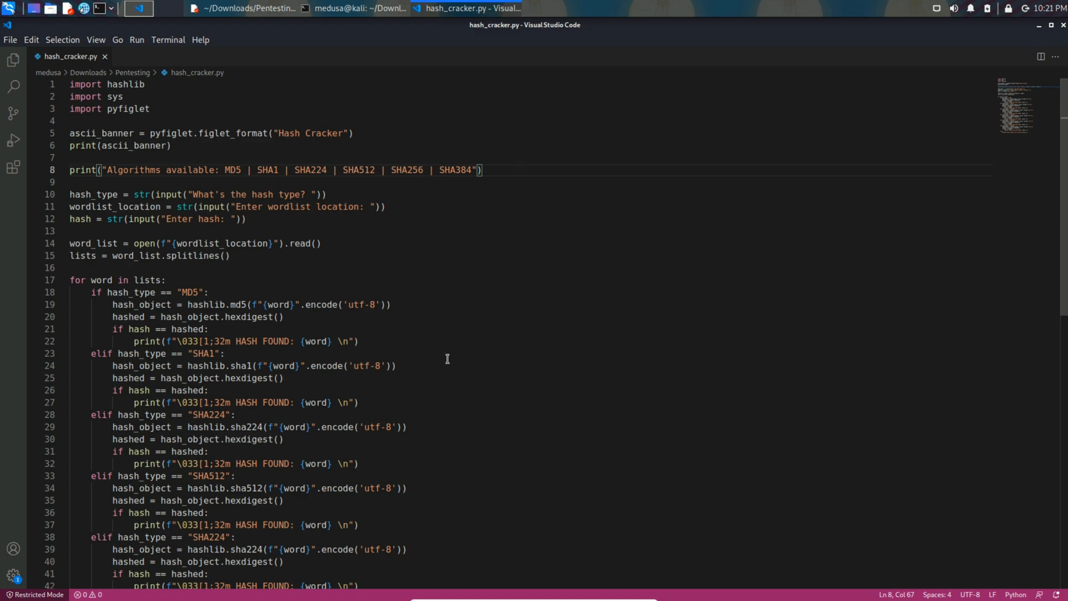
Step: Change the last elif's hash type check to 'SHA256' and save the script
scroll("down", 3)
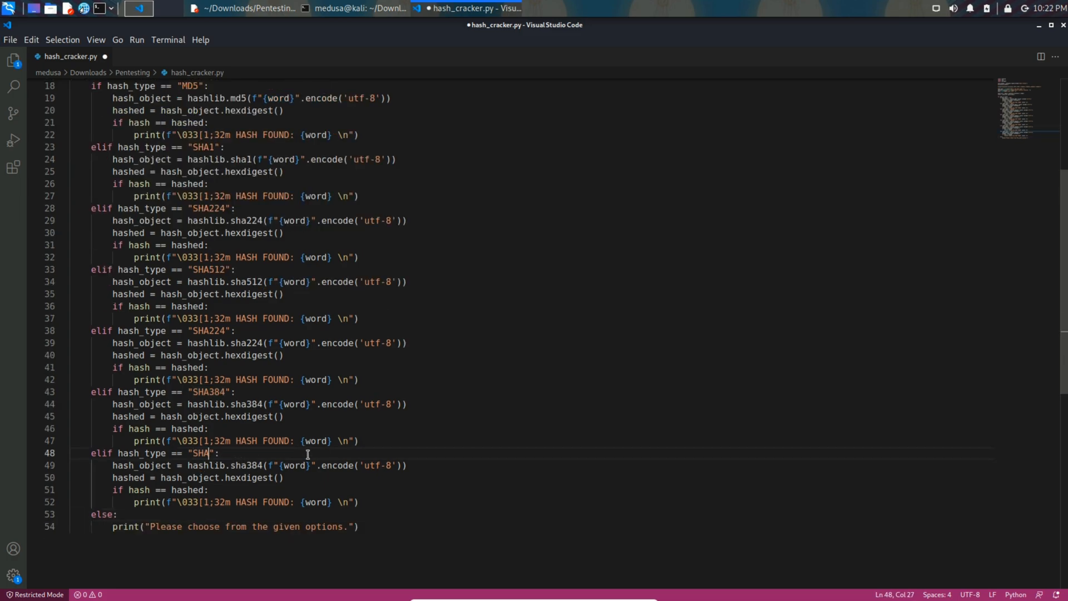
type("256")
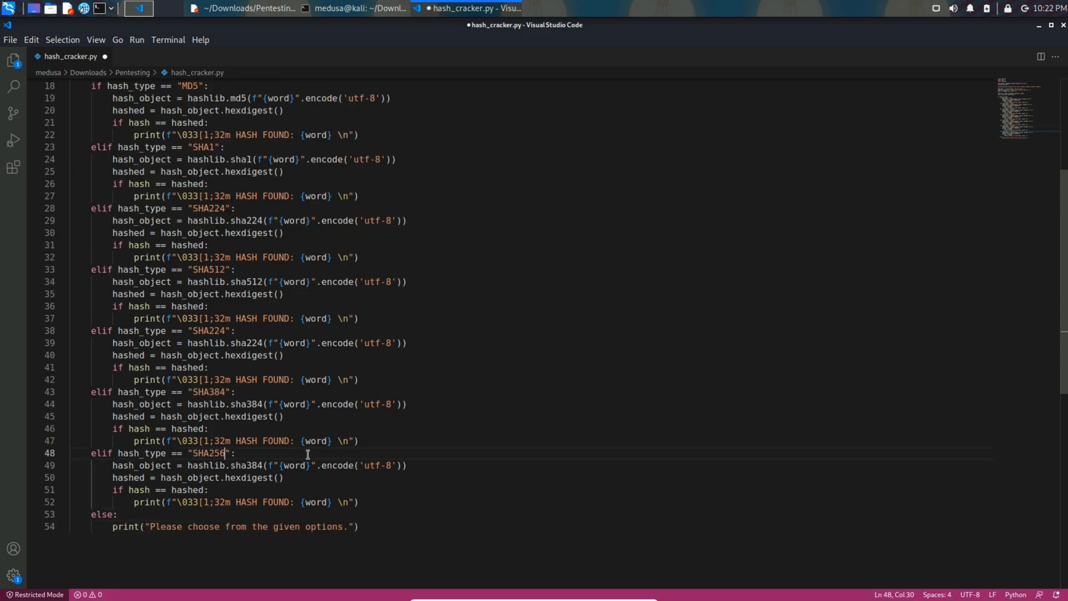
key("ctrl+s")
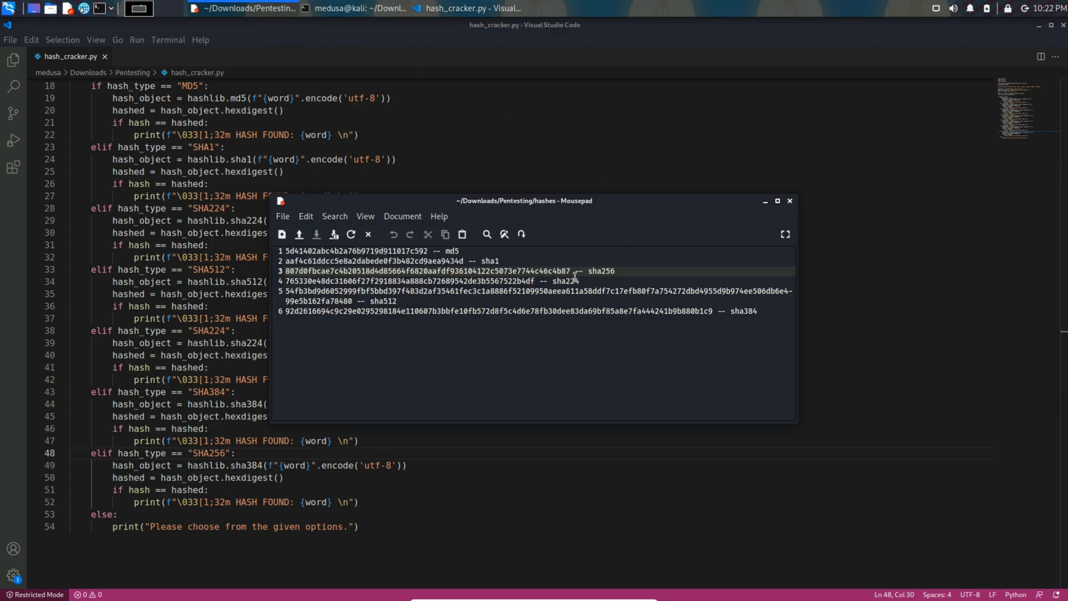
Step: Run the script with SHA256, wordlist.txt and the copied sha256 hash 807d0fbc…4b87
right_click(422, 271)
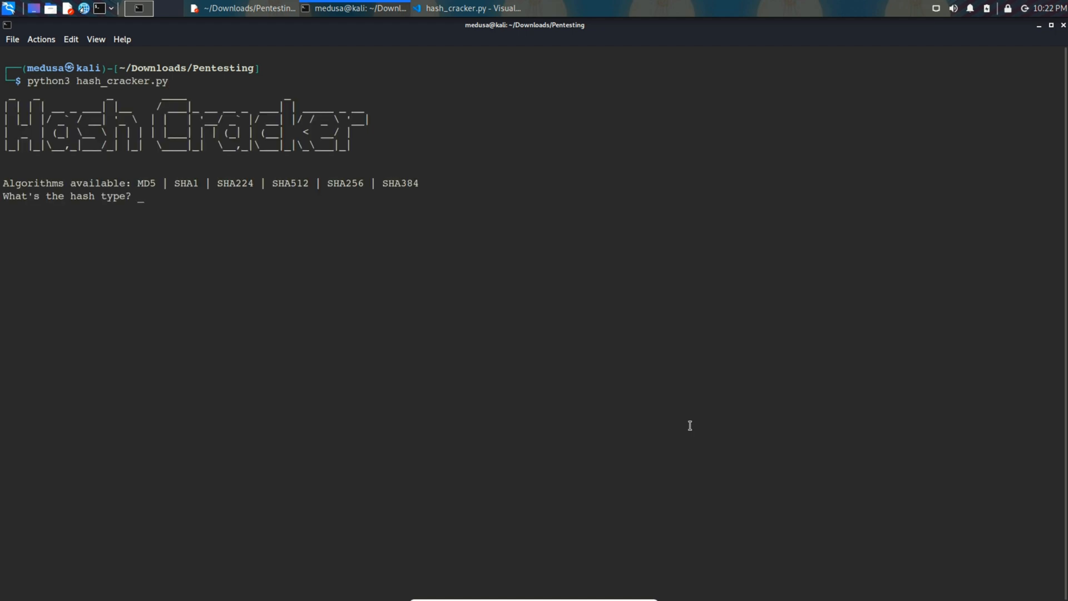
type("SHA")
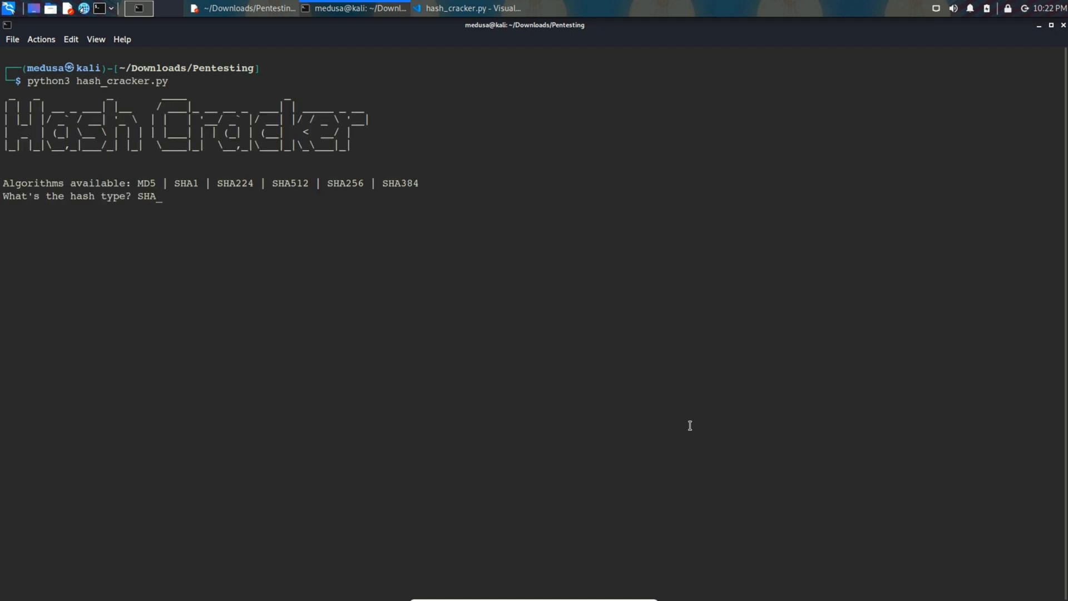
type("256")
type("wo")
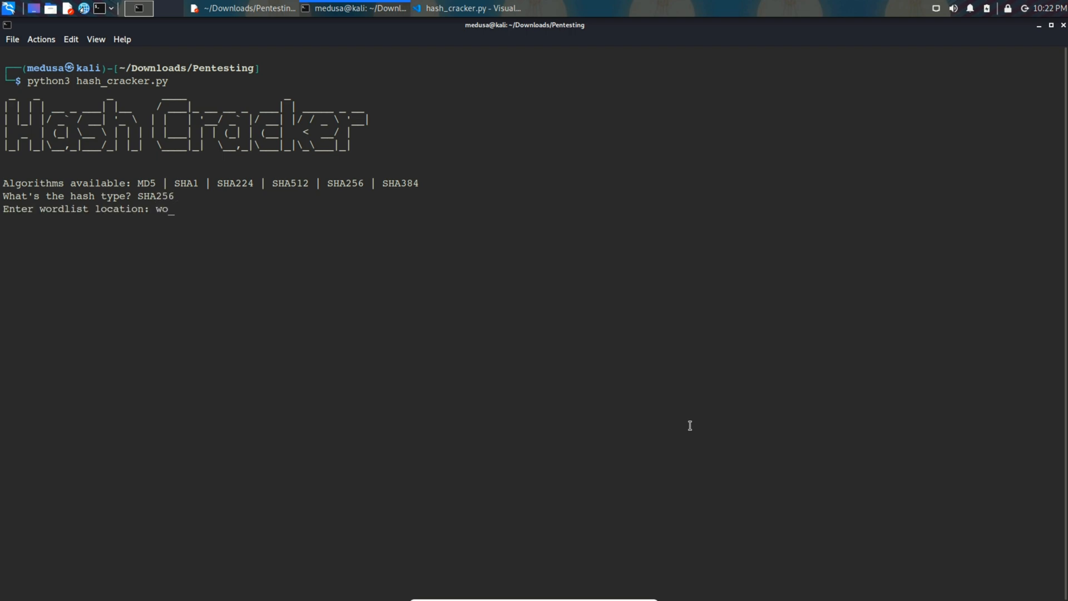
type("rdlist.txt")
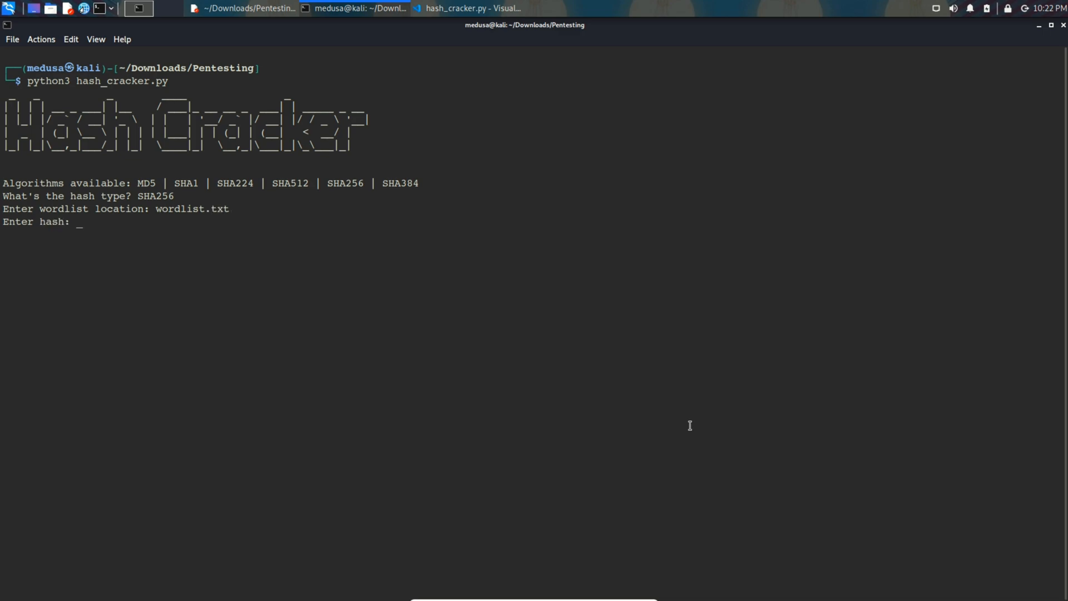
type("807d0fbcae7c4b20518d4d85664f6820aafdf936104122c5073e7744c46c4b87")
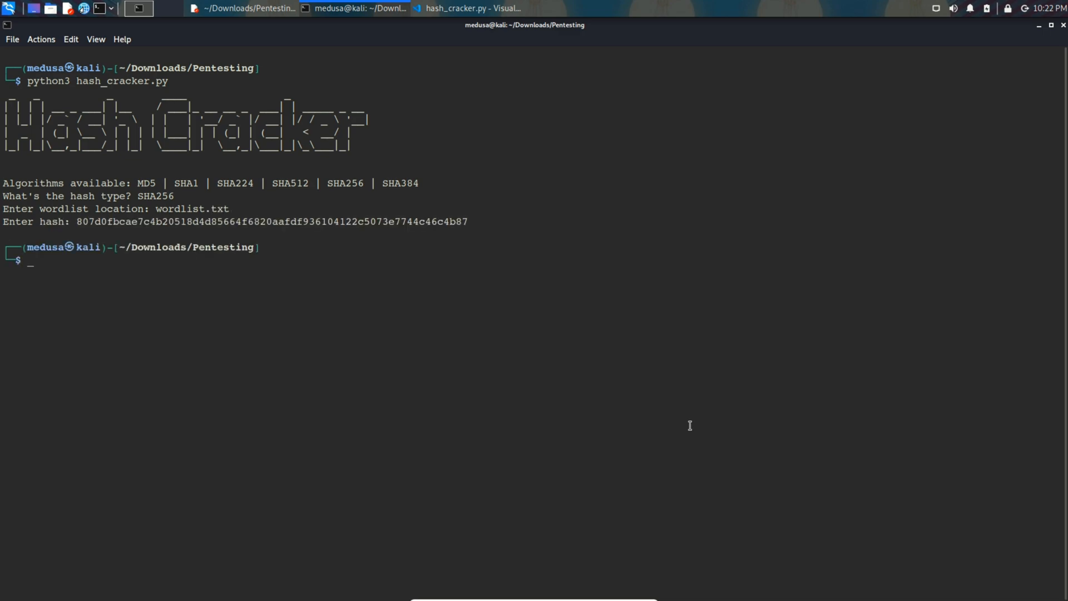
mouse_move(417, 74)
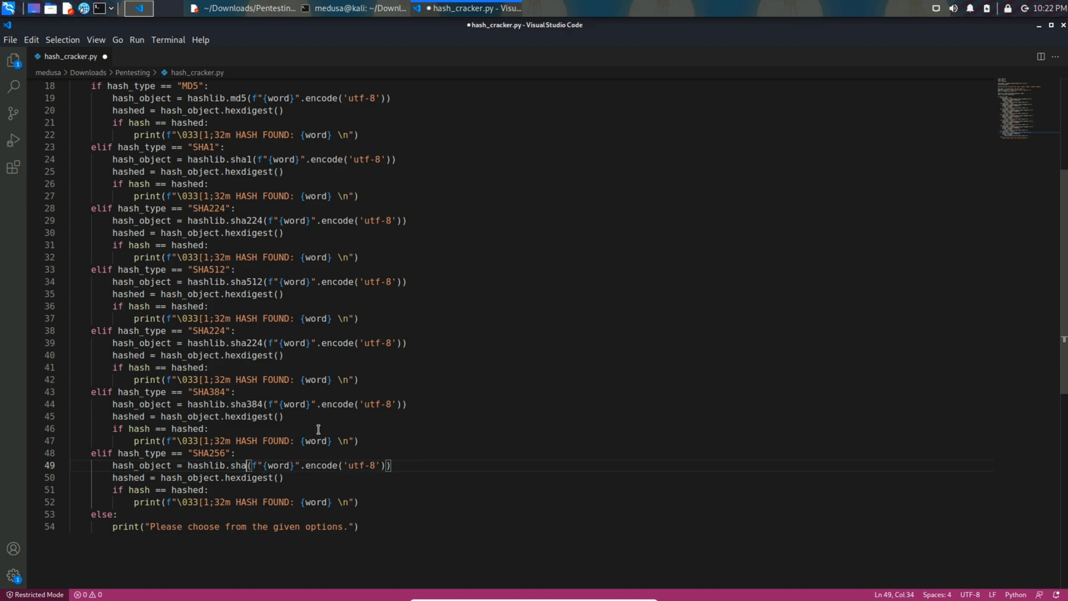
Step: Make the SHA256 branch hash with hashlib.sha256
type("256")
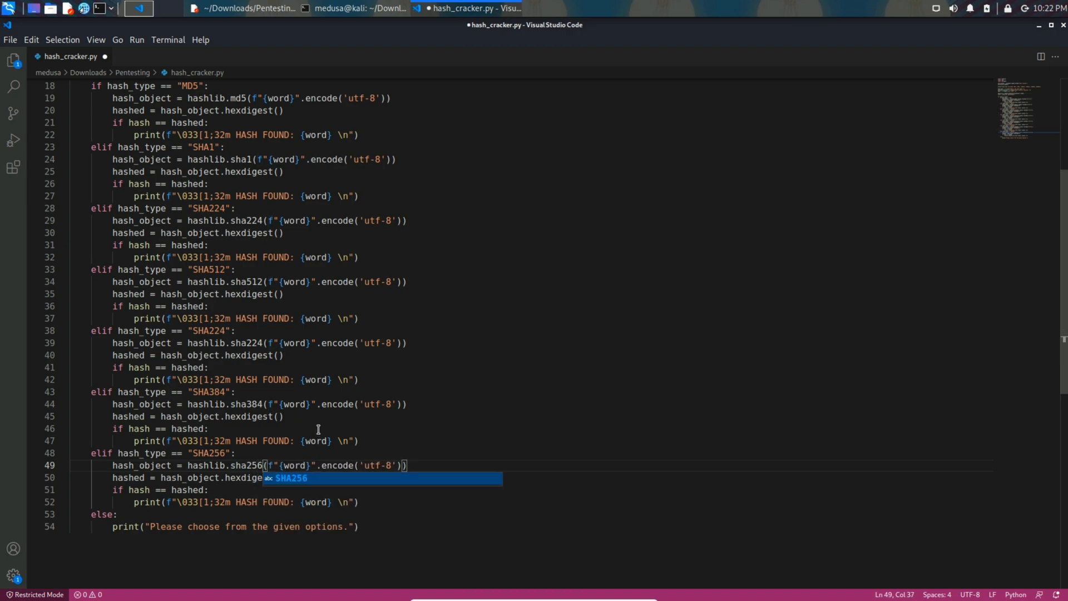
left_click(359, 8)
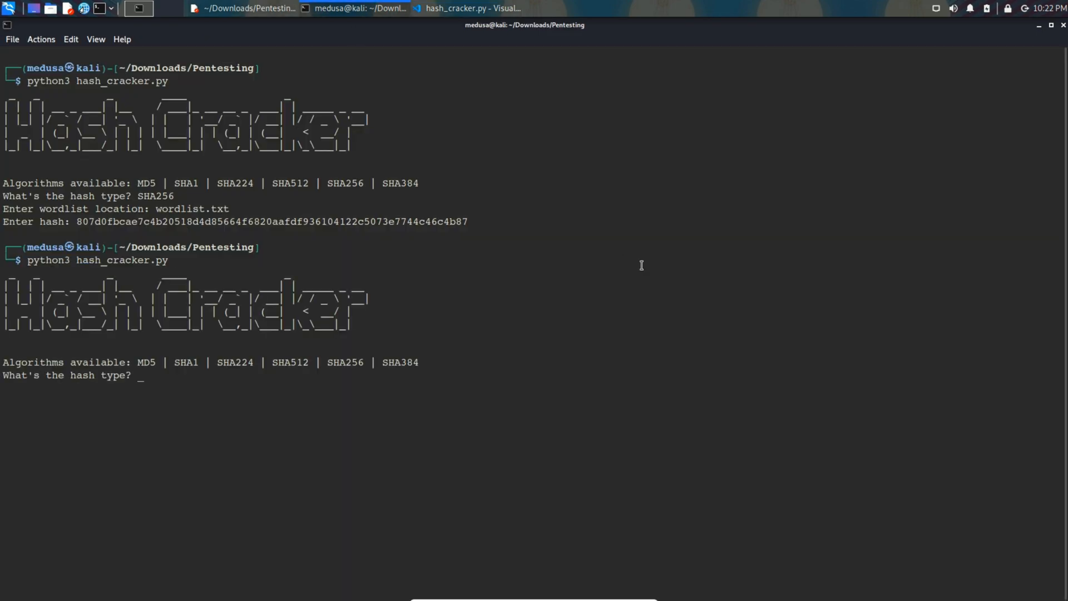
Step: Enter a SHA hash type, wordlist.txt and the 807d0fbc…4b87 hash, then return to the editor
type("SHA256")
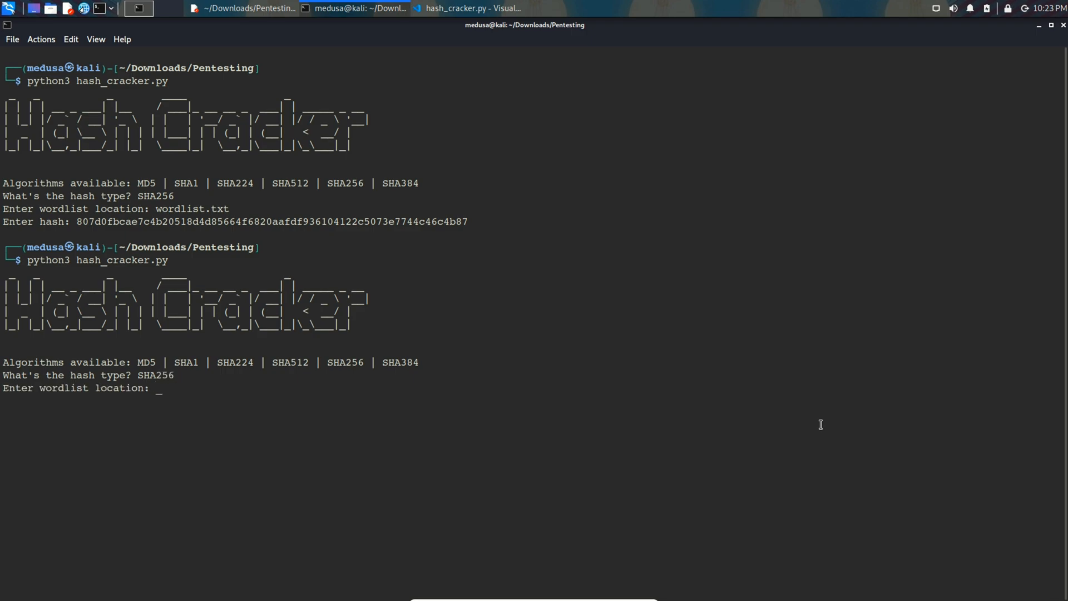
type("wordlis")
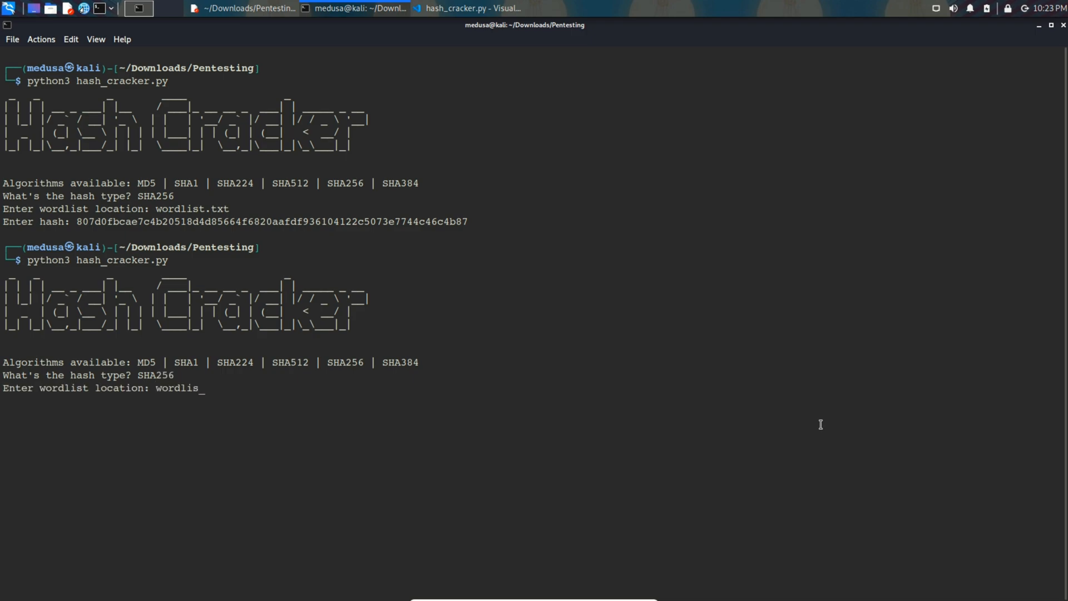
type("t.tx")
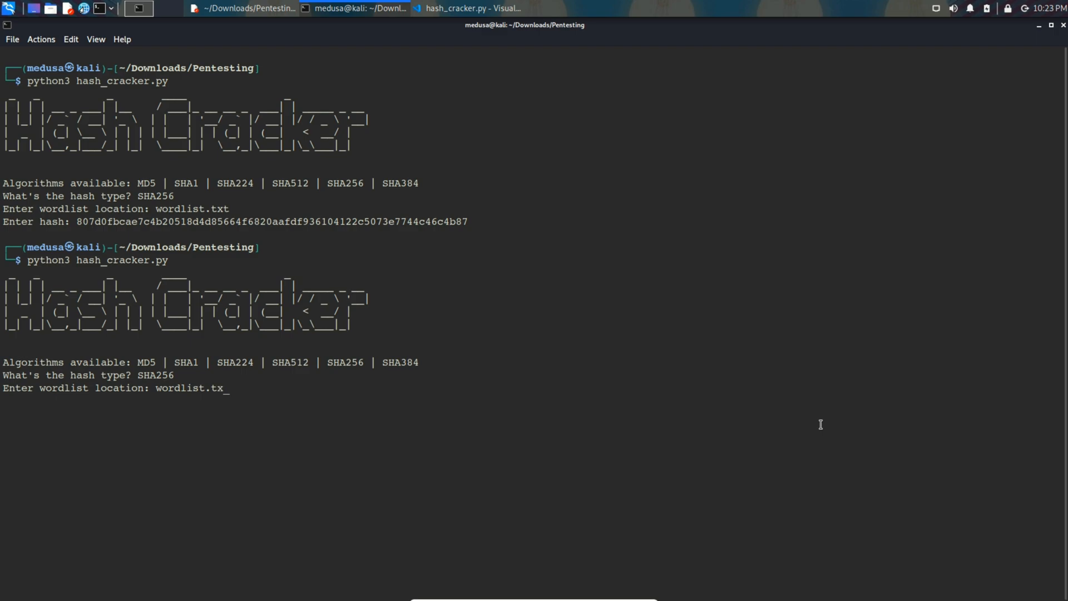
type("807d0fbcae7c4b20518d4d85664f6820aafdf936104122c5073e7744c46c4b87")
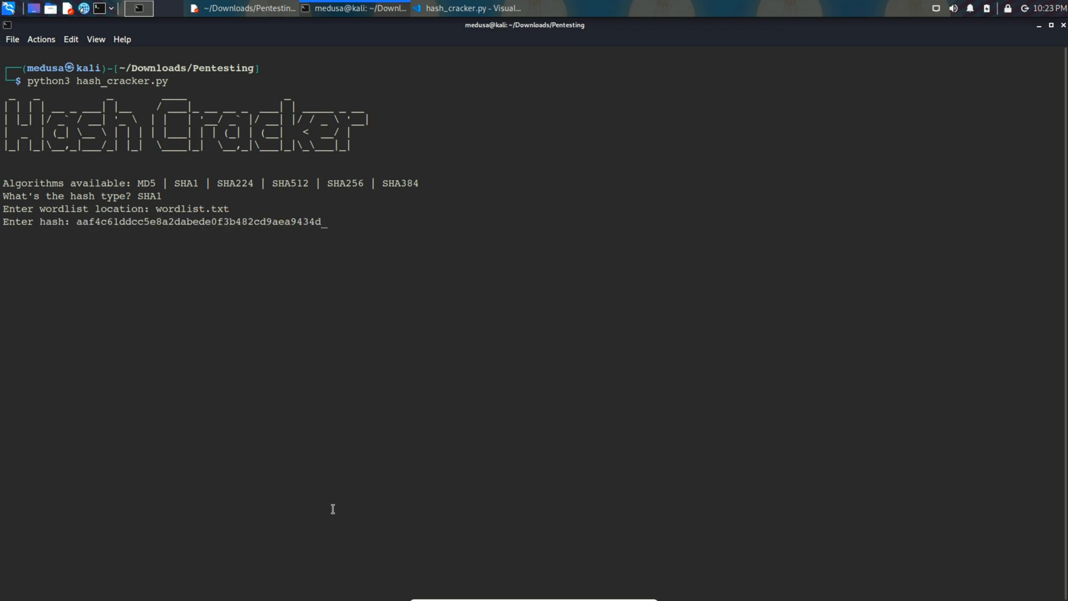
left_click(468, 8)
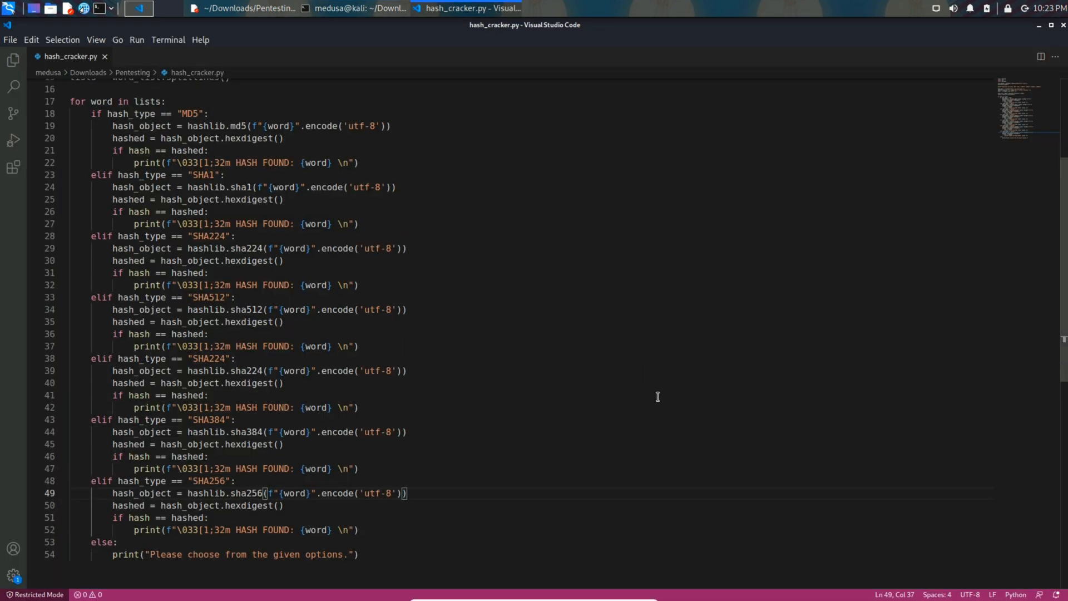